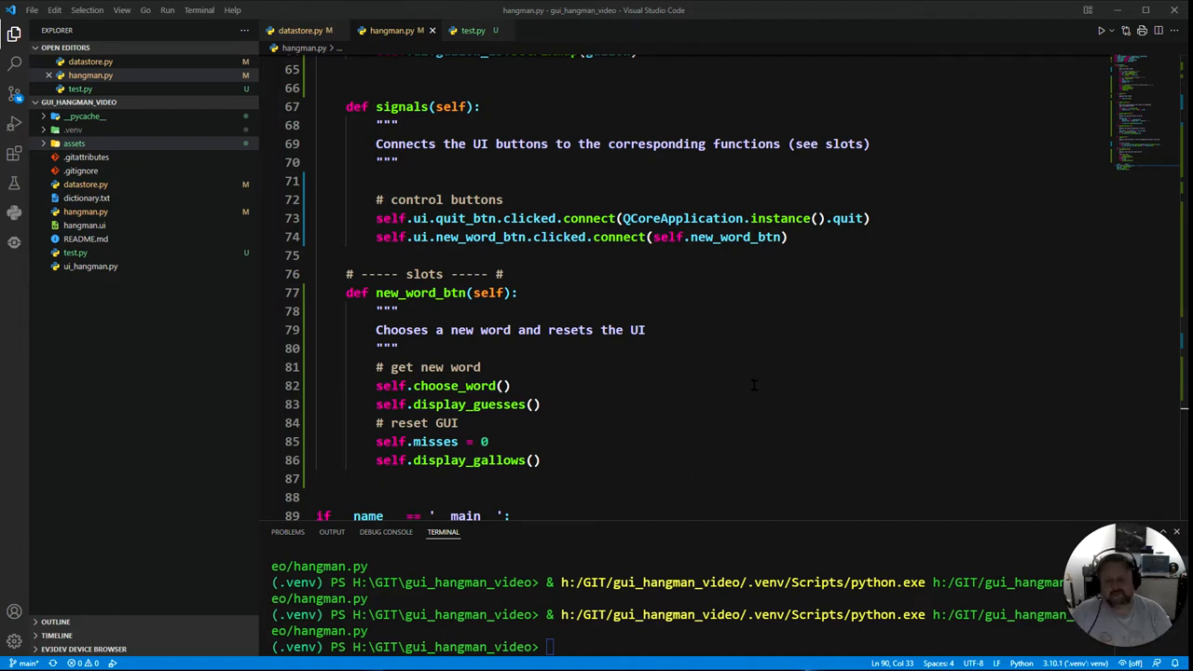
mouse_move(701, 381)
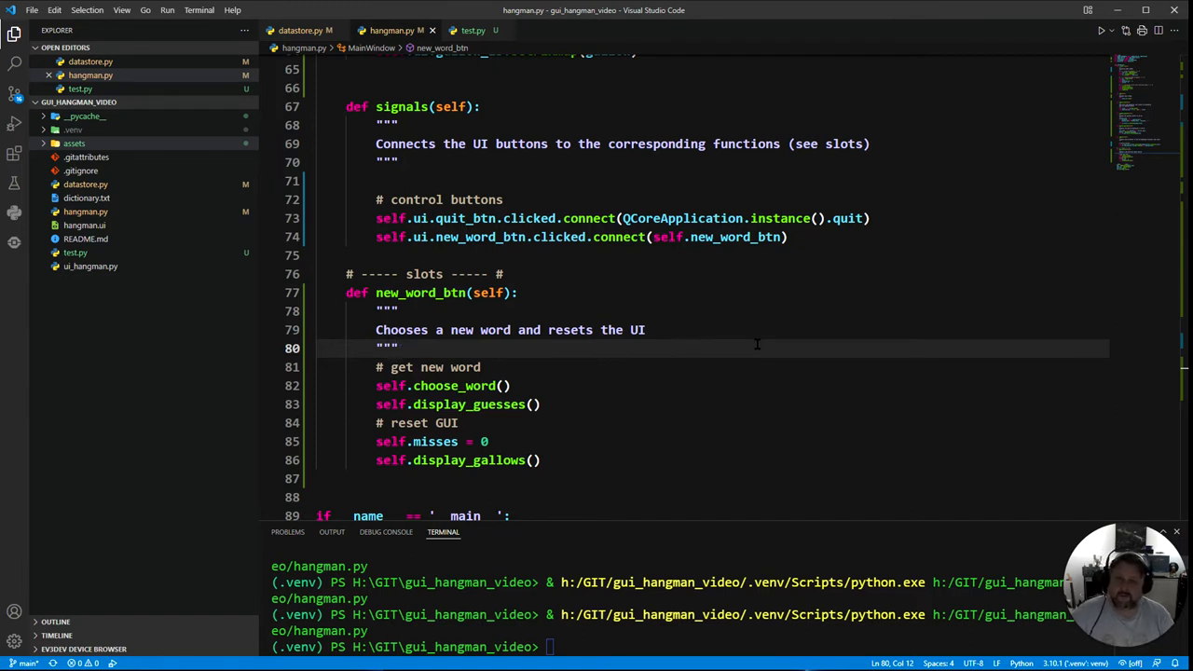
mouse_move(757, 343)
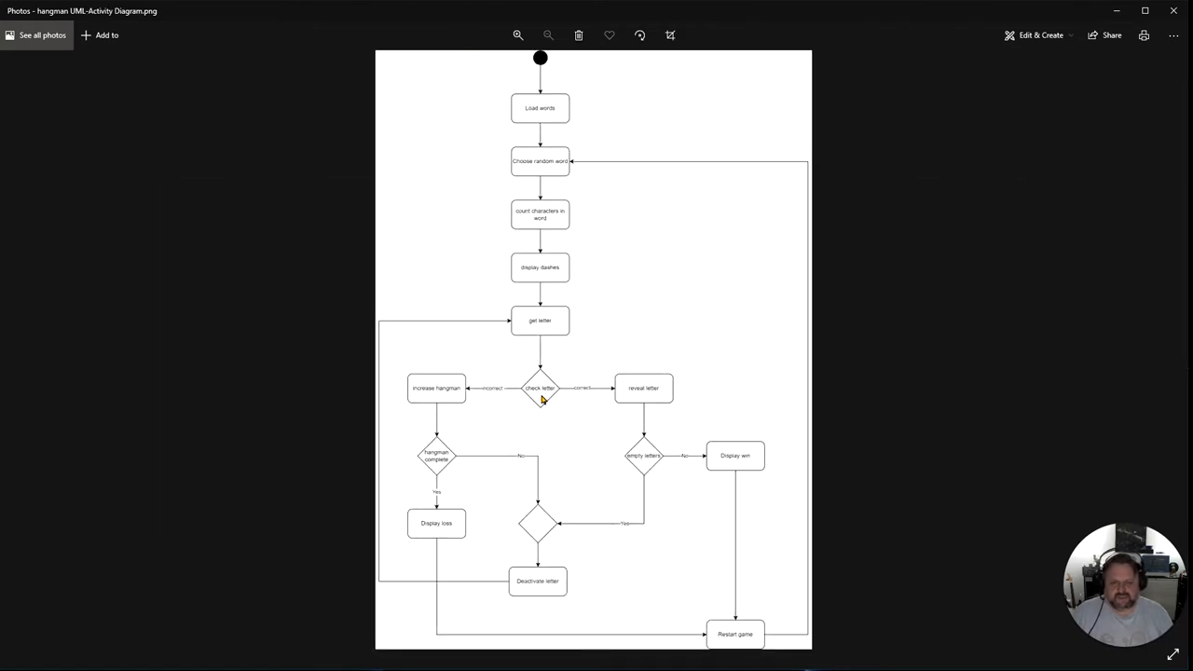
mouse_move(548, 401)
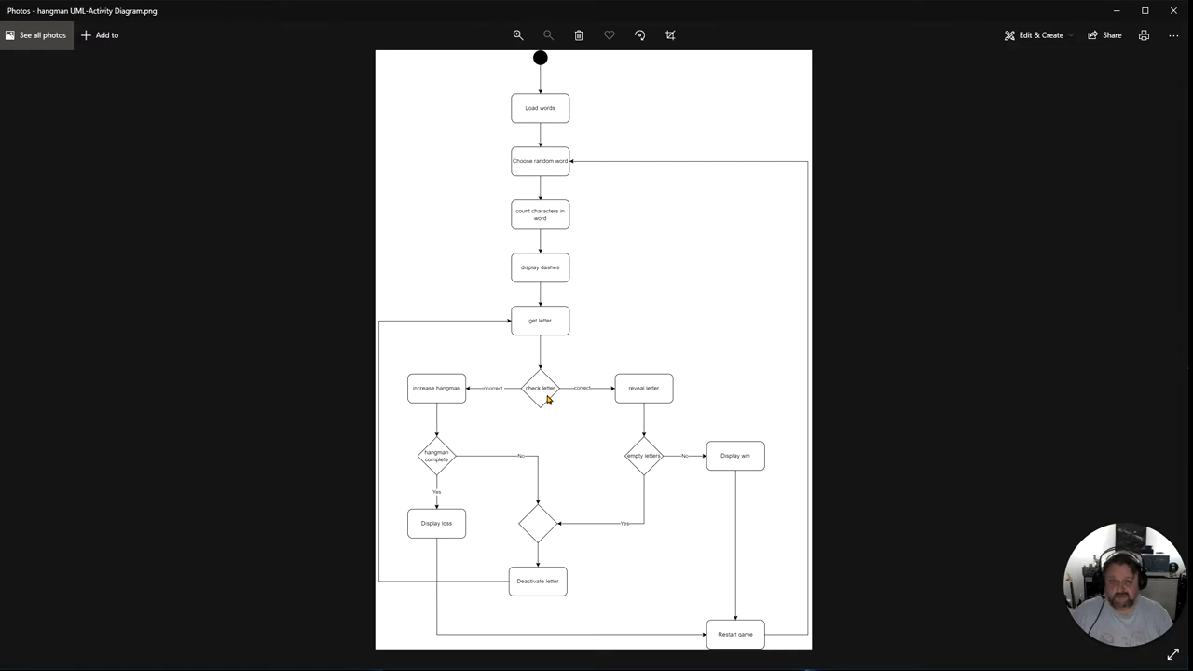
mouse_move(651, 392)
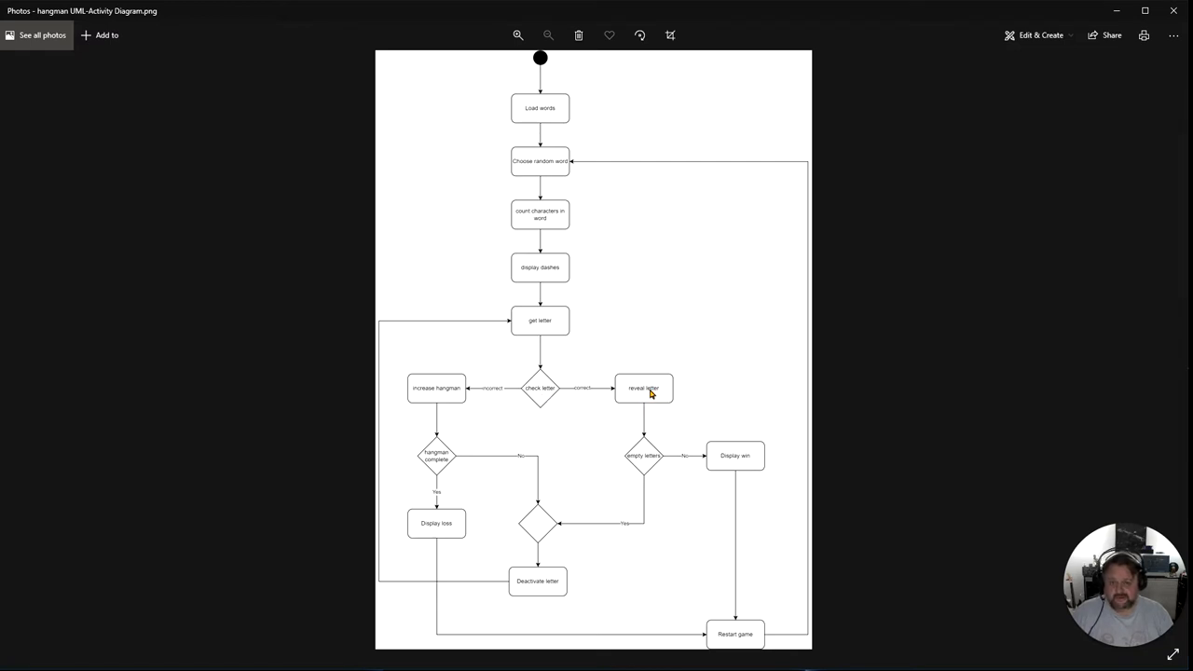
mouse_move(645, 466)
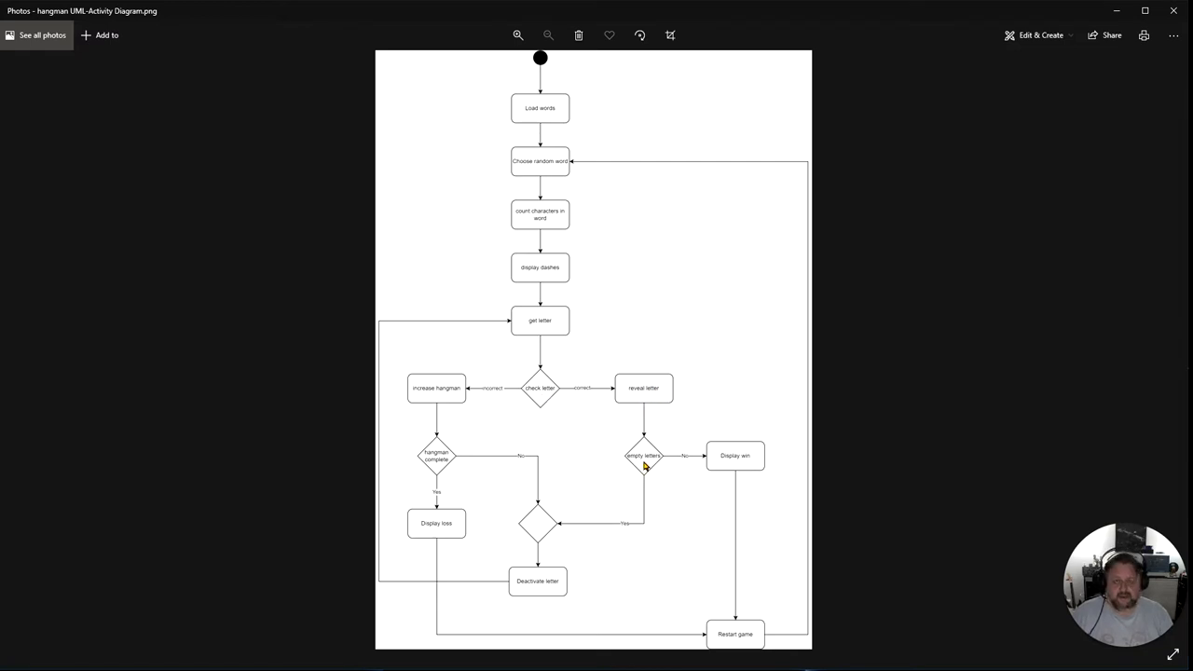
mouse_move(644, 410)
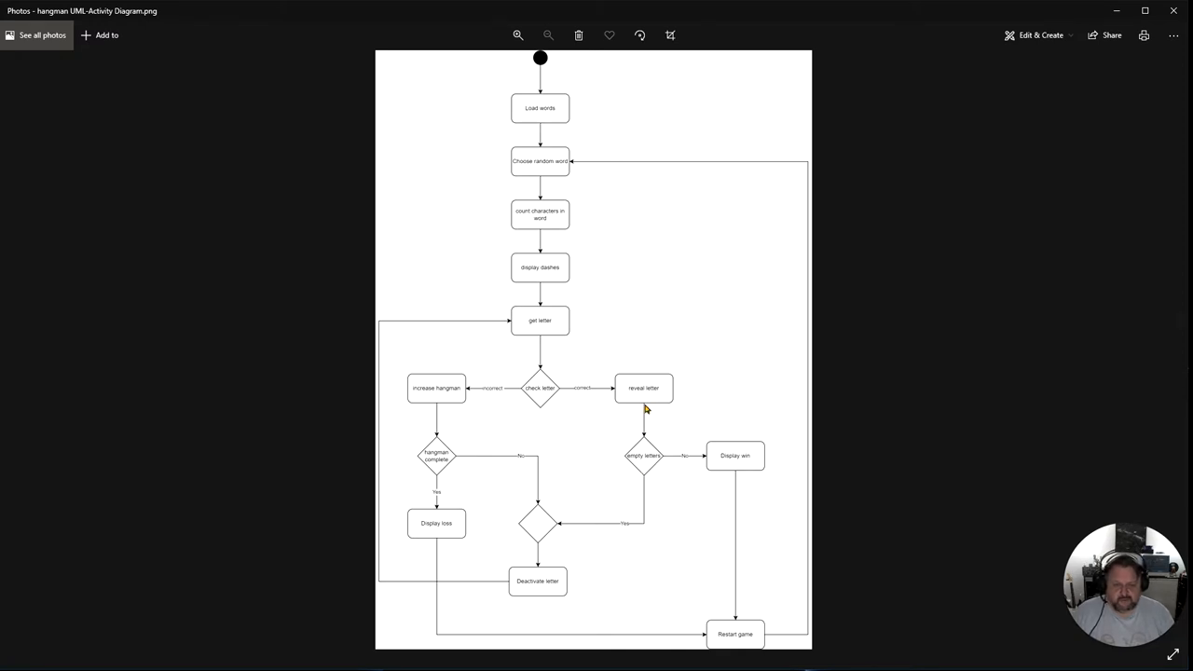
mouse_move(638, 459)
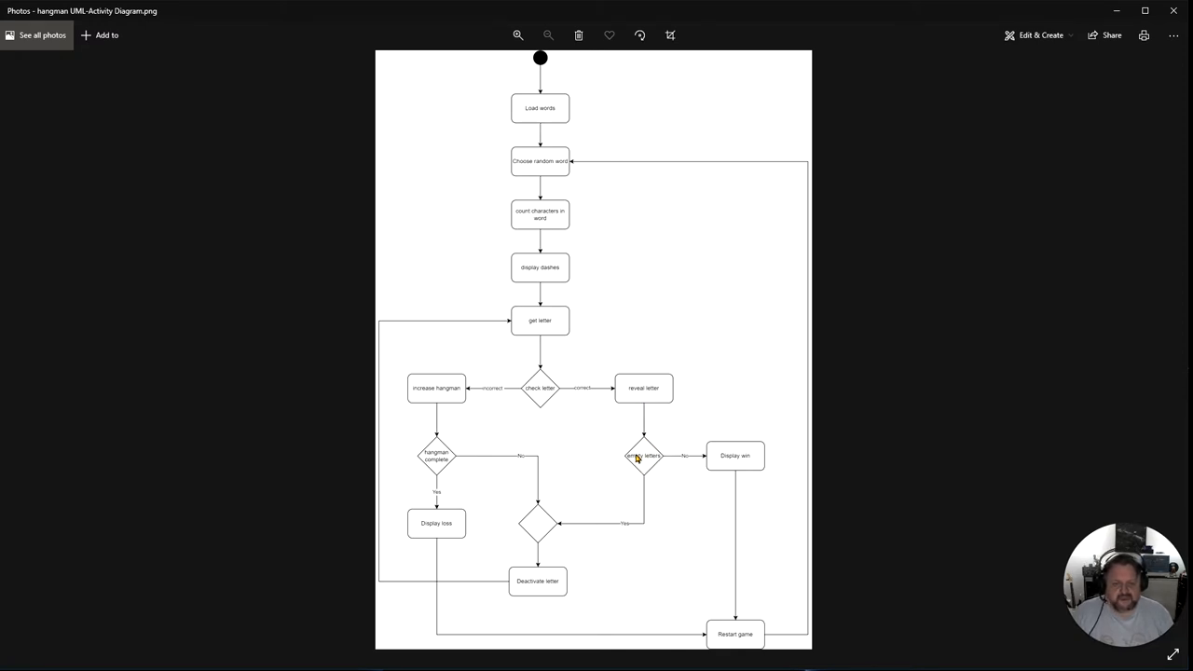
mouse_move(577, 586)
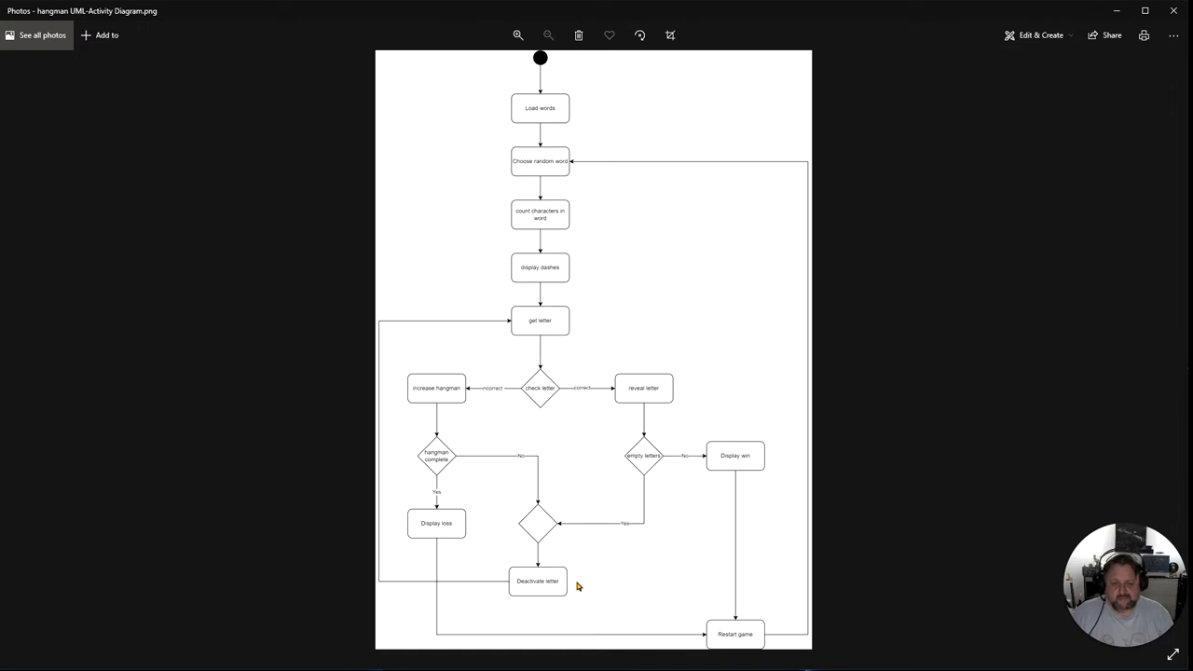
mouse_move(718, 392)
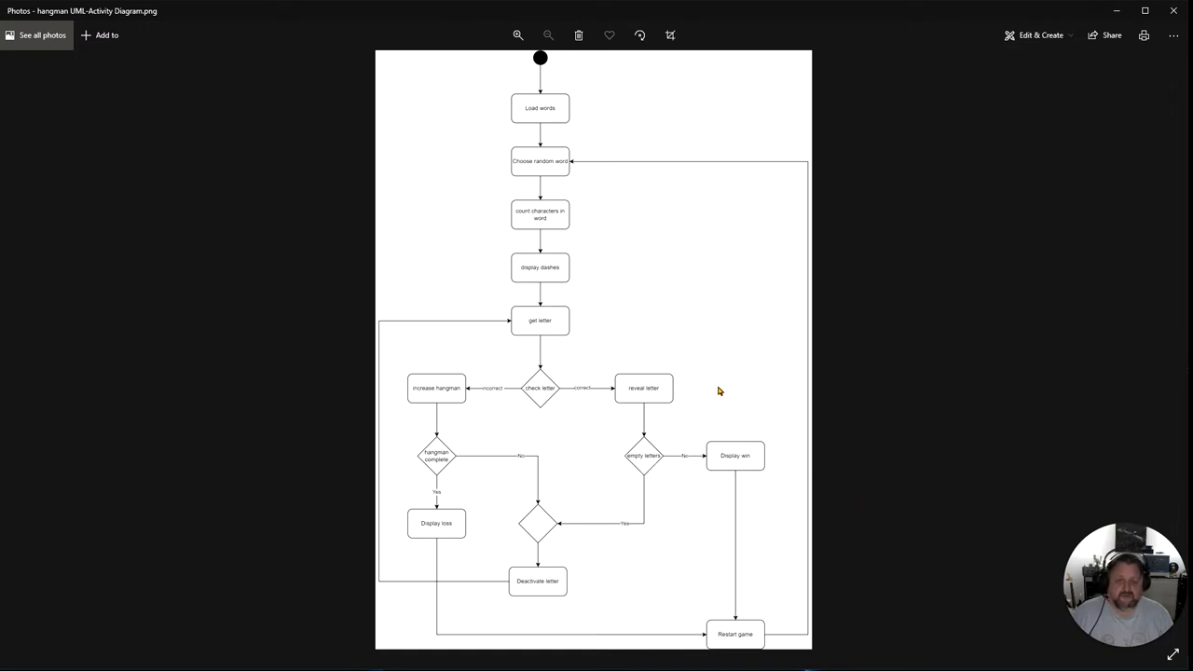
mouse_move(742, 488)
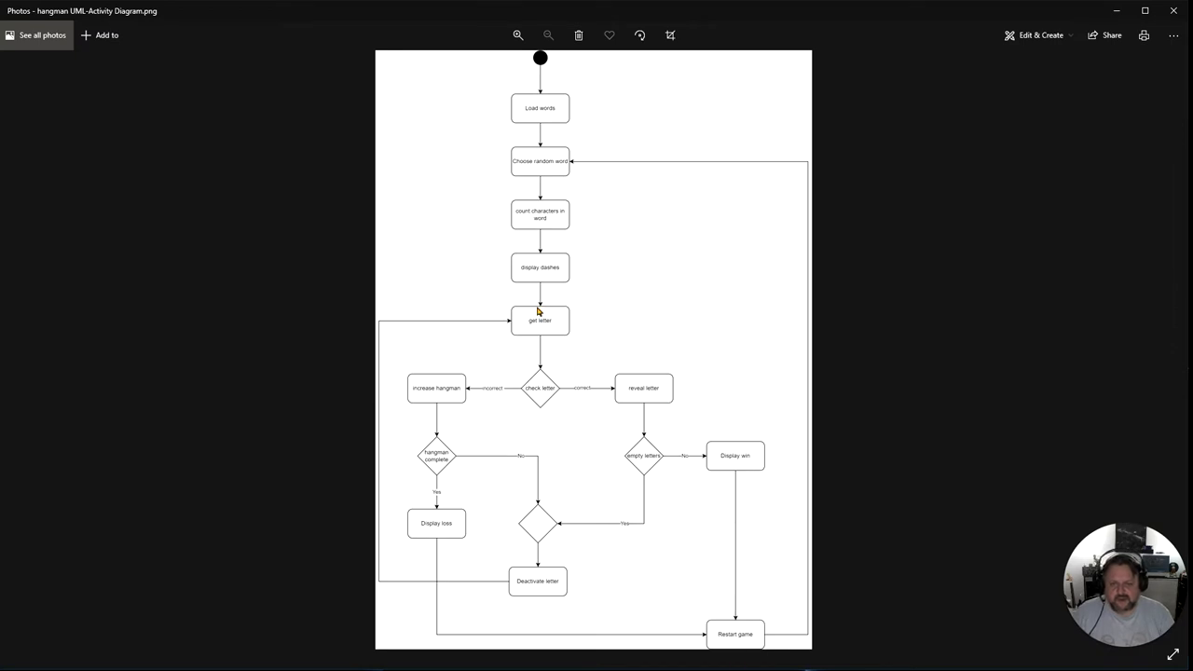
mouse_move(544, 391)
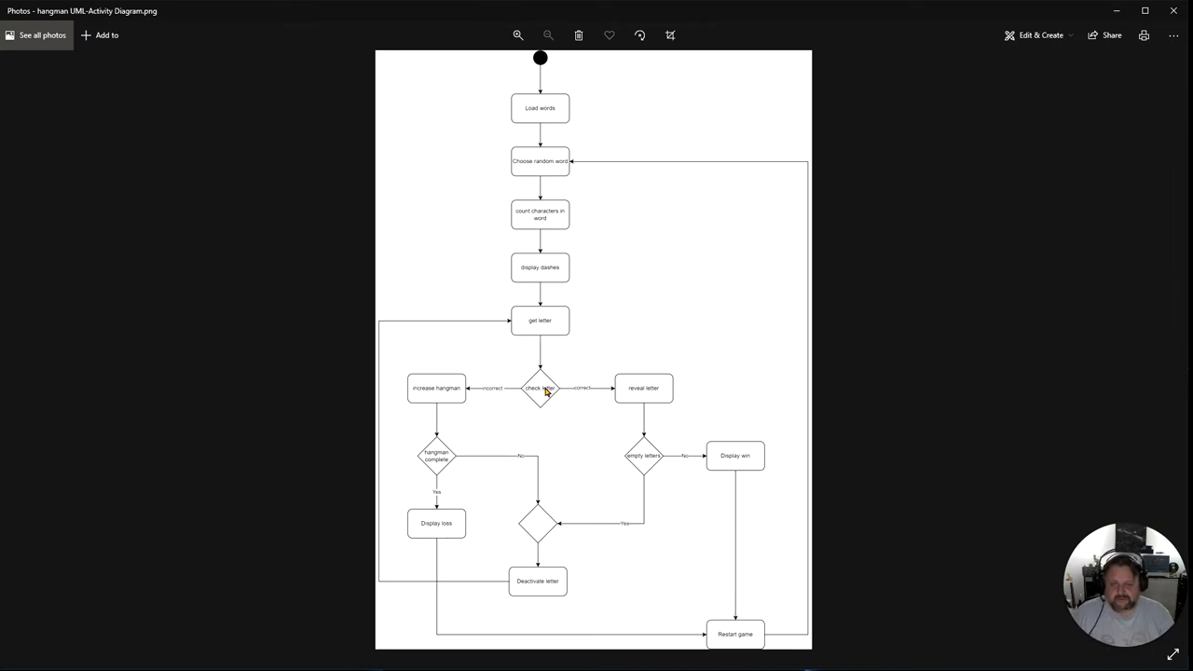
mouse_move(406, 394)
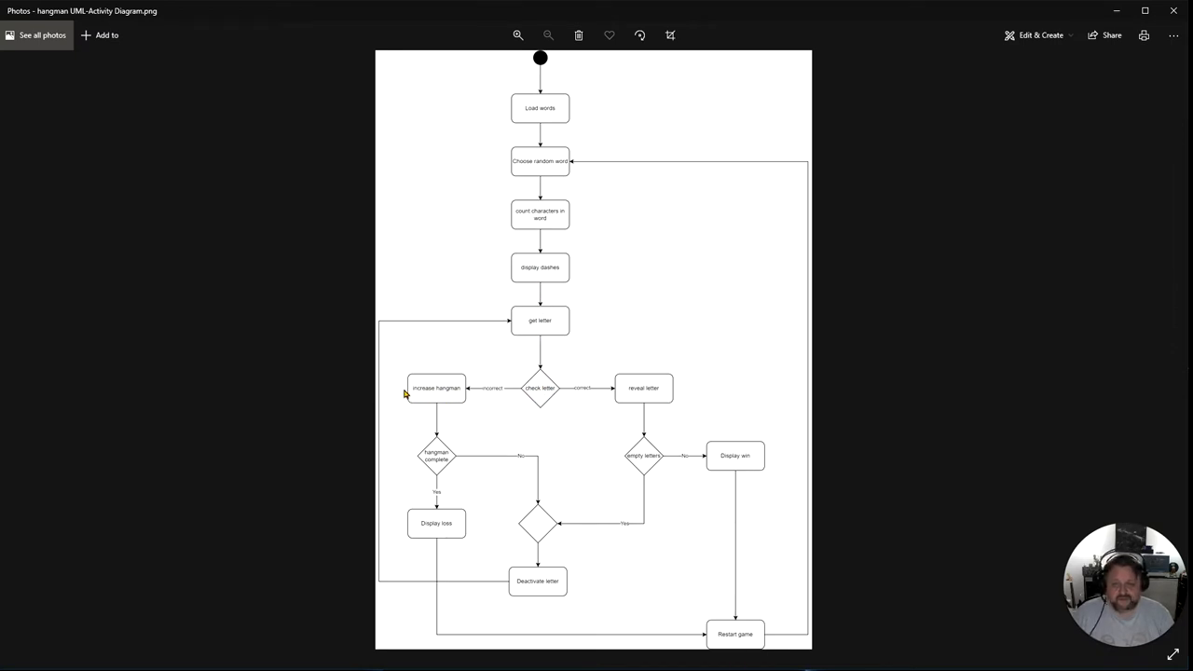
mouse_move(432, 462)
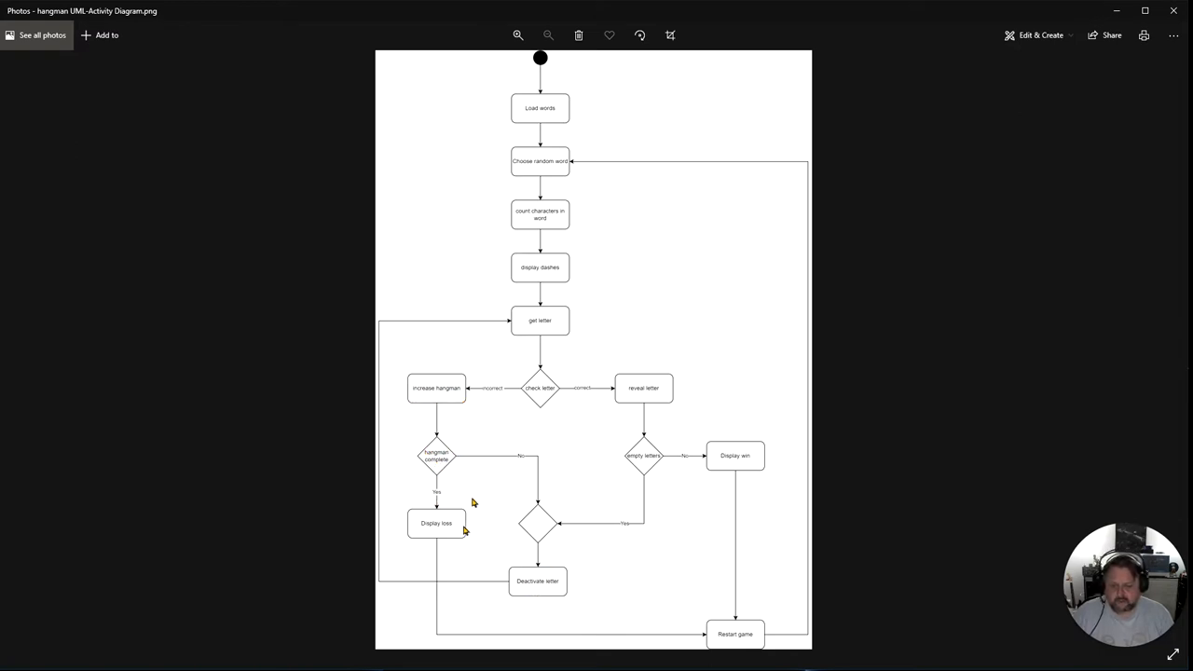
mouse_move(363, 481)
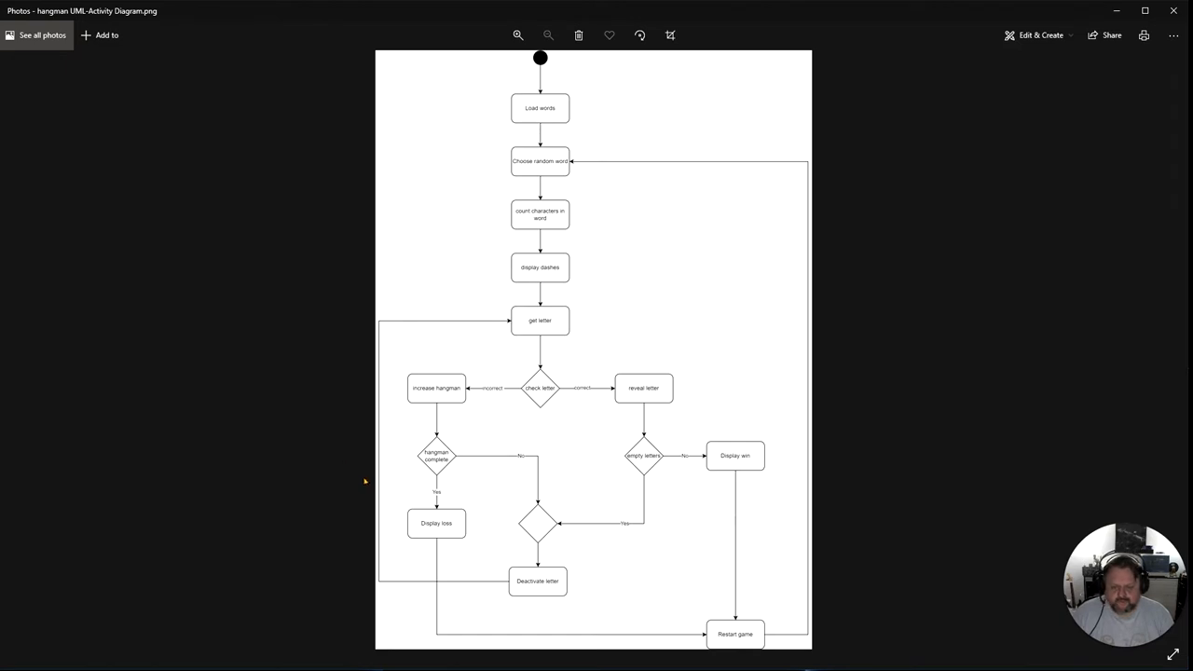
mouse_move(376, 344)
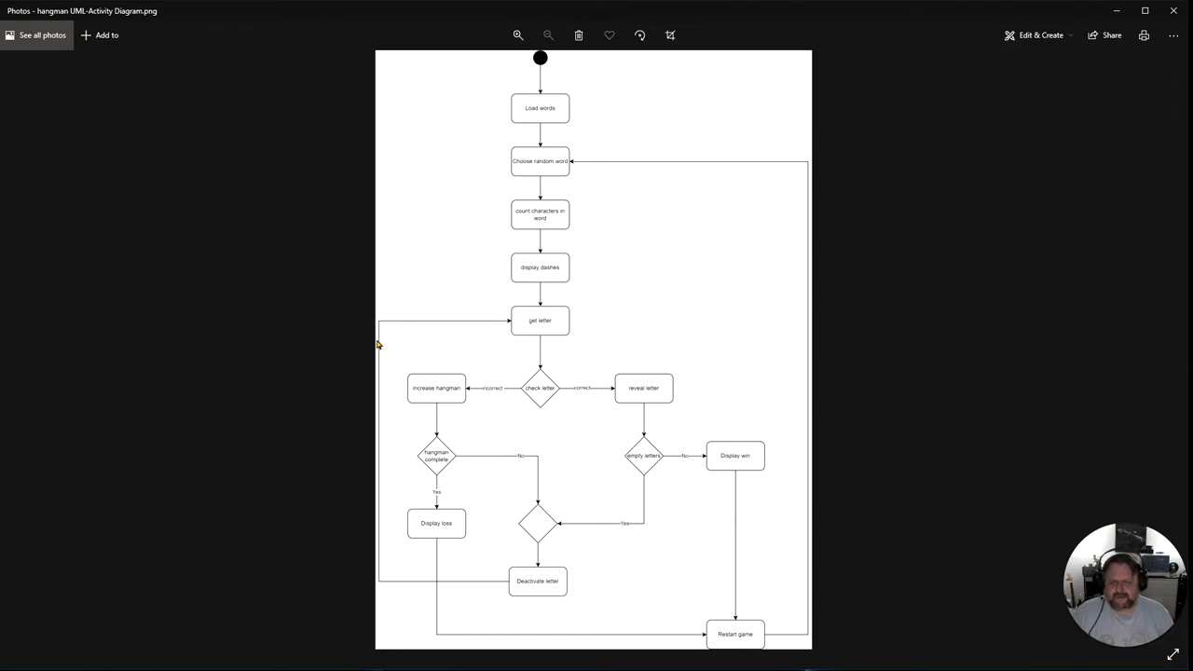
mouse_move(772, 293)
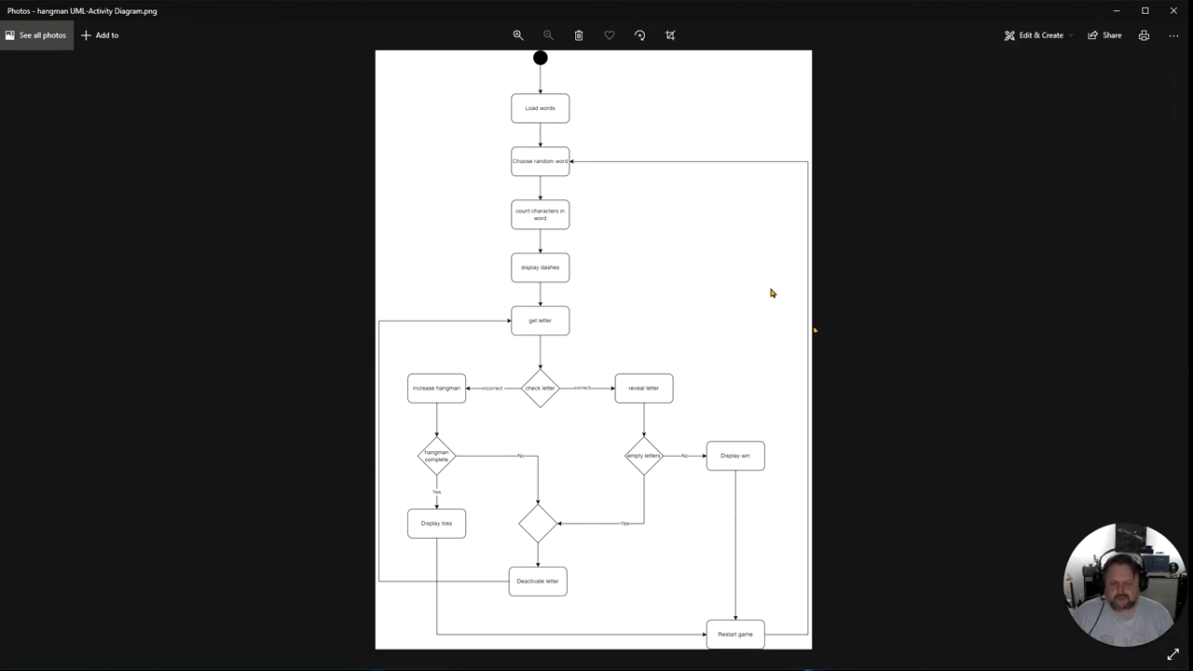
mouse_move(891, 272)
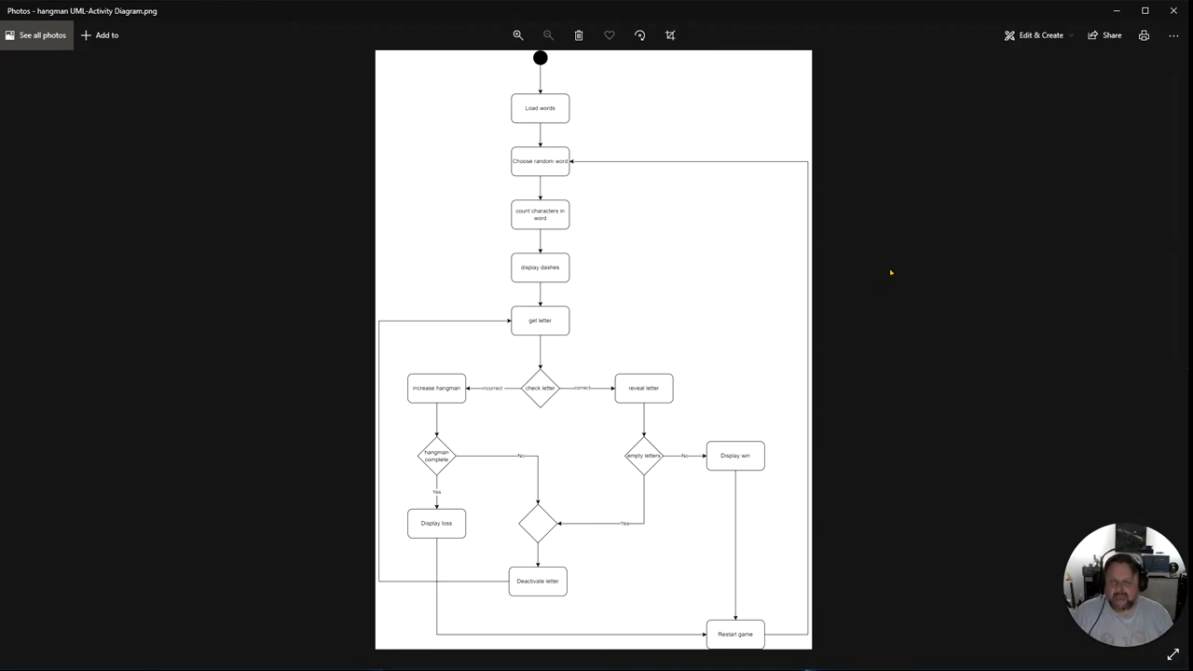
mouse_move(1113, 52)
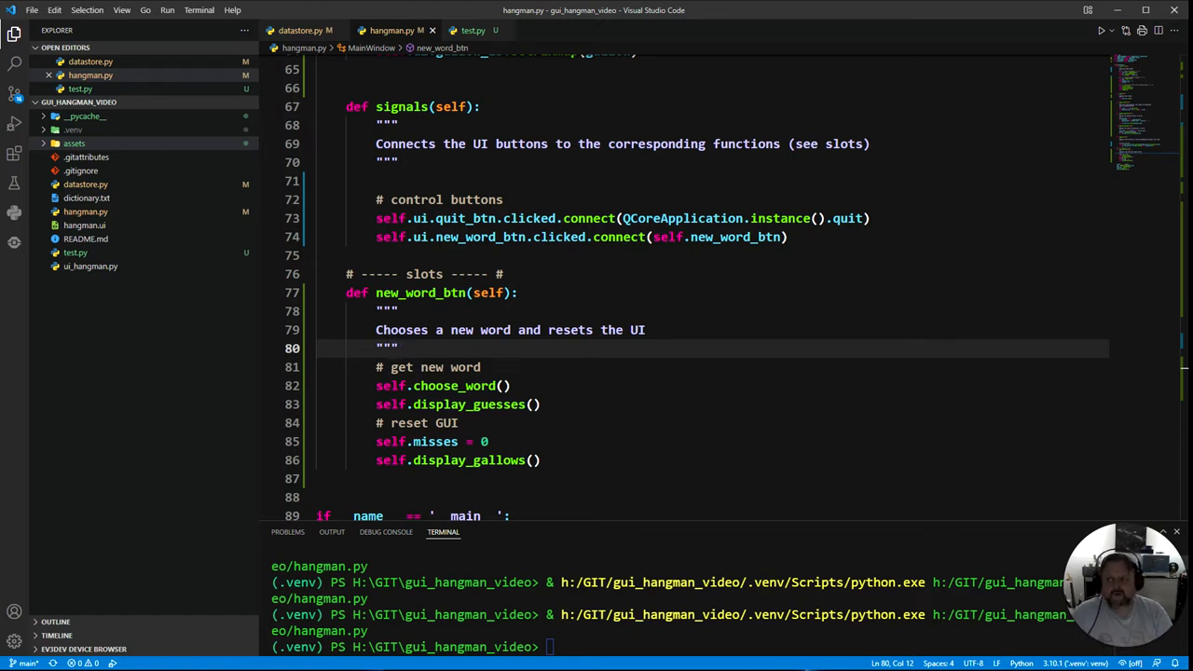
mouse_move(634, 483)
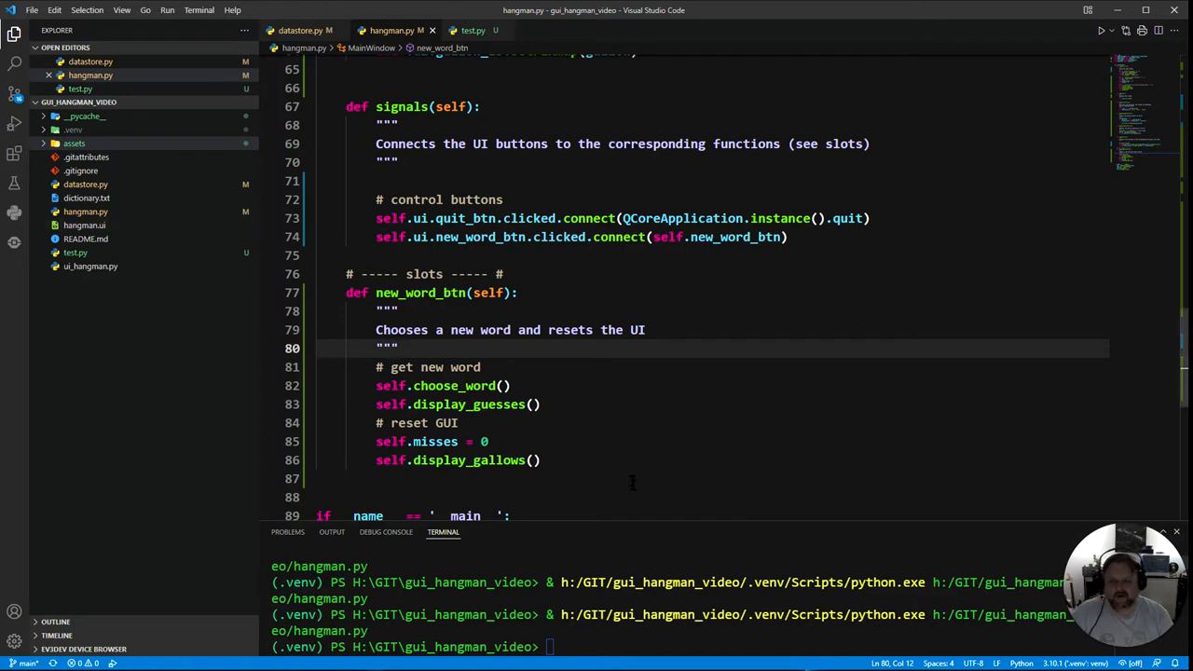
mouse_move(667, 473)
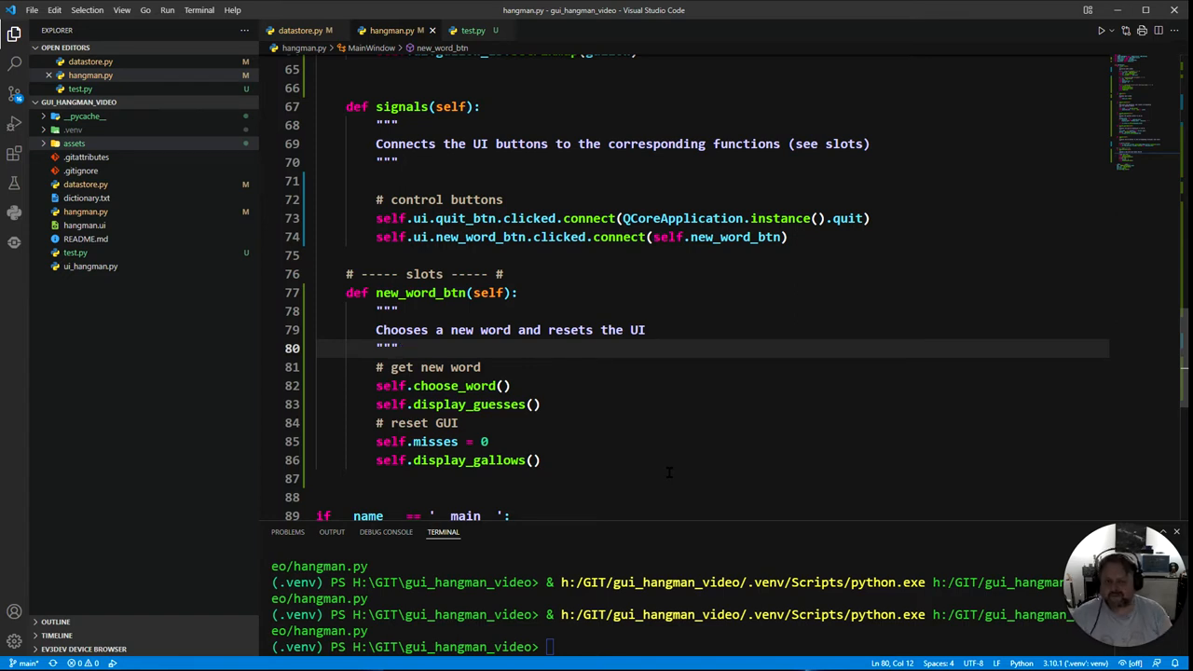
Add a '# letter buttons' comment line at the end of the signals section
click(382, 478)
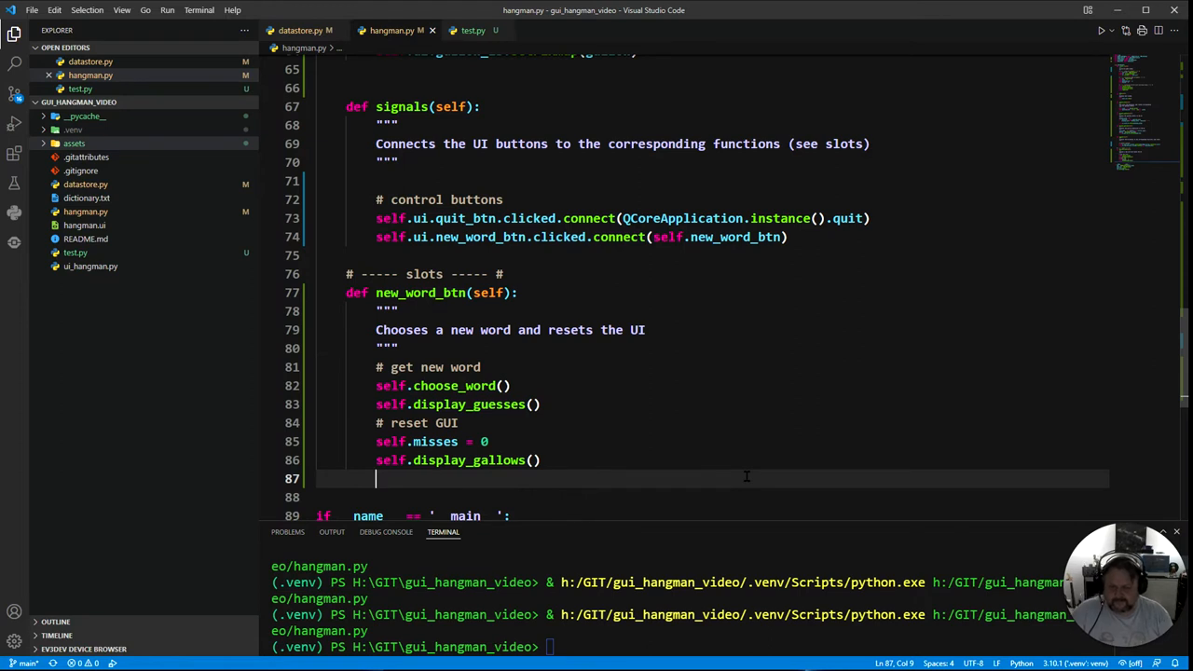
scroll(down, 3)
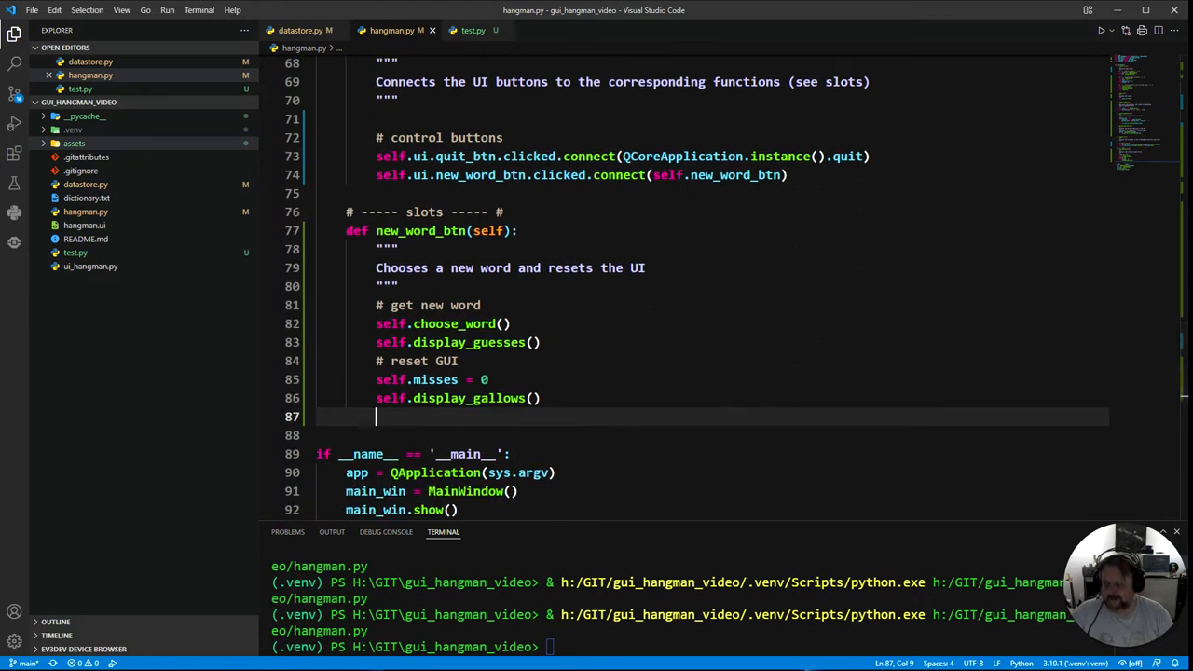
scroll(up, 3)
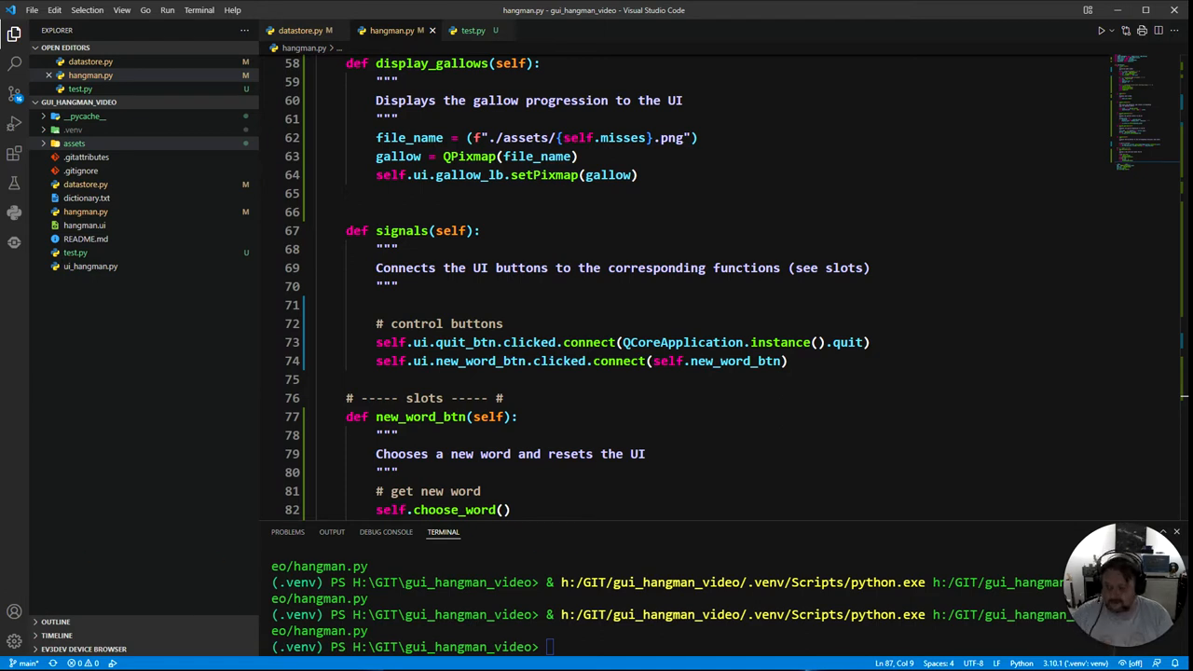
click(835, 380)
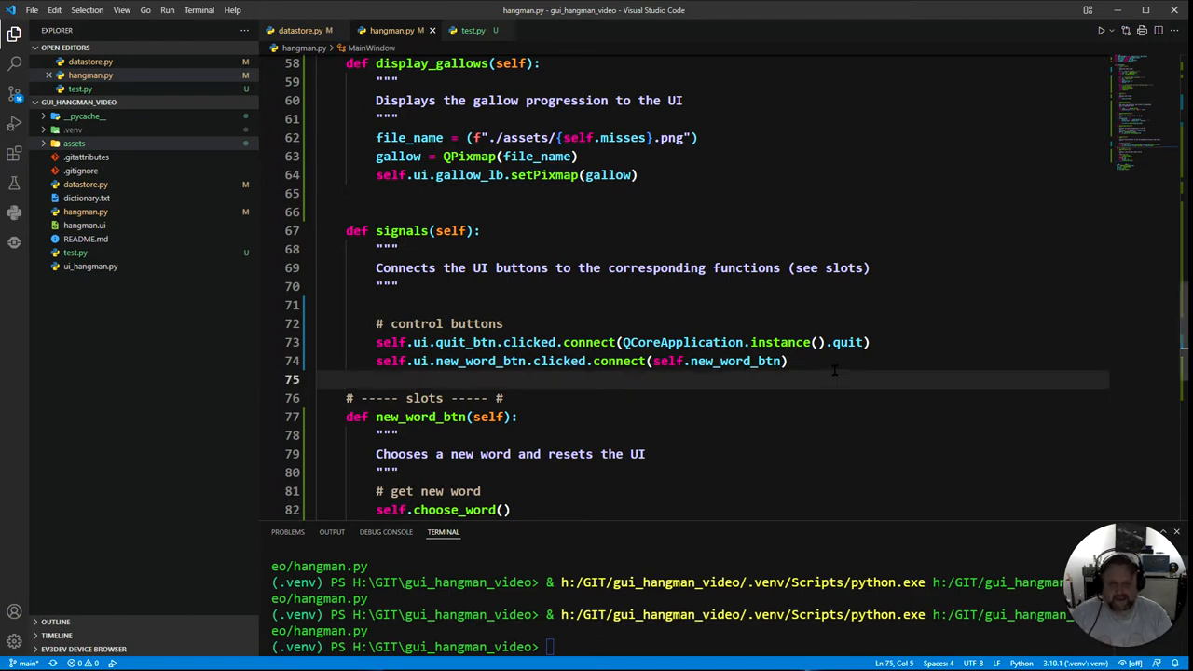
key(Enter)
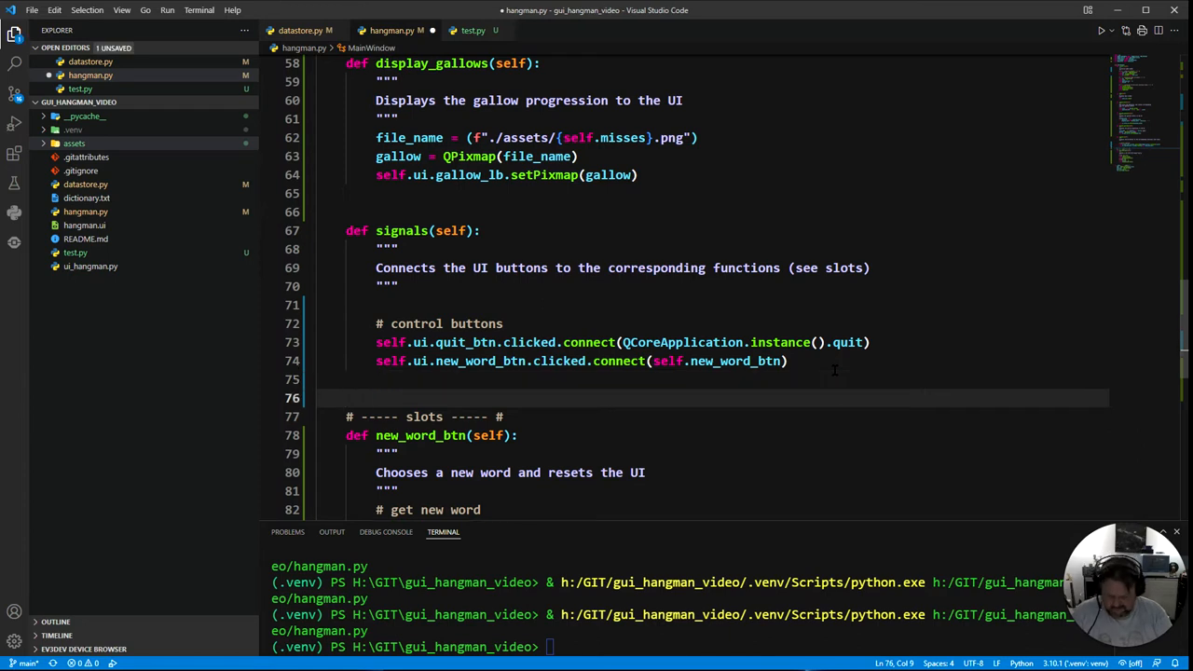
text(# le)
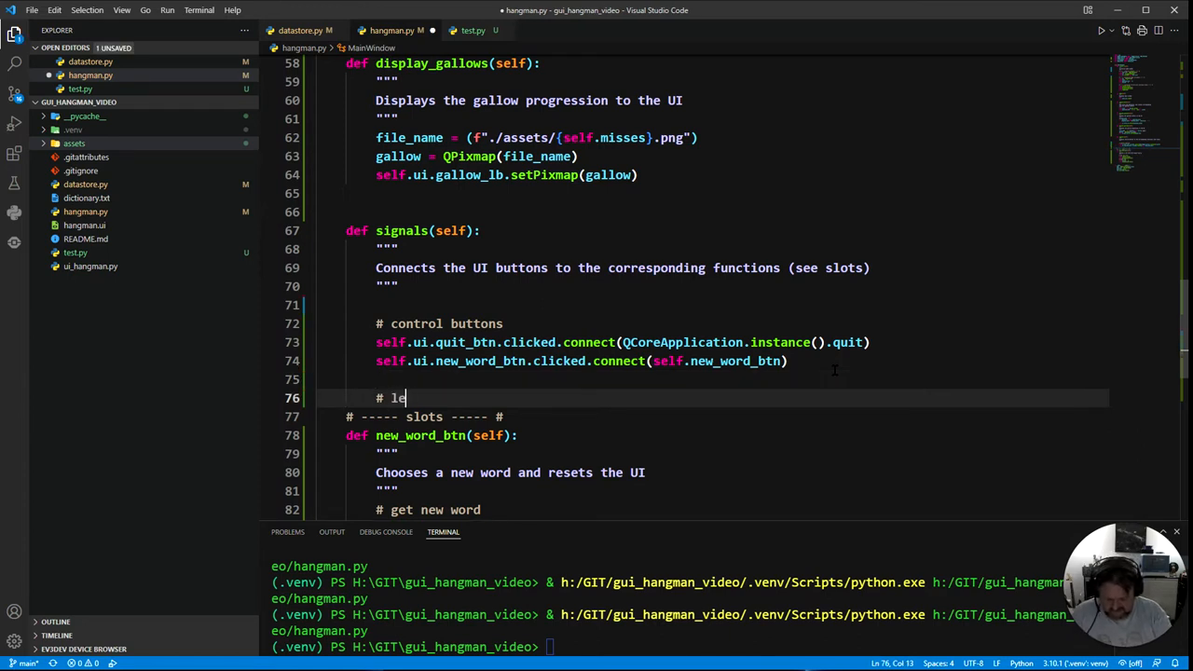
text(tter buttons)
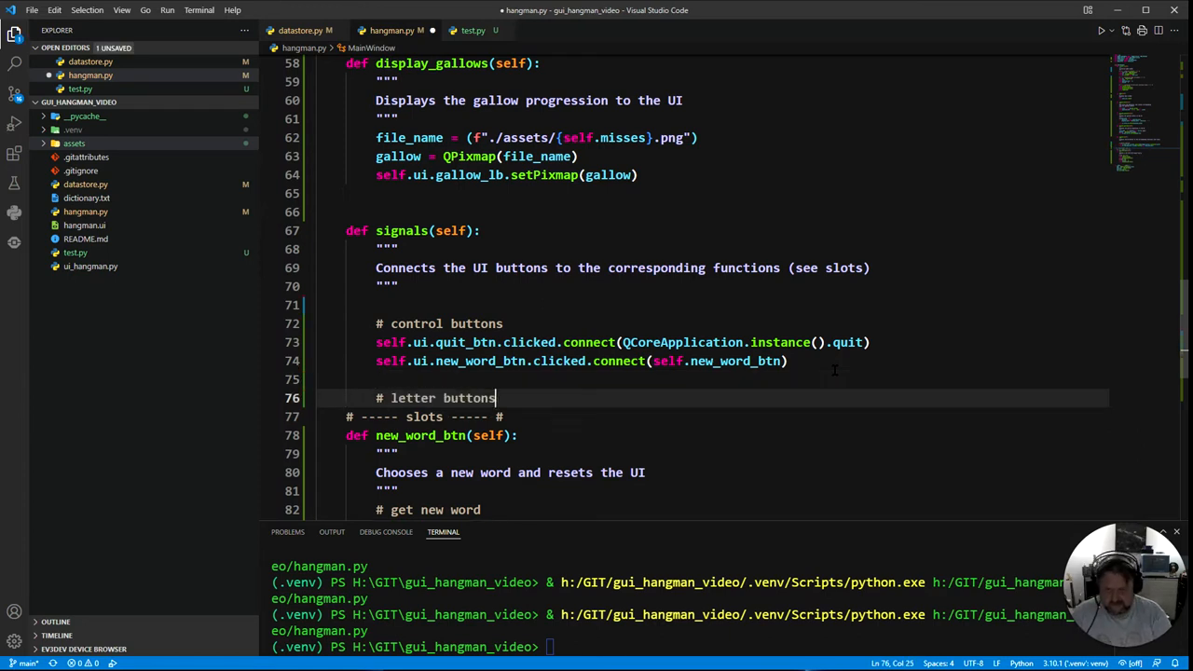
key(enter)
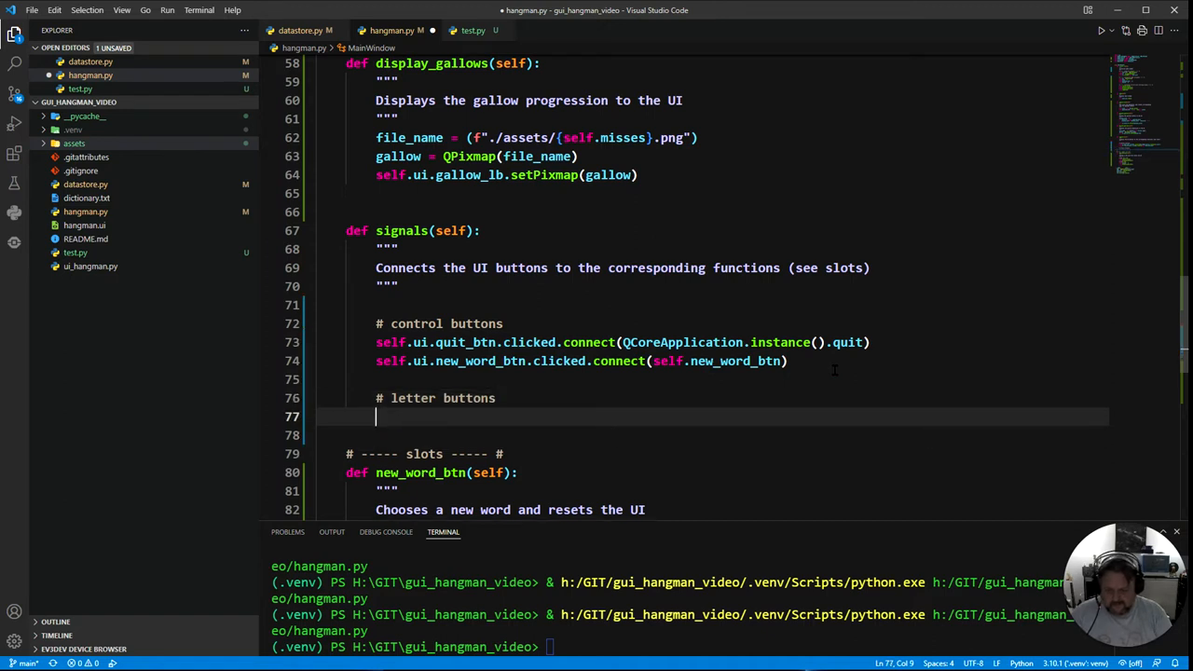
Start the connection as self.ui.a_btn.clicked.connect()
text(self.ui.)
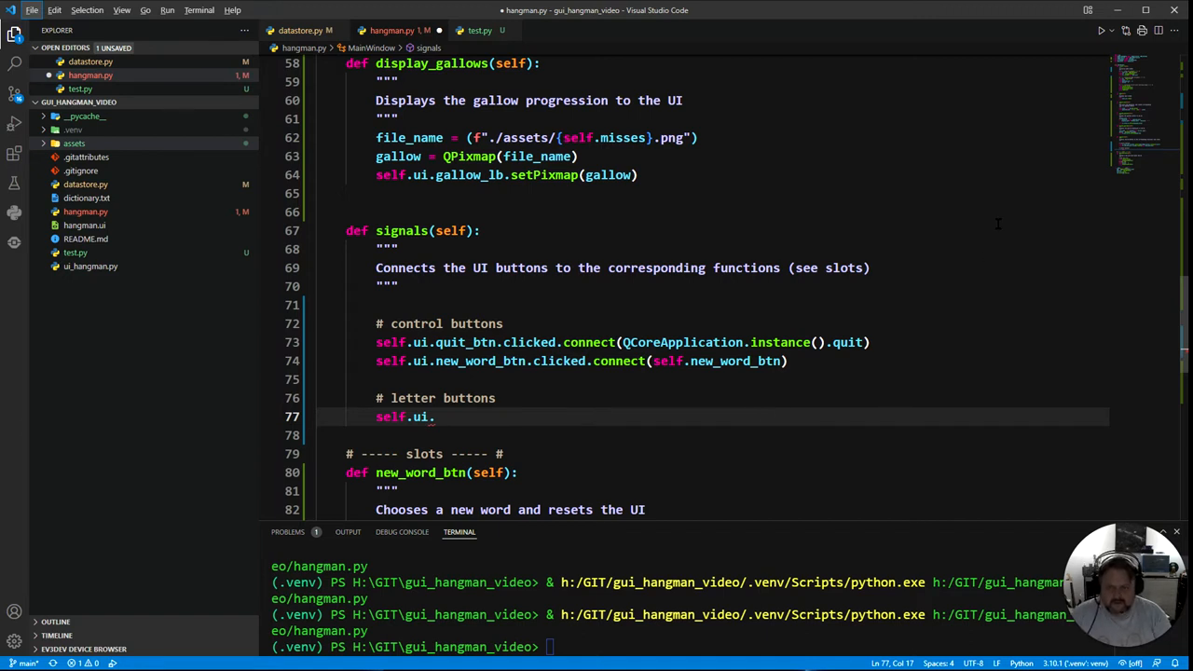
key(Backspace)
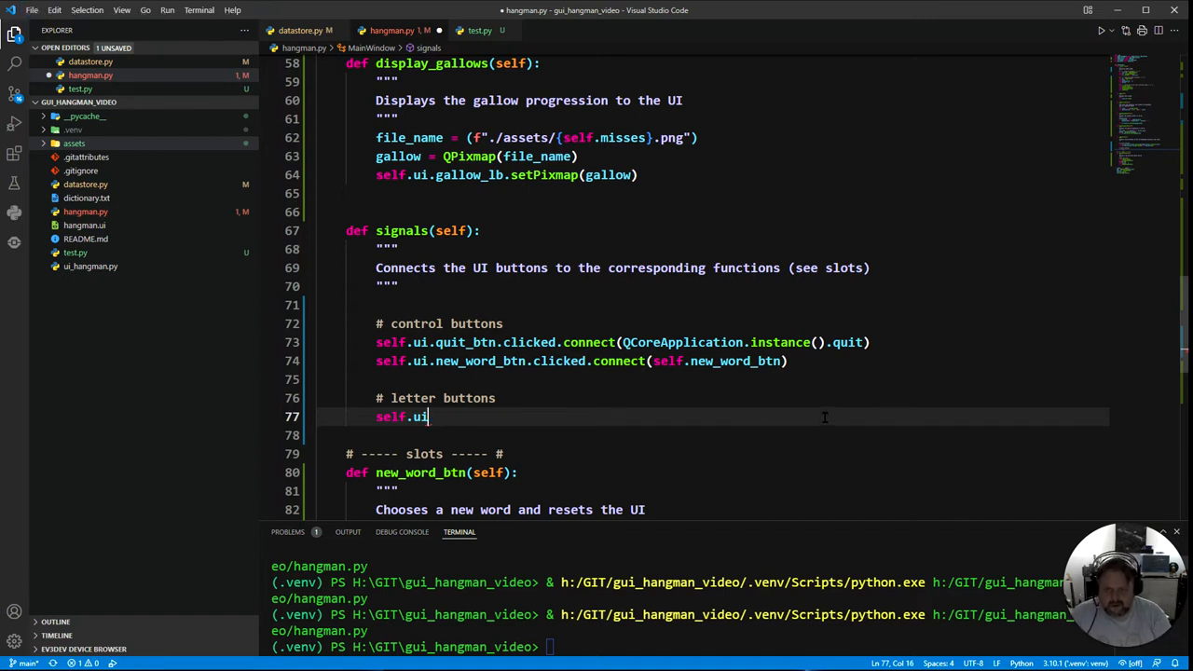
text(.a_btn)
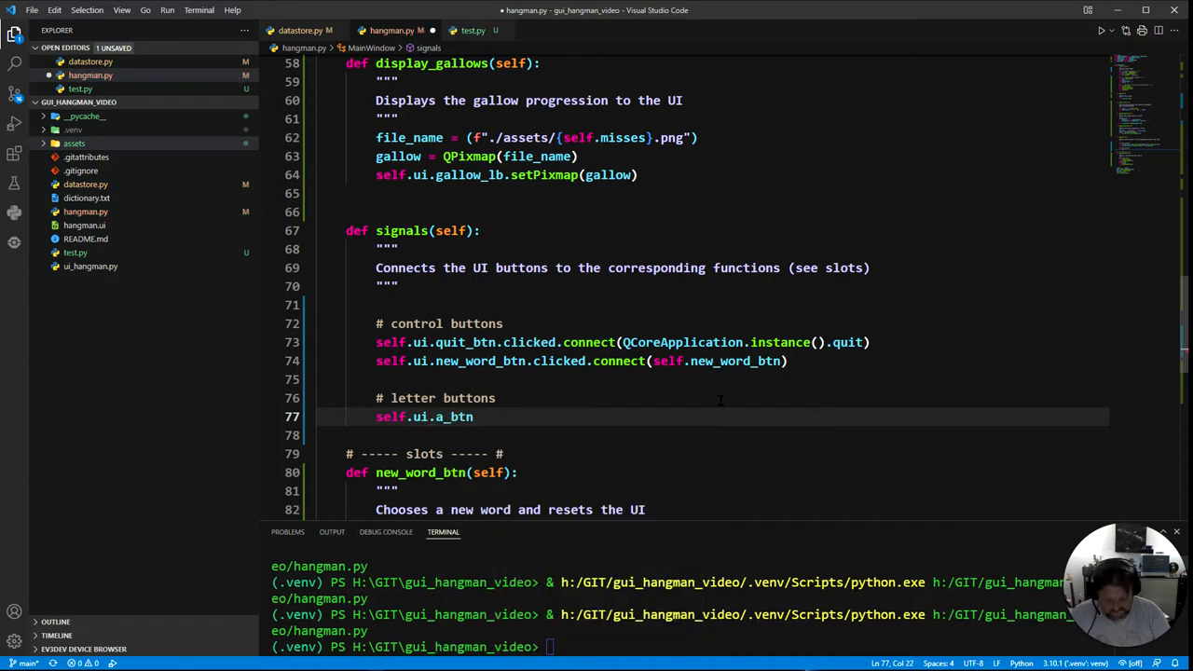
text(.cli)
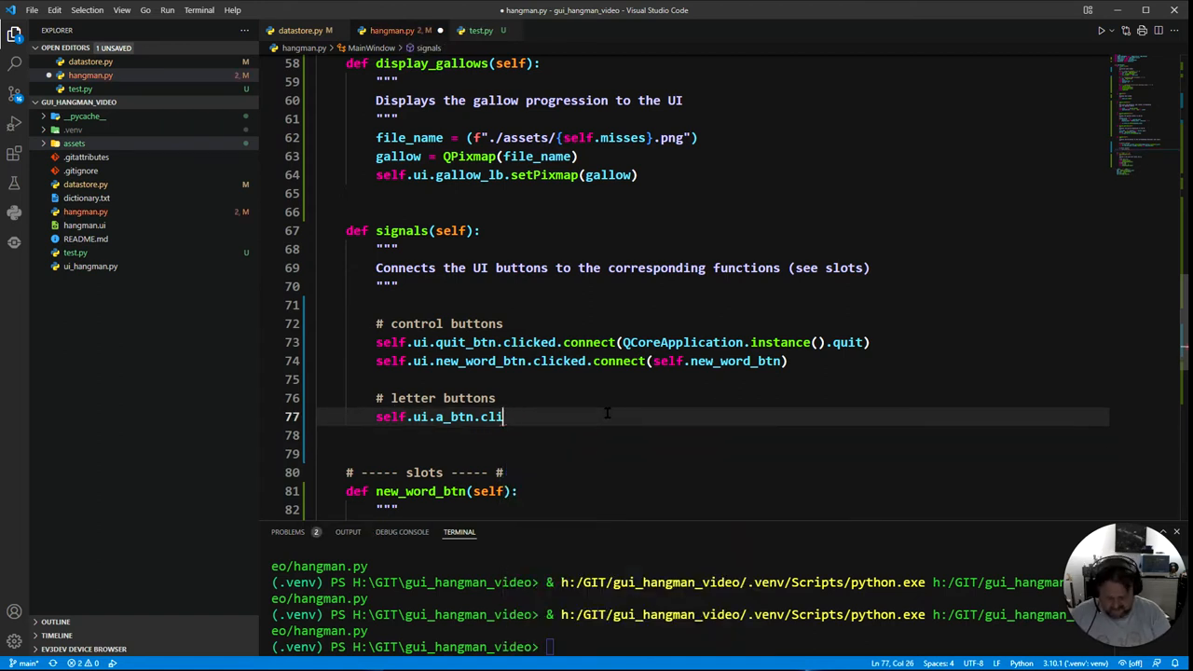
text(cke)
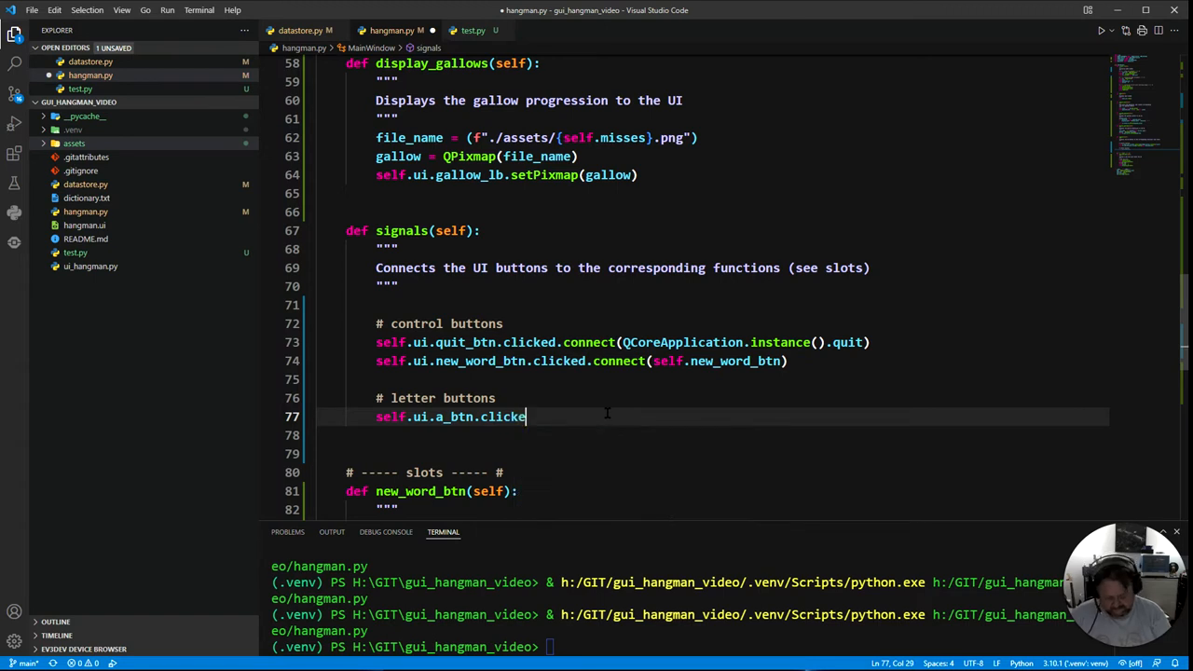
text(d.con)
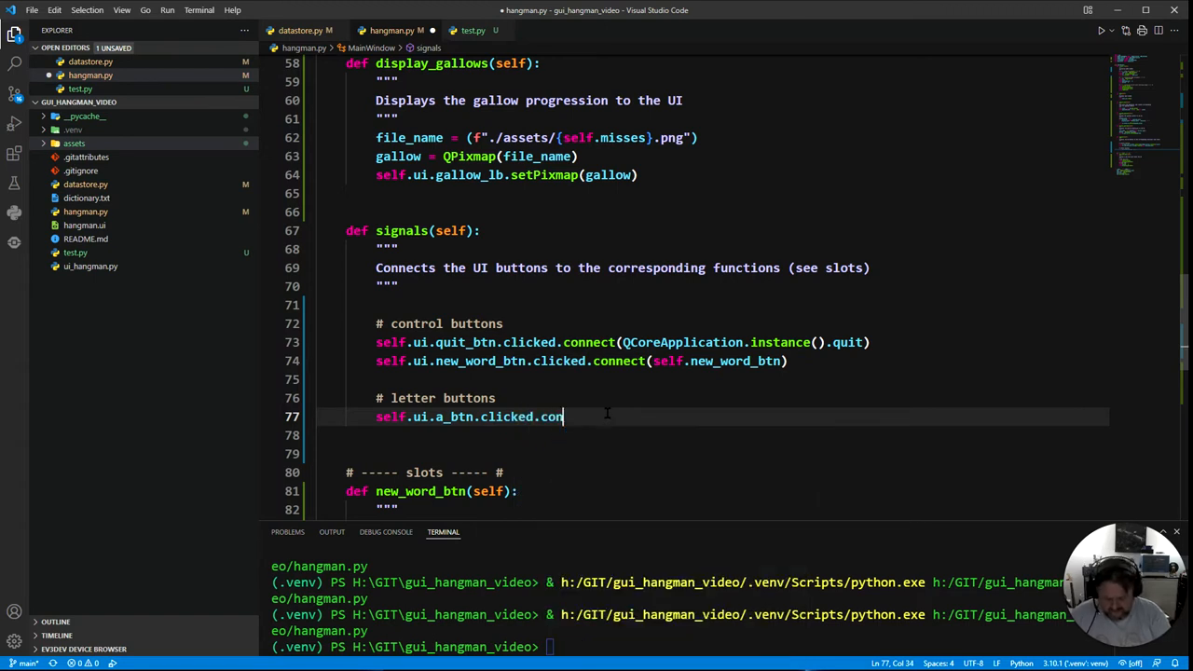
text(nect())
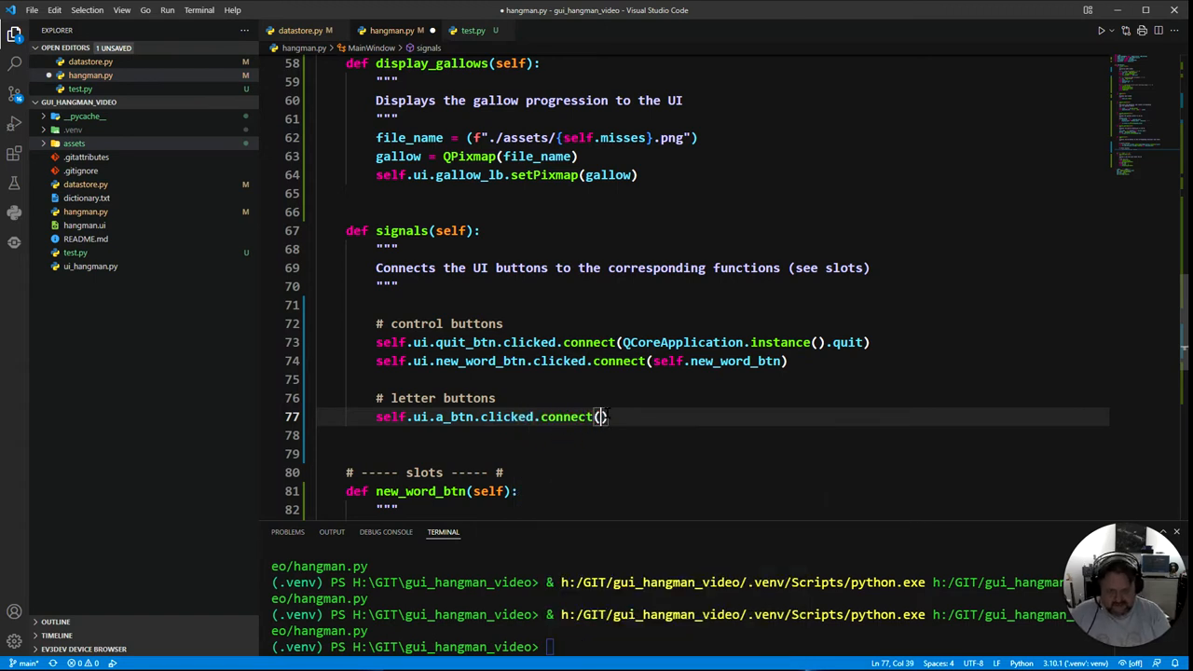
Fill the connect call with lambda: self.letter_btn(self.ui.a_btn)
text(self)
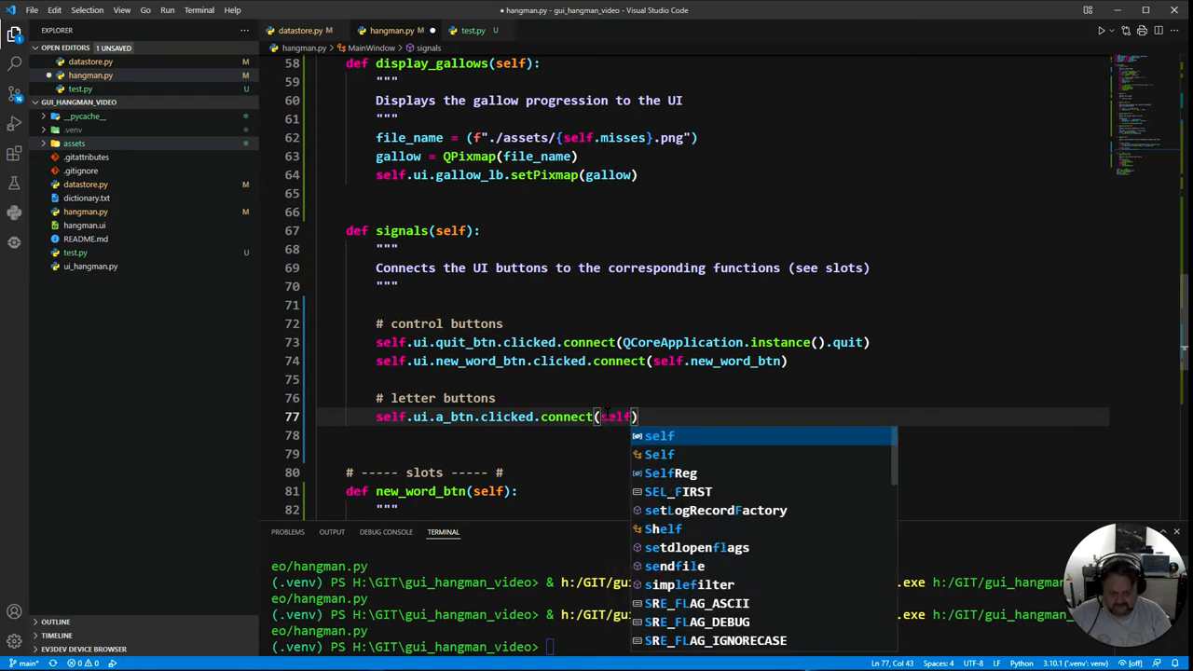
text(.)
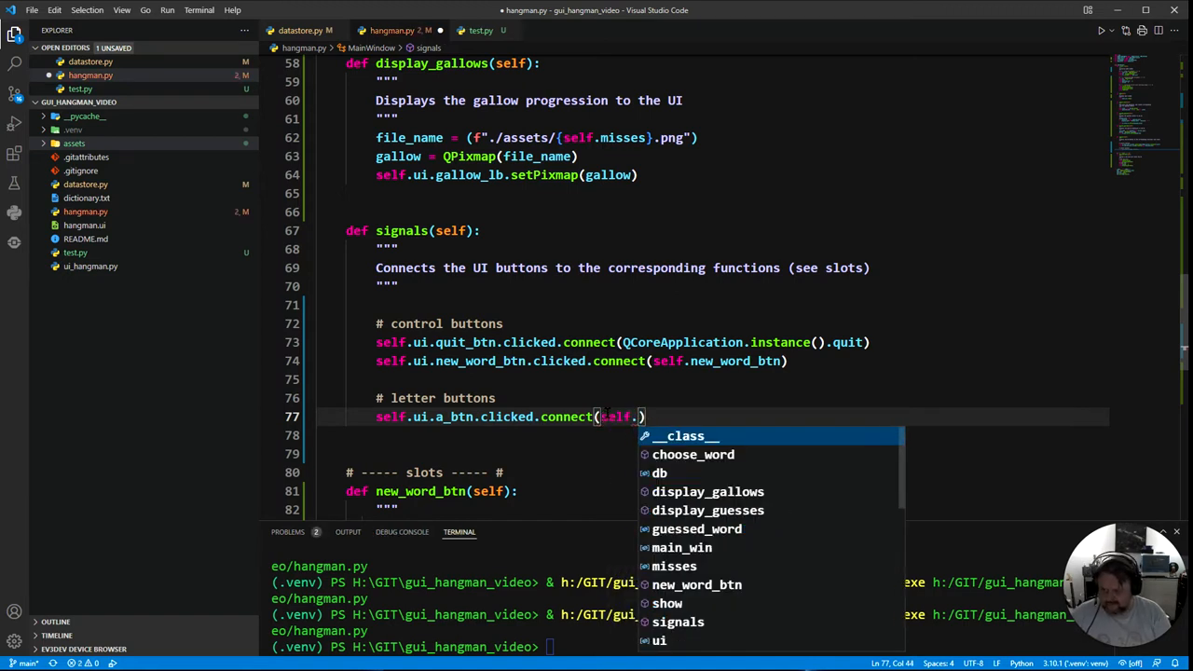
text(letter)
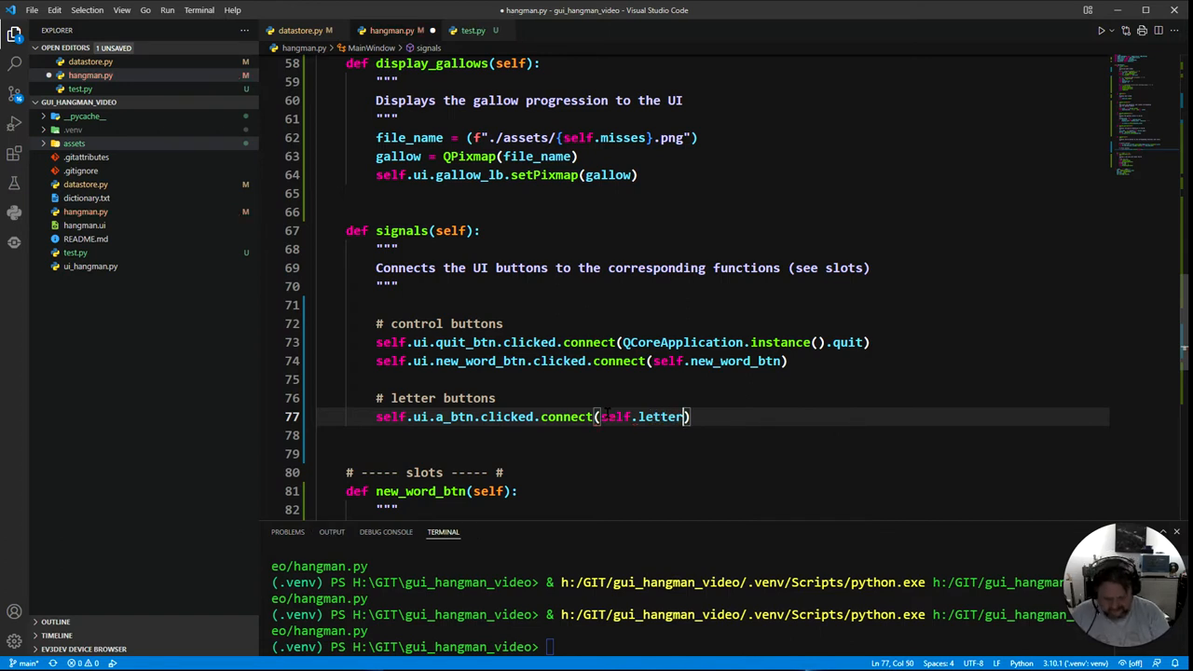
text(_btn)
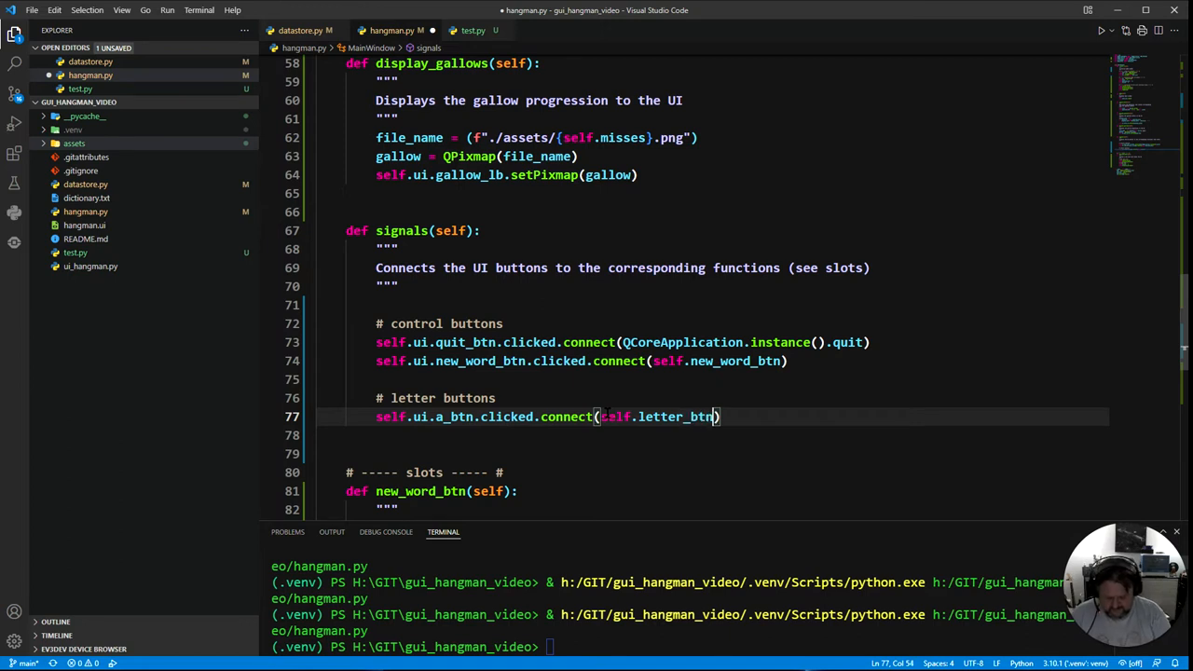
text(())
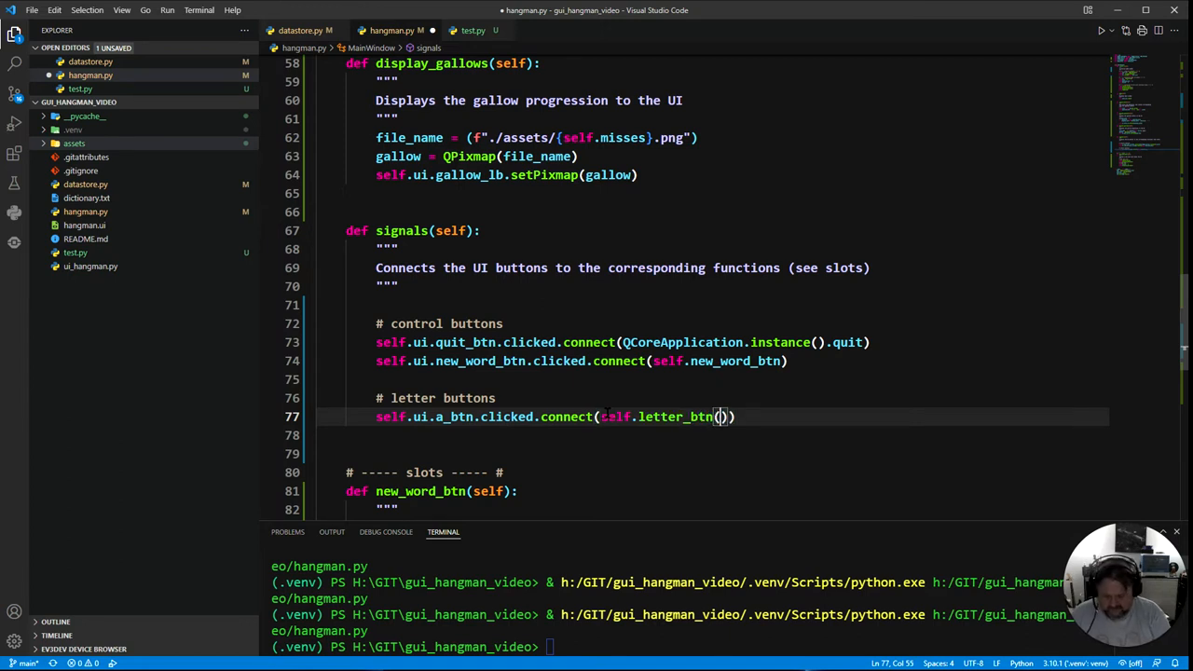
text(self)
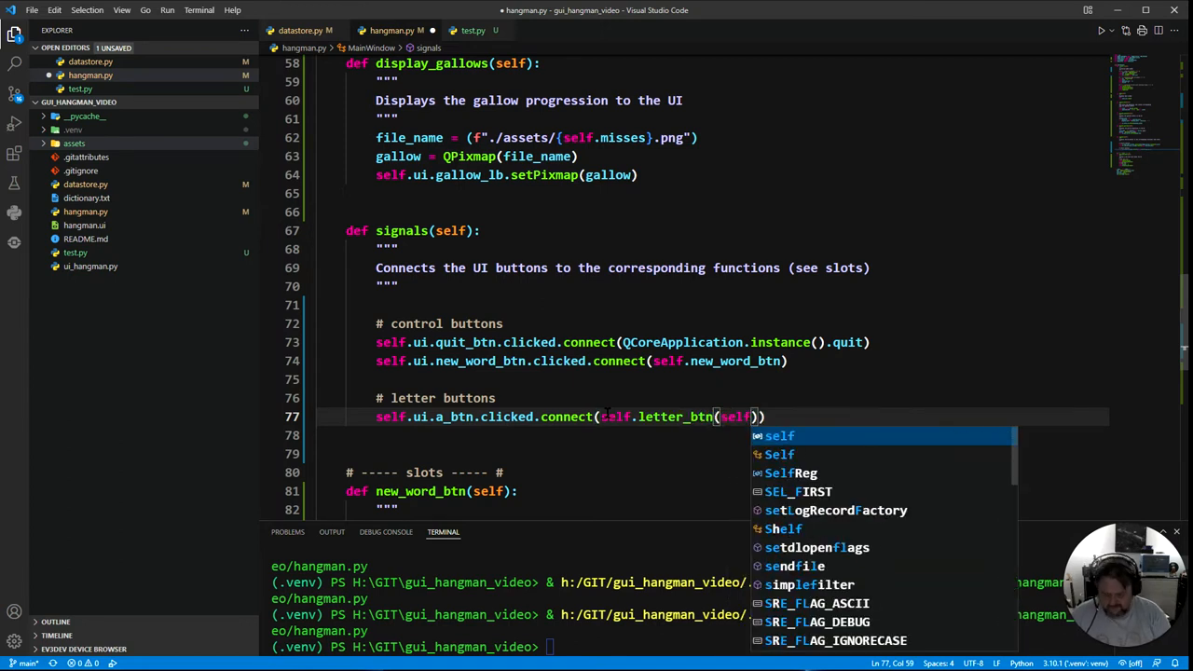
text(ui.a_btn)
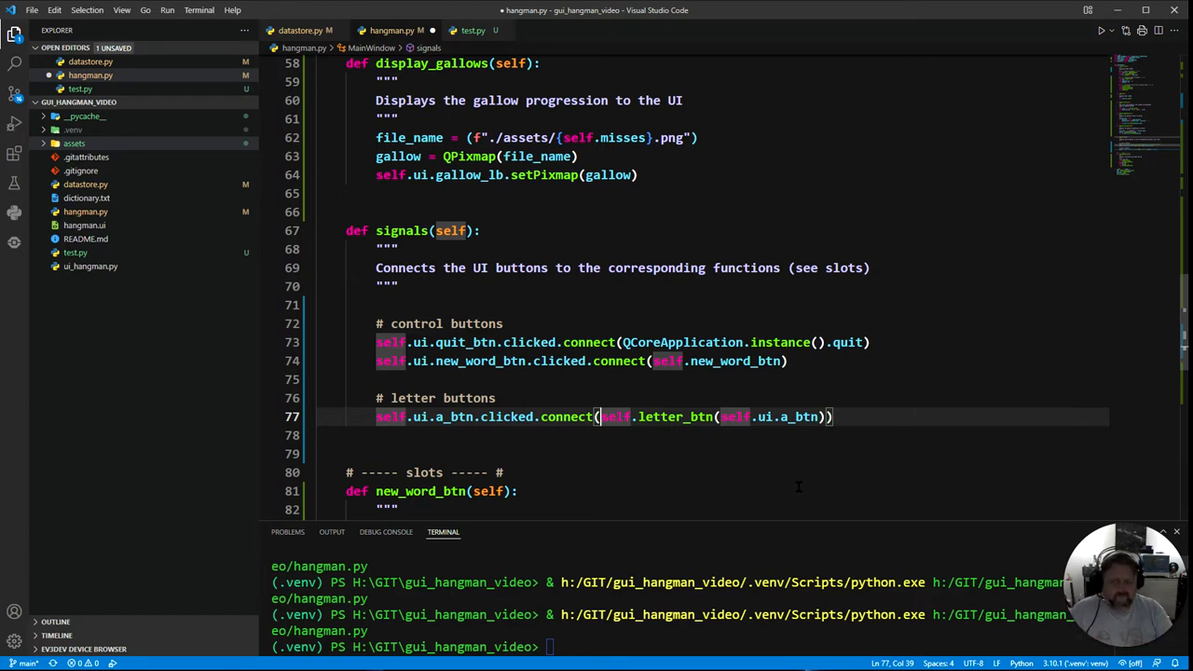
text(las)
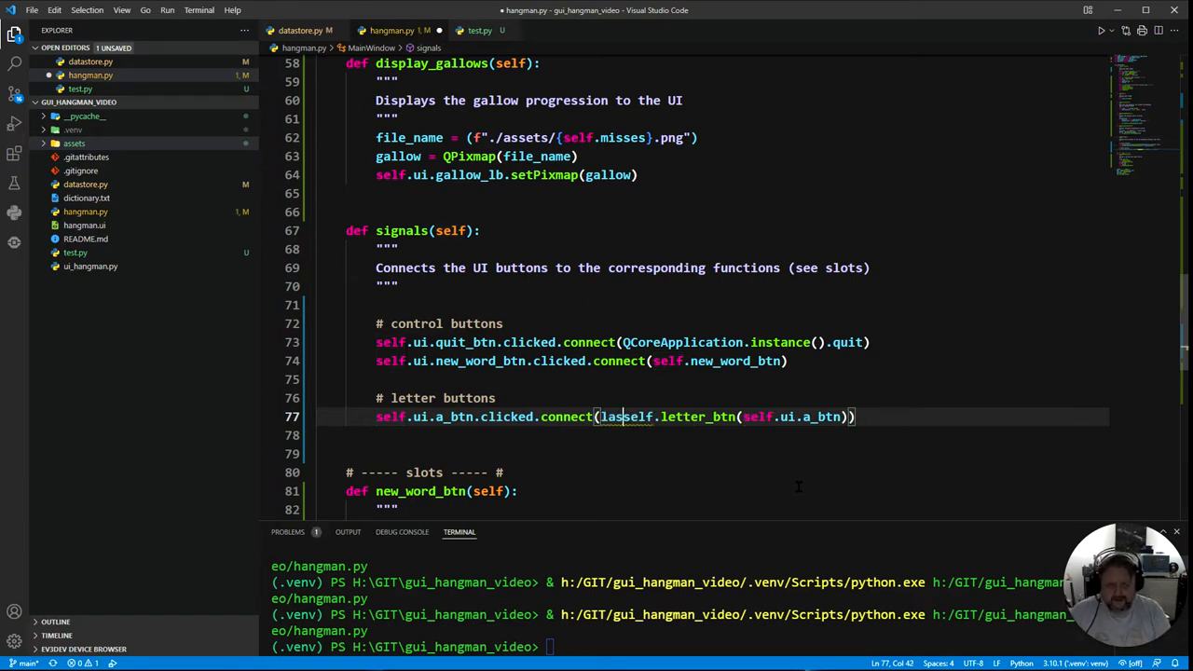
key(Backspace)
text(mbda: )
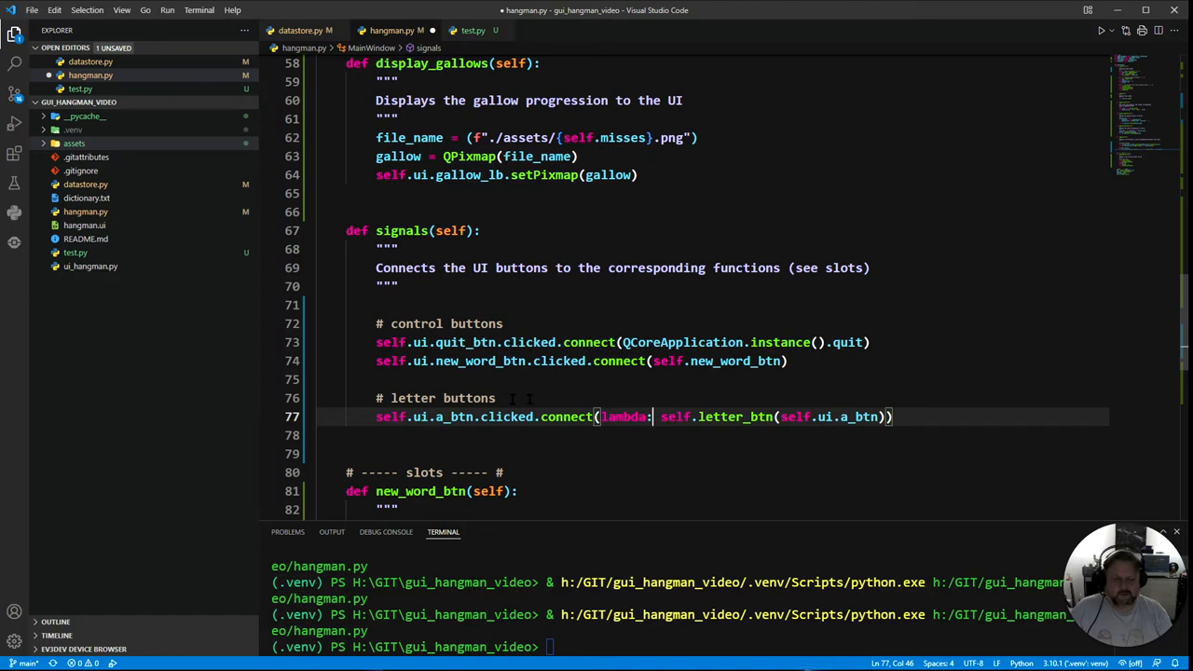
click(925, 418)
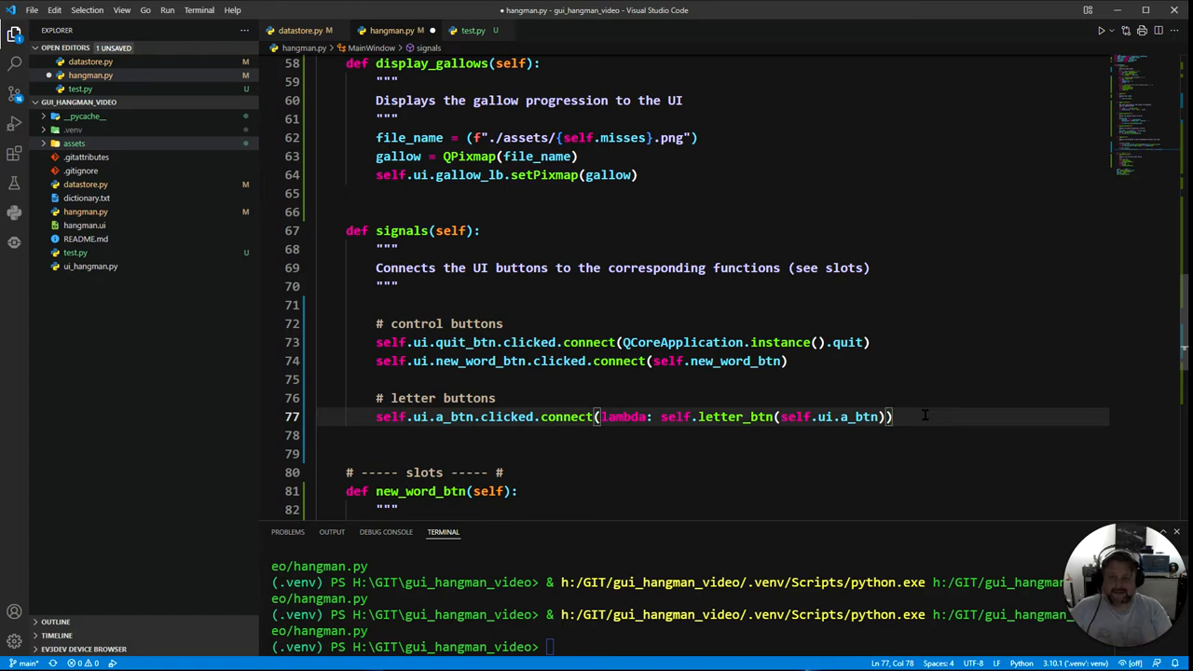
mouse_move(572, 453)
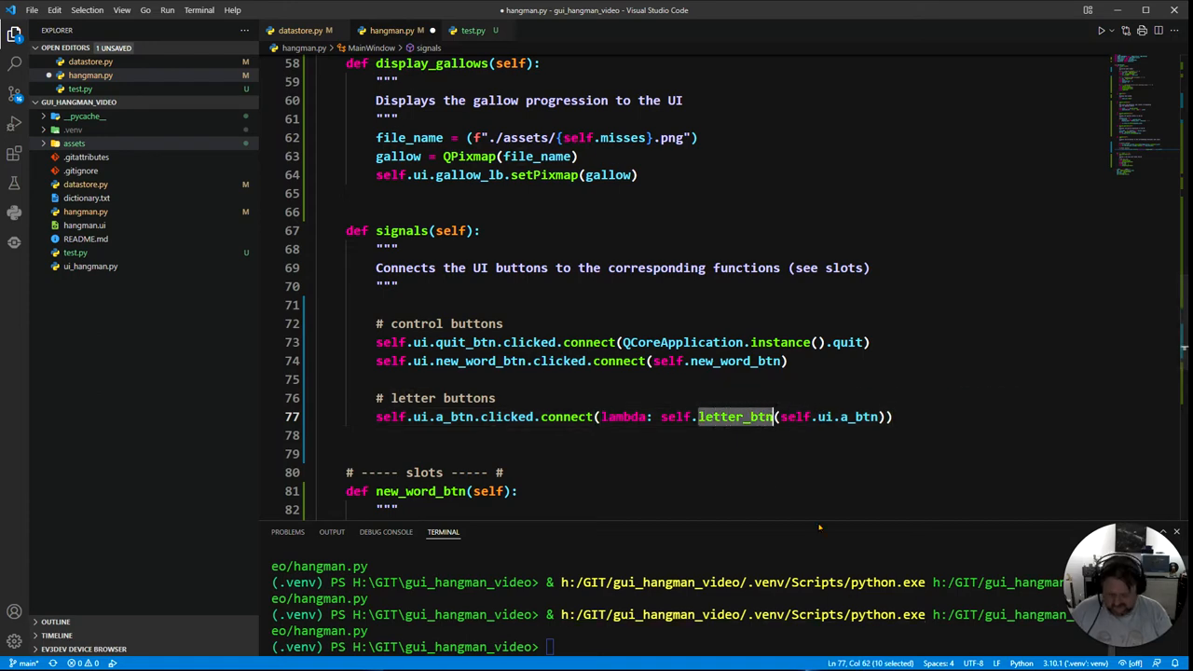
scroll(down, 3)
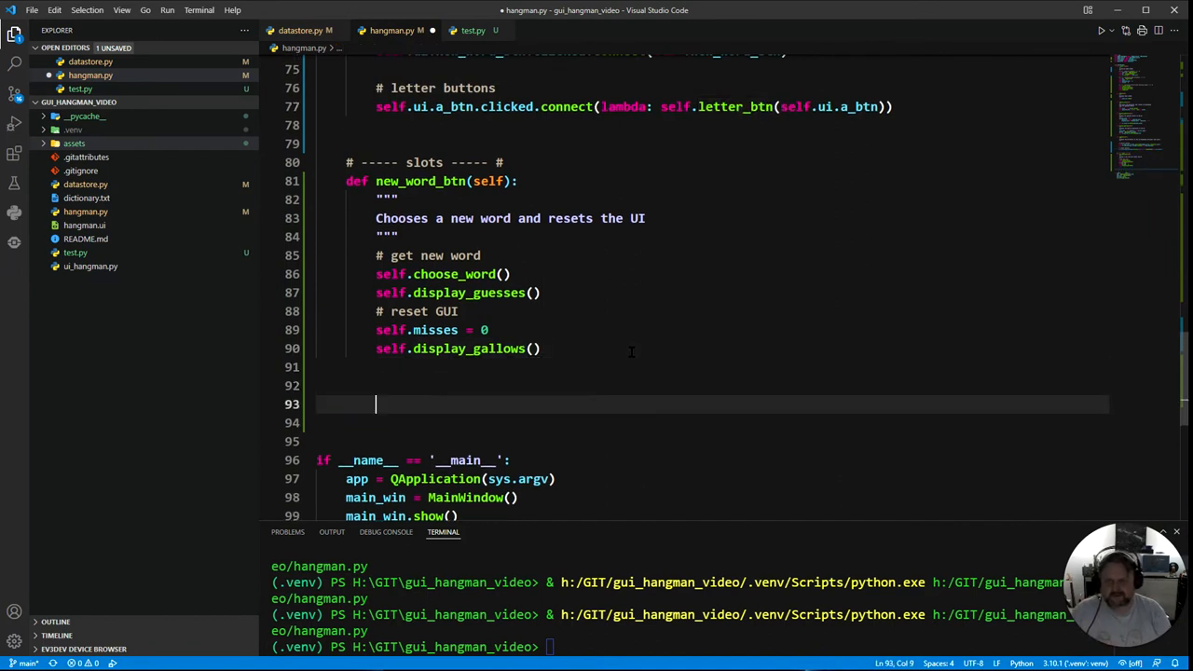
Define the letter_btn(self, button) slot with guess = button.text().lower()
text(def)
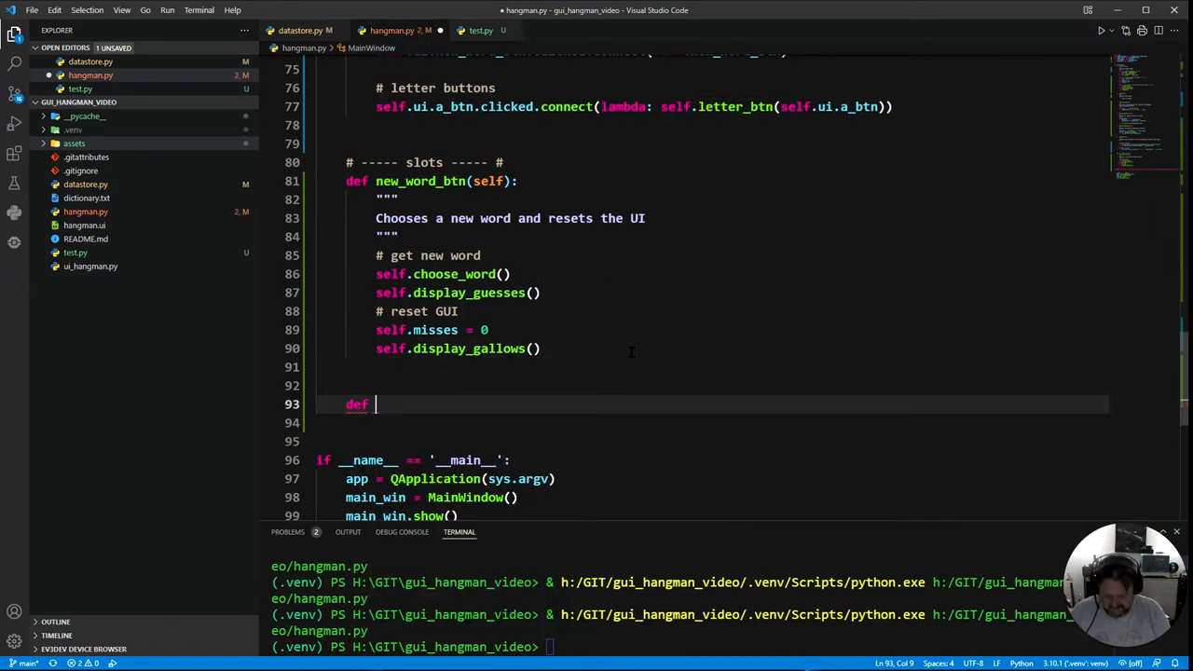
text(letter_btn)
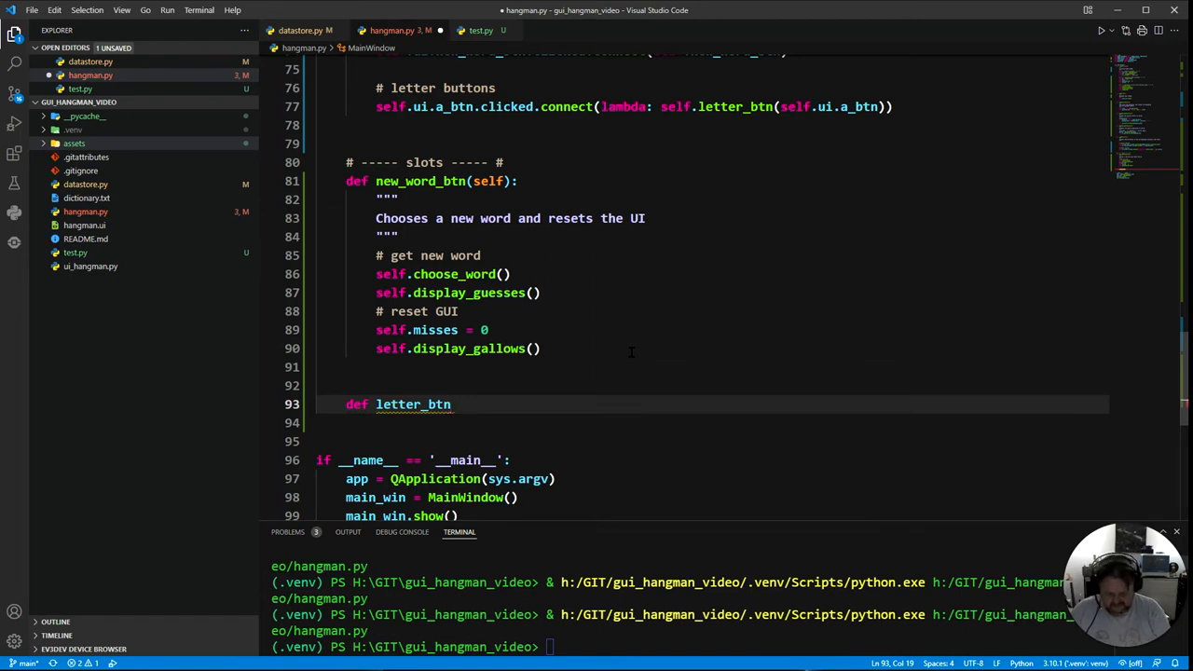
text((self)
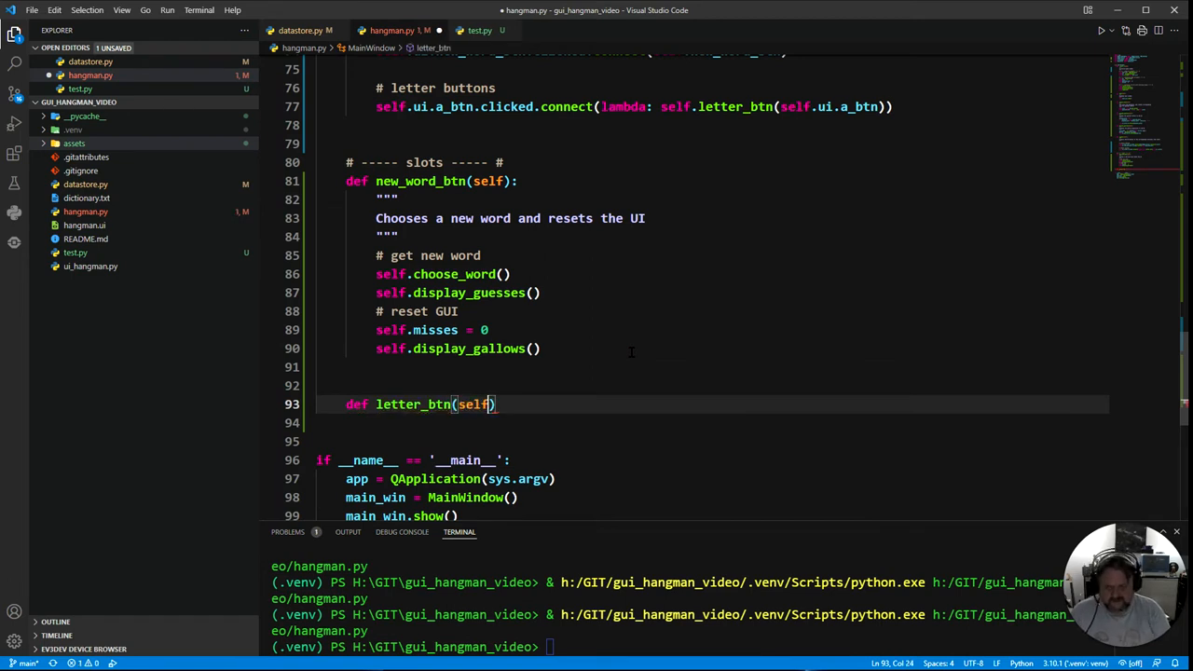
key(Enter)
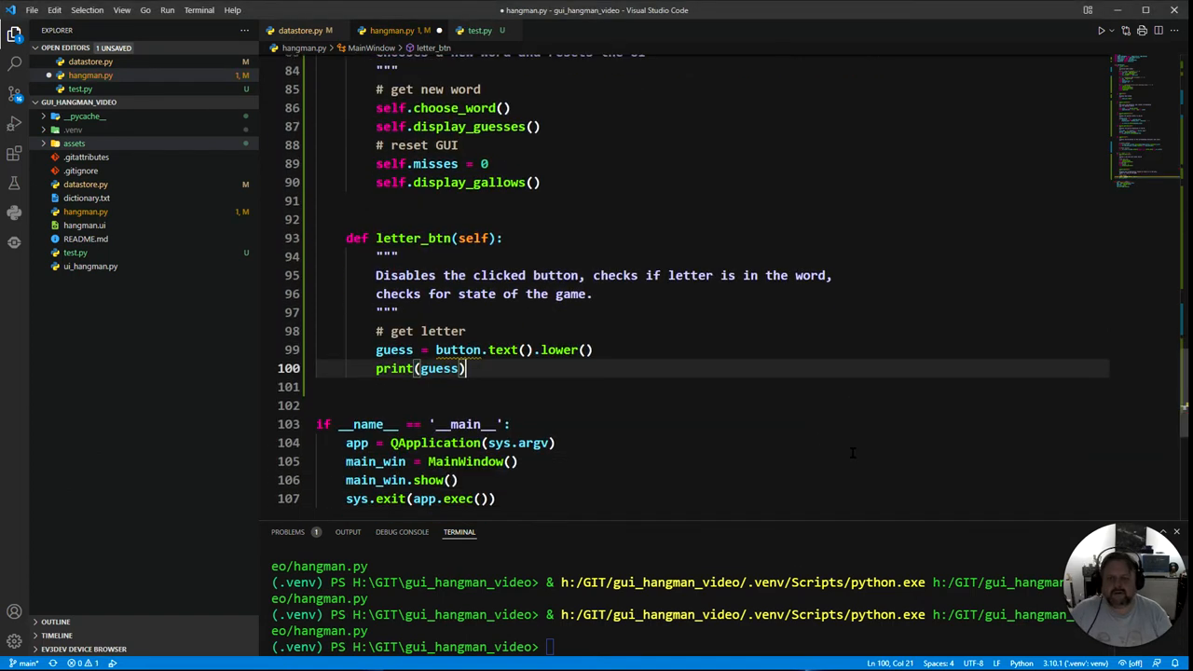
mouse_move(572, 334)
text(,)
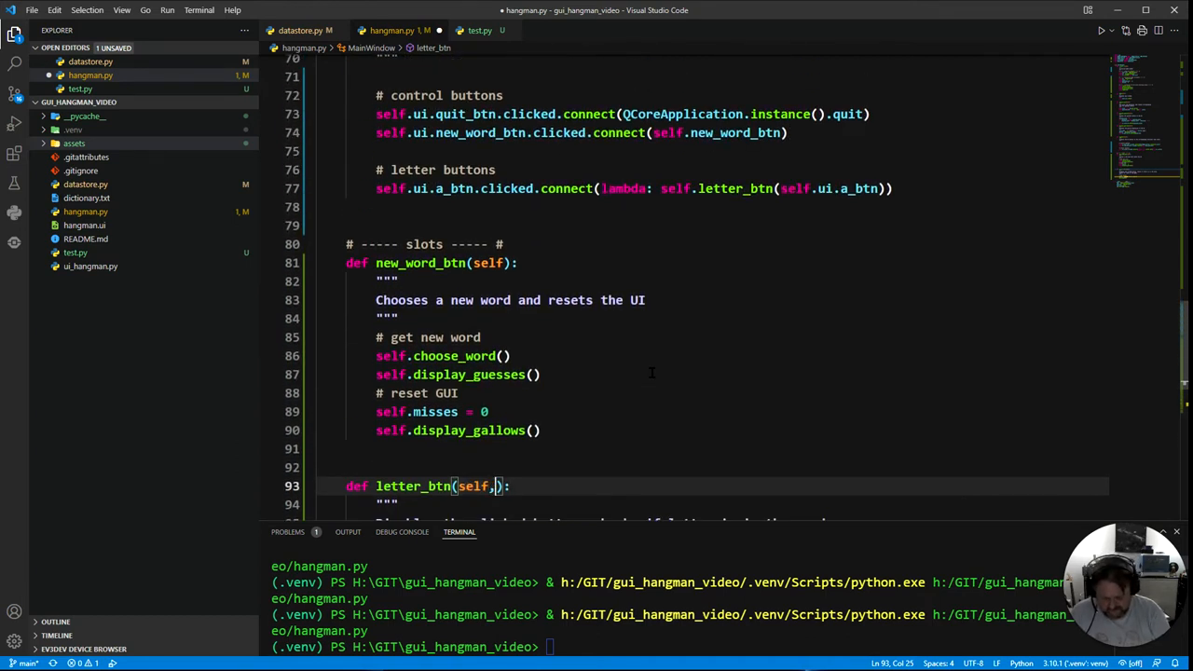
text(button)
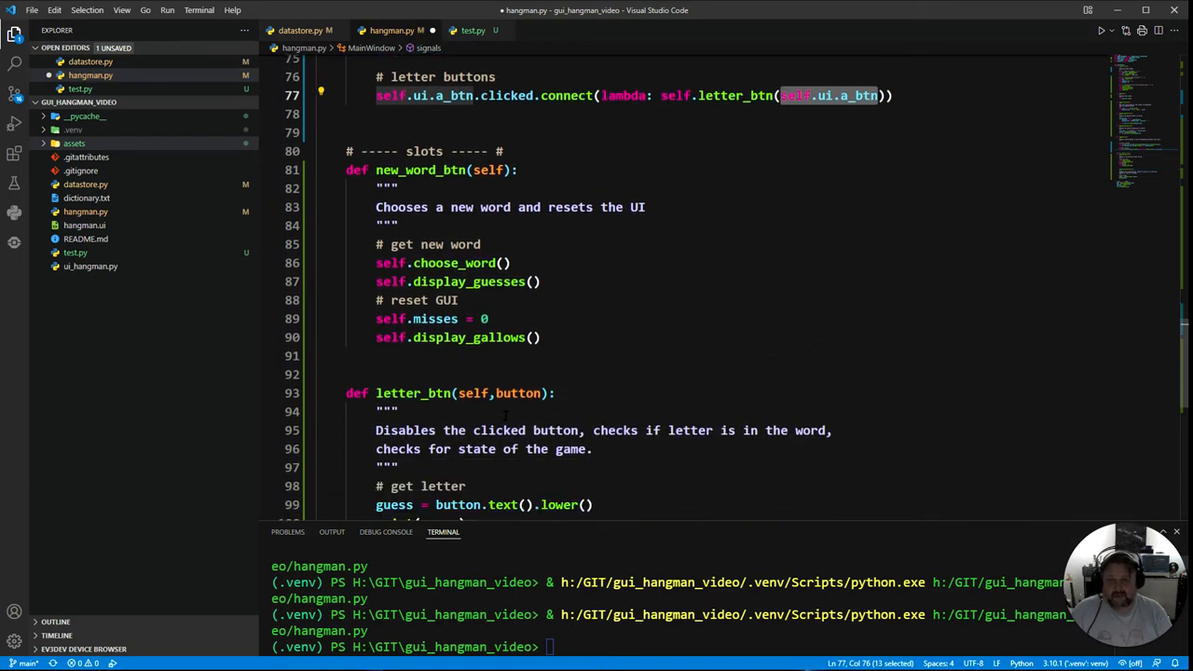
Add print(guess) to letter_btn and run hangman.py
scroll(down, 3)
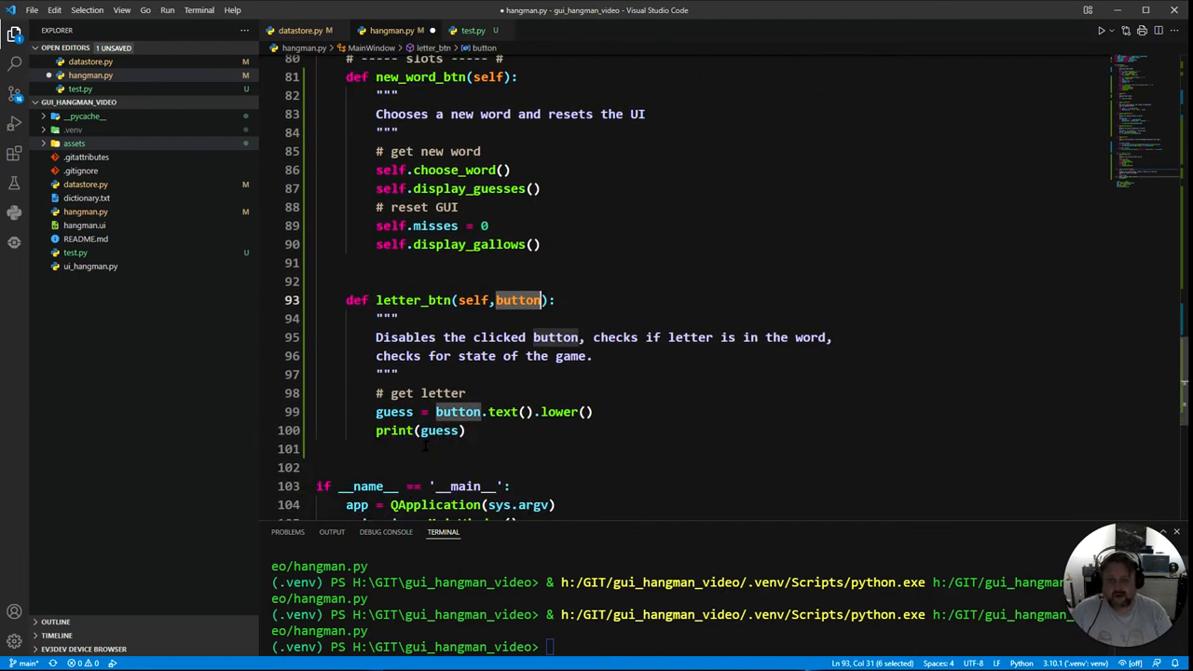
mouse_move(522, 429)
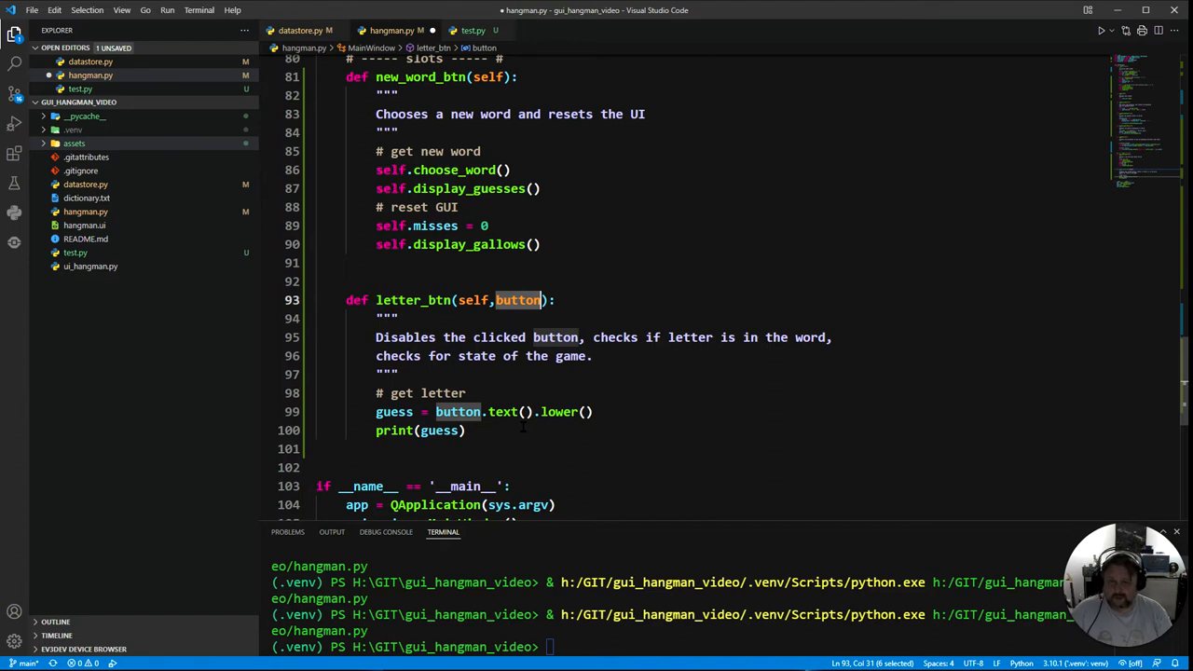
click(466, 429)
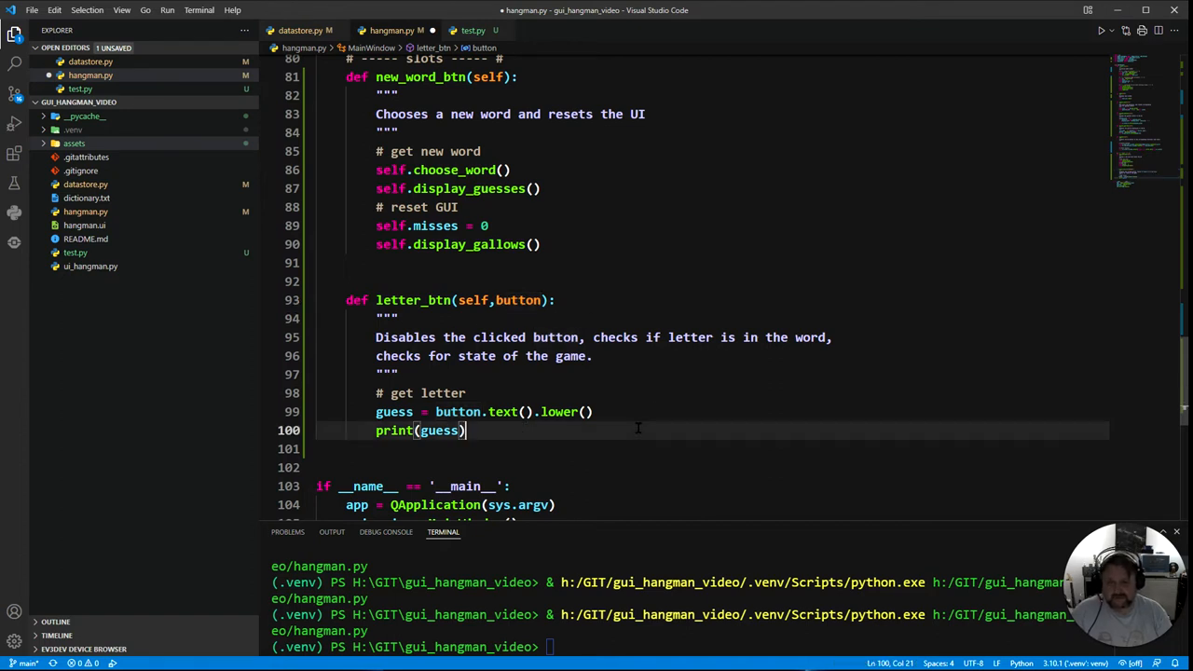
double_click(391, 412)
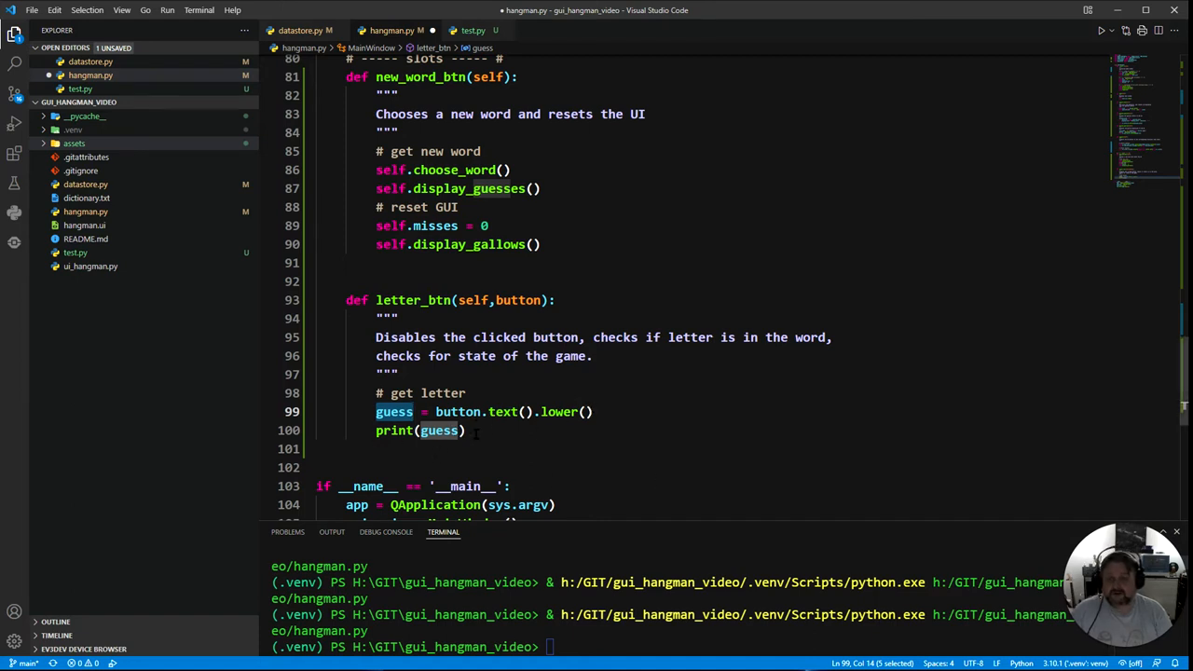
click(438, 429)
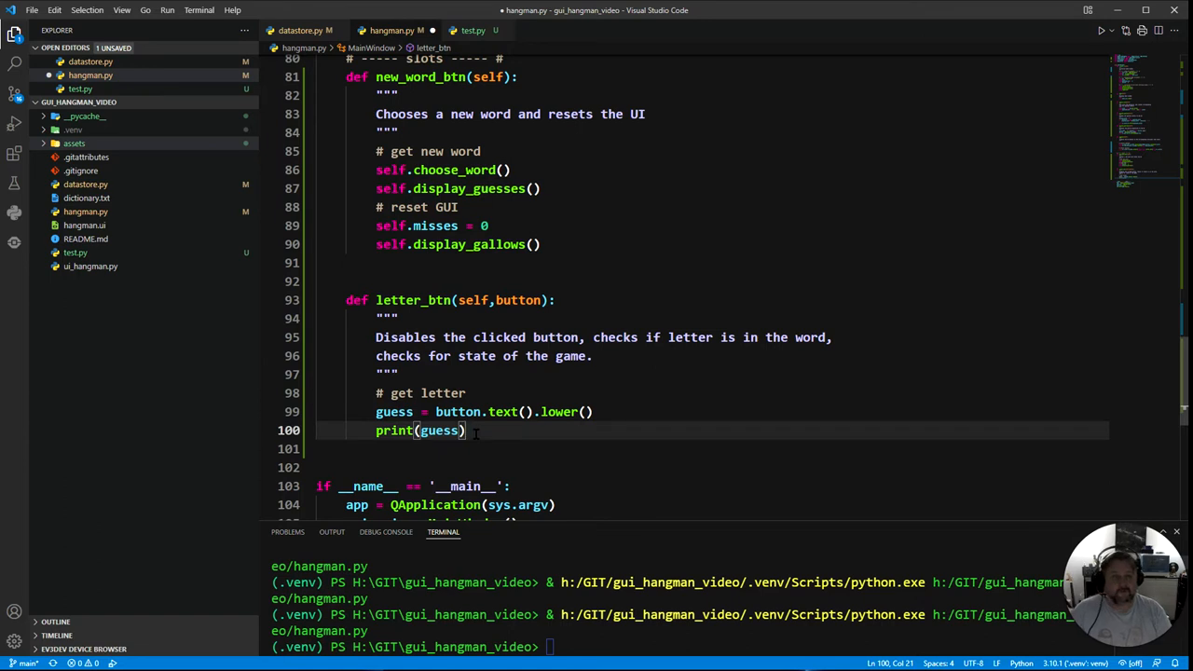
click(1100, 30)
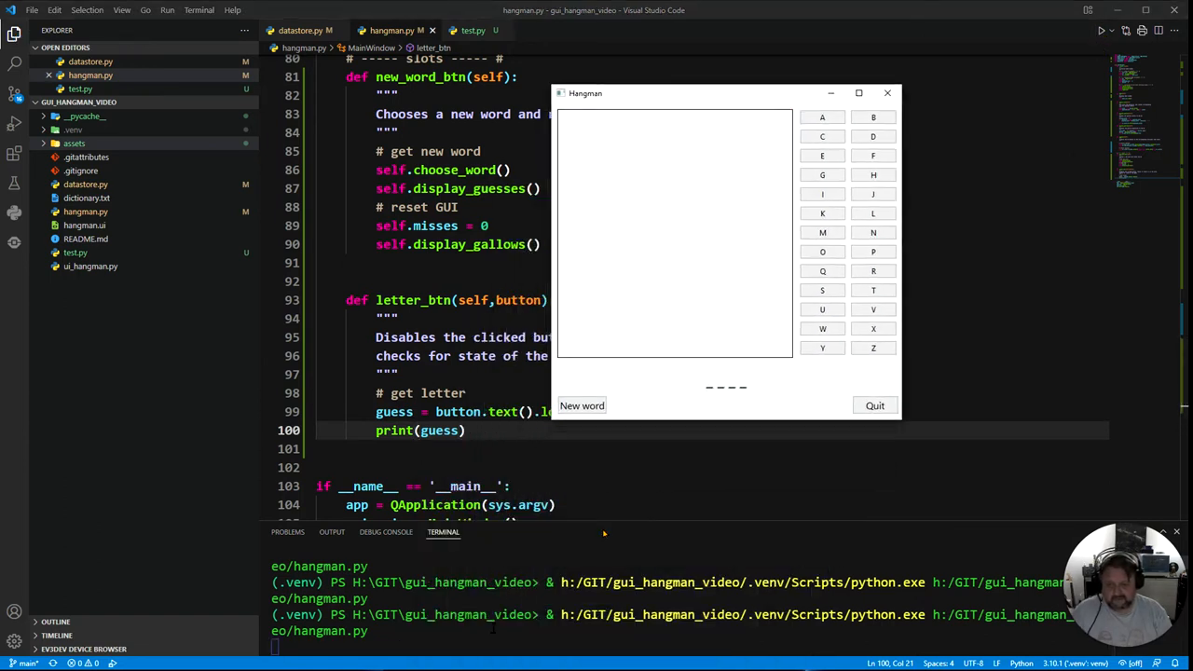
Guess A twice in the Hangman window to see a printed, then quit the game
click(820, 116)
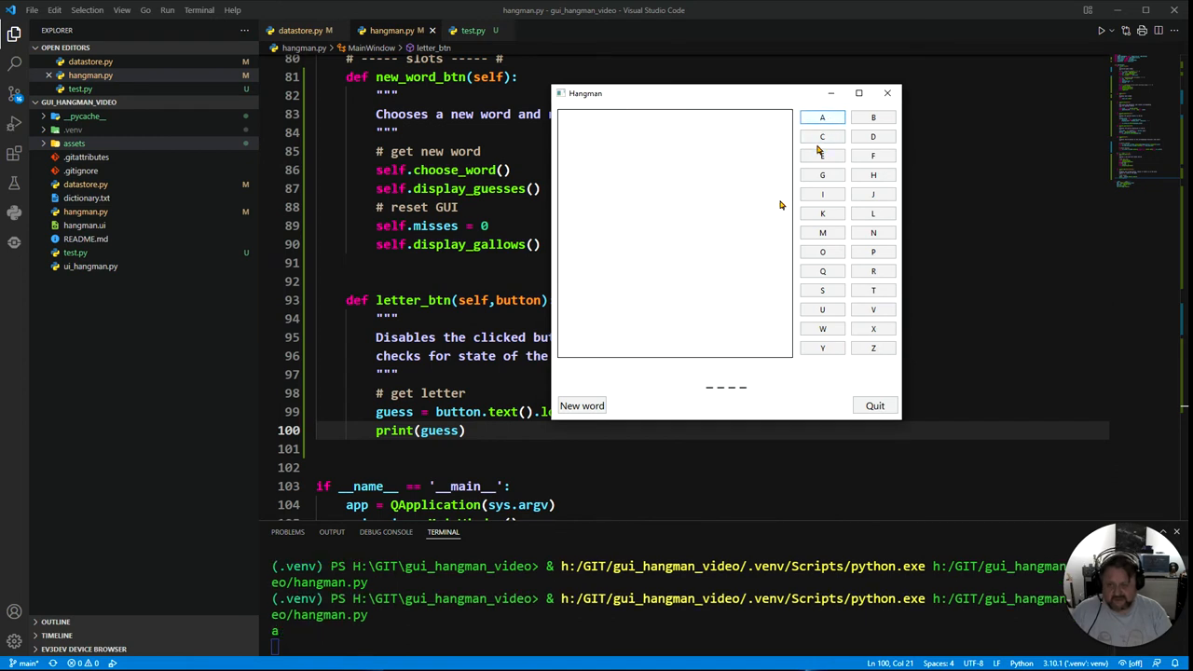
click(822, 115)
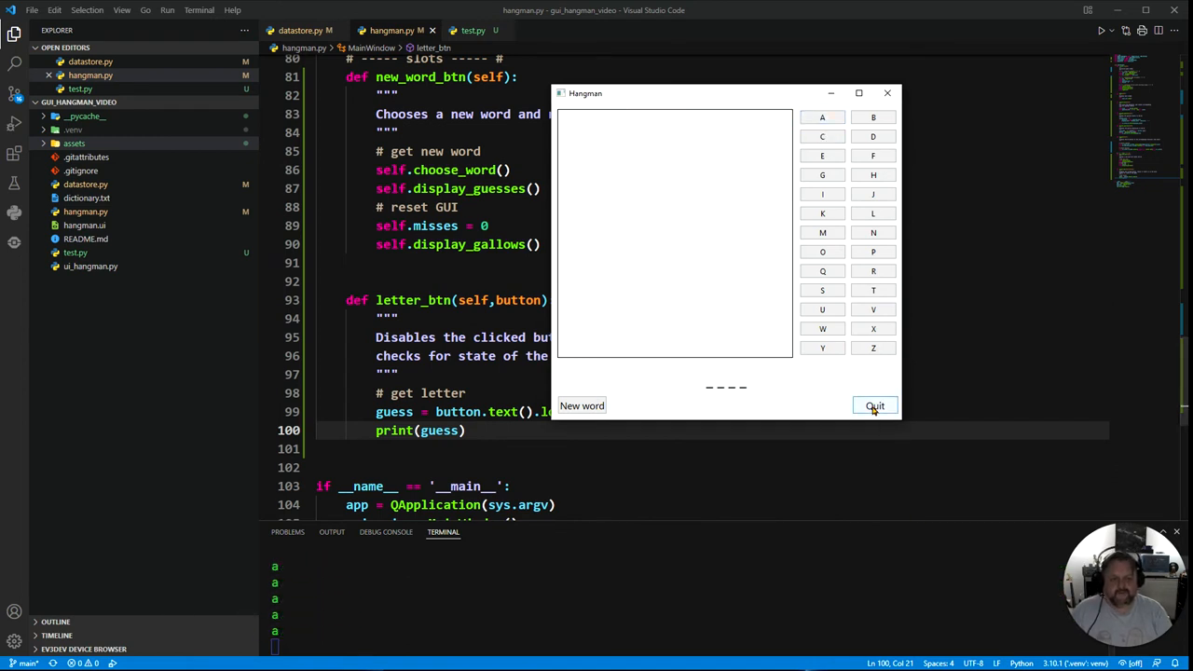
click(874, 407)
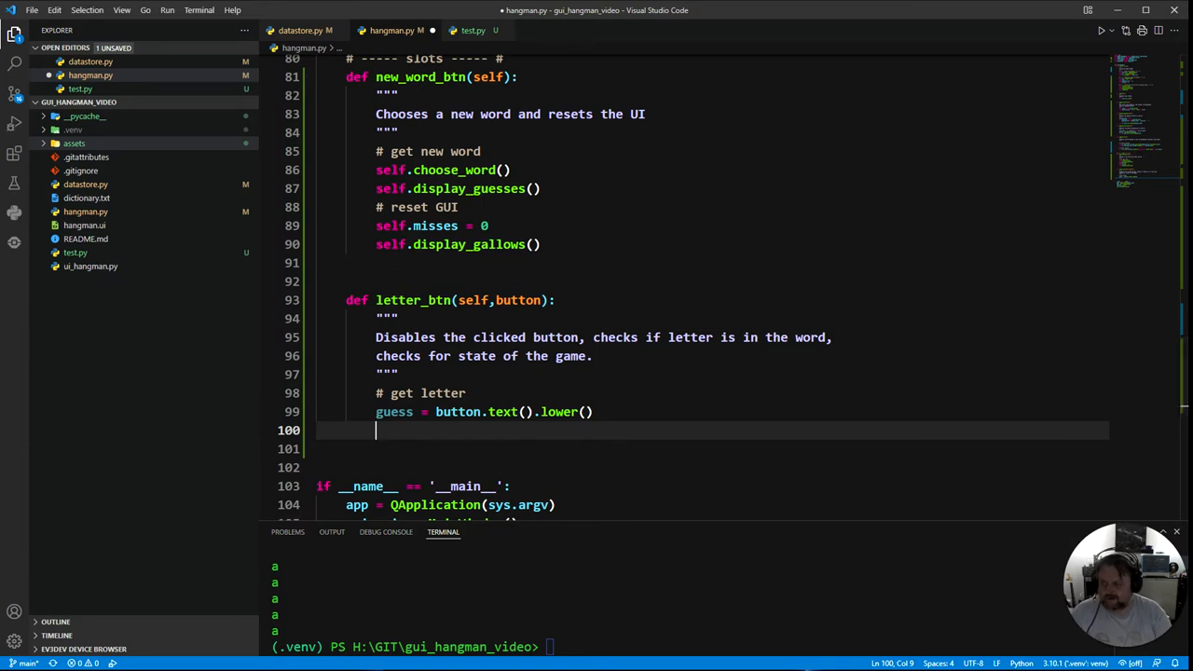
mouse_move(589, 429)
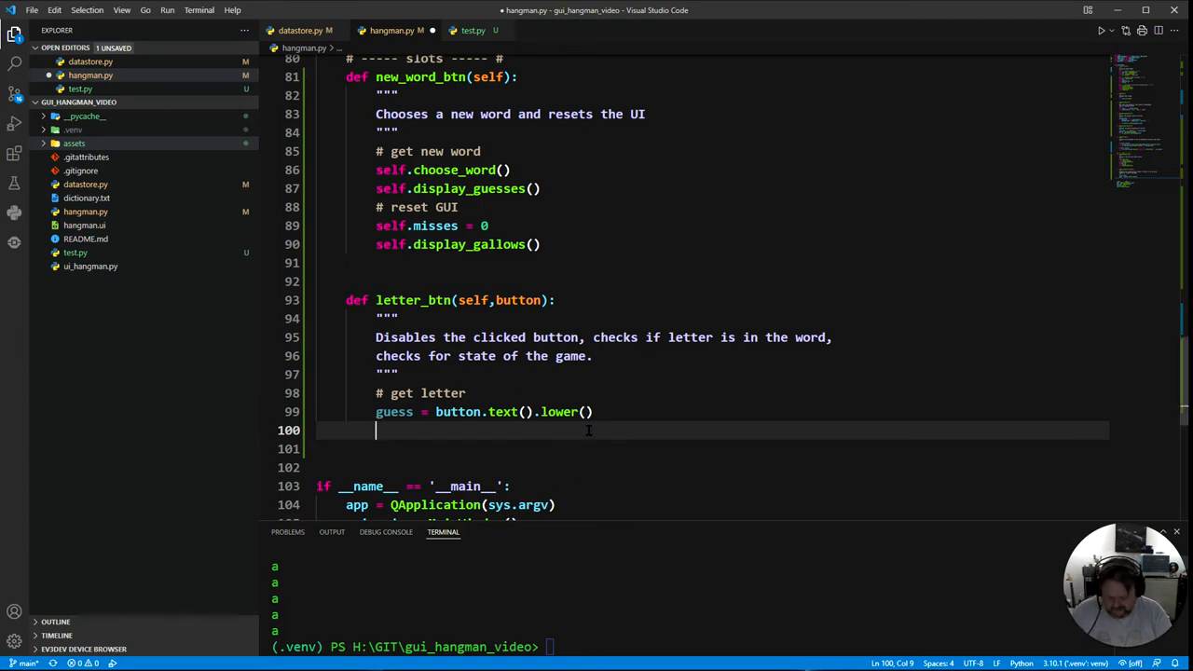
Restore print(guess) and add a '# disable letter' comment below it
text(print(guess))
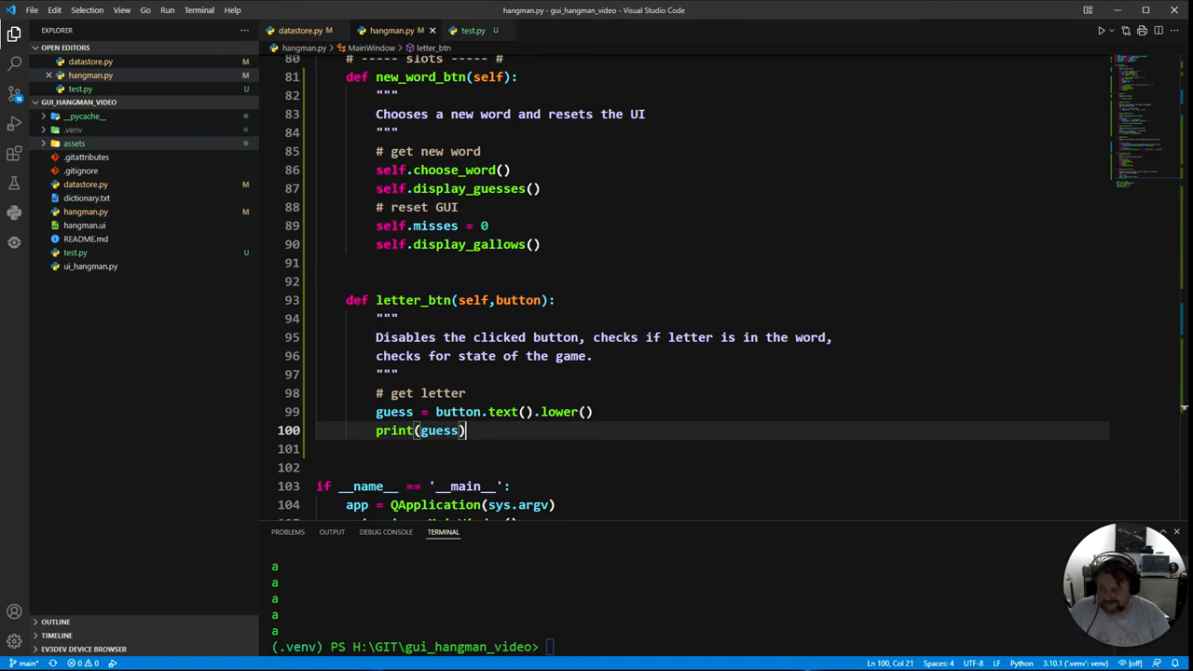
key(Return)
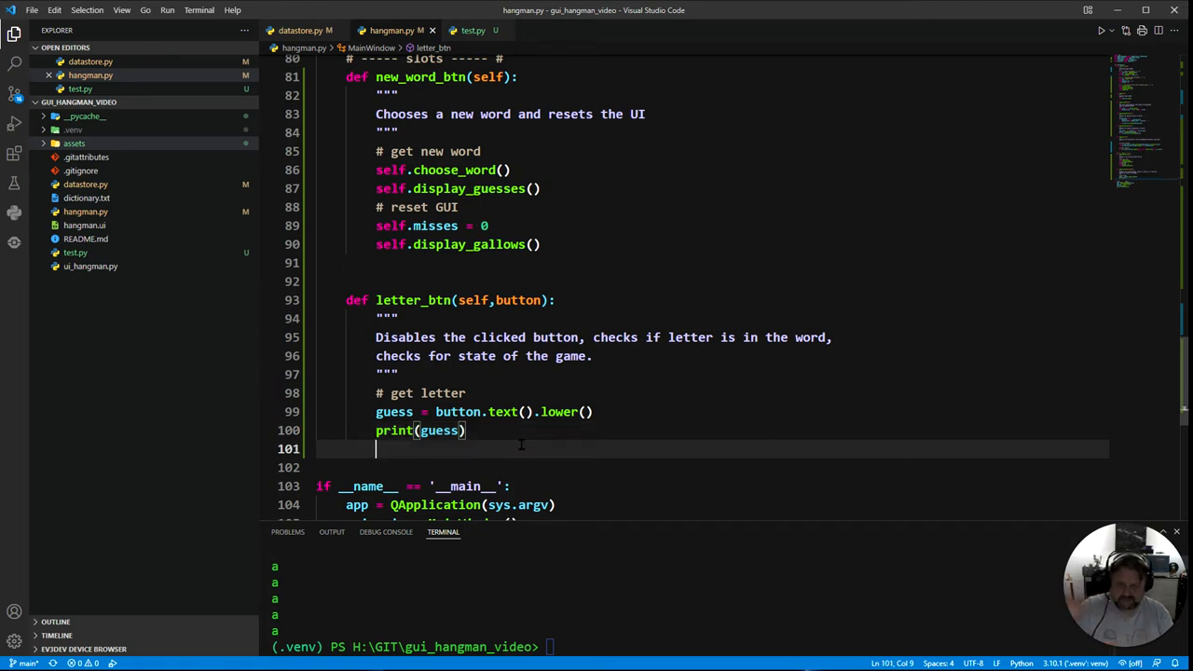
key(Enter)
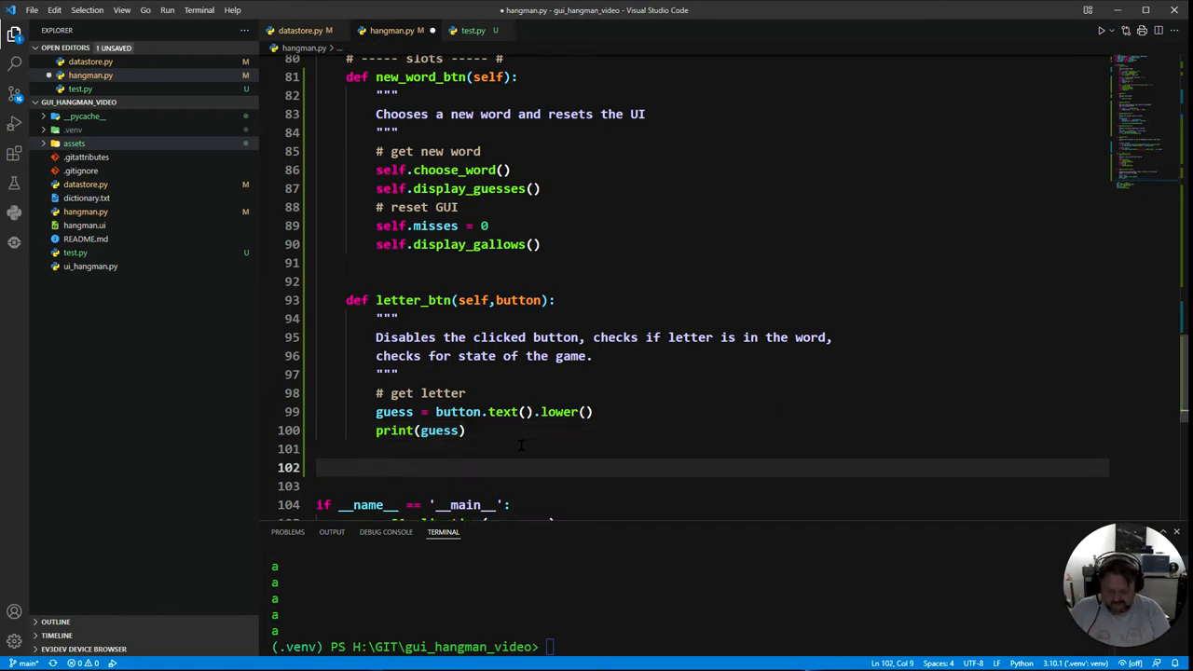
text(#)
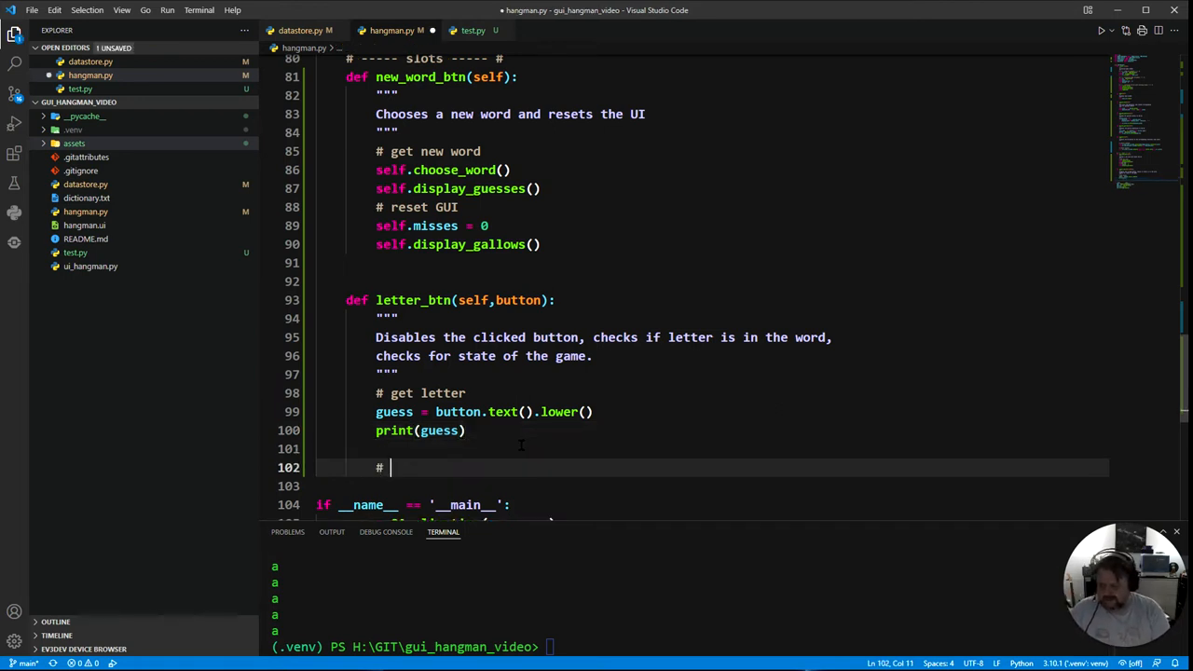
text(disab)
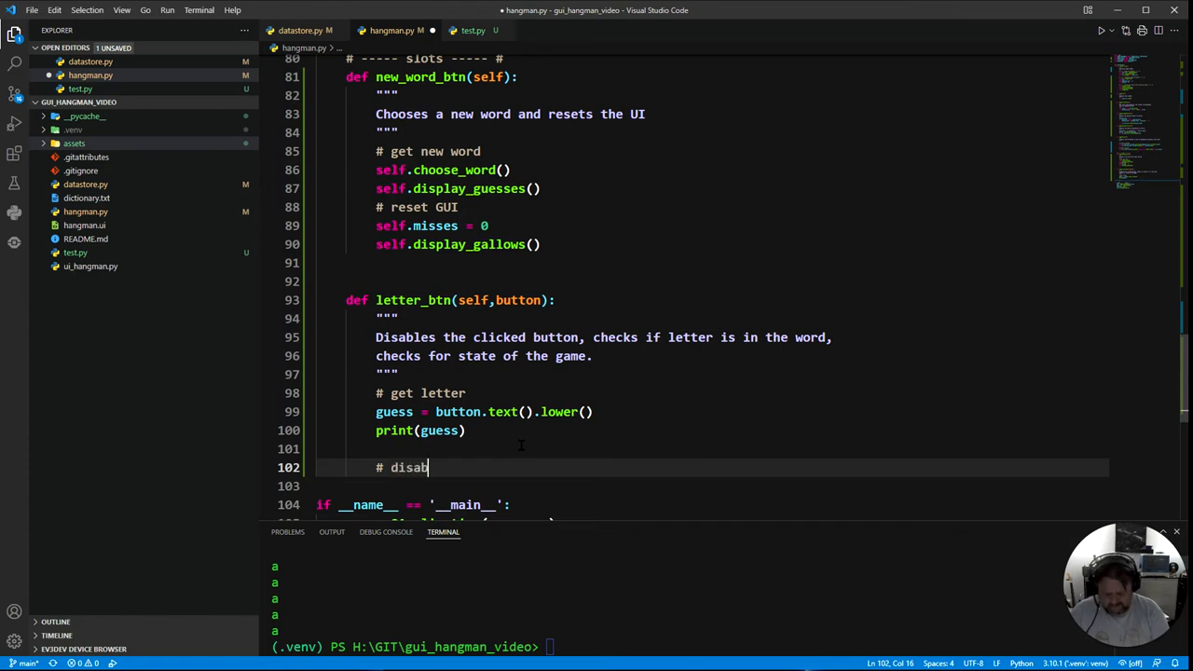
text(le lett)
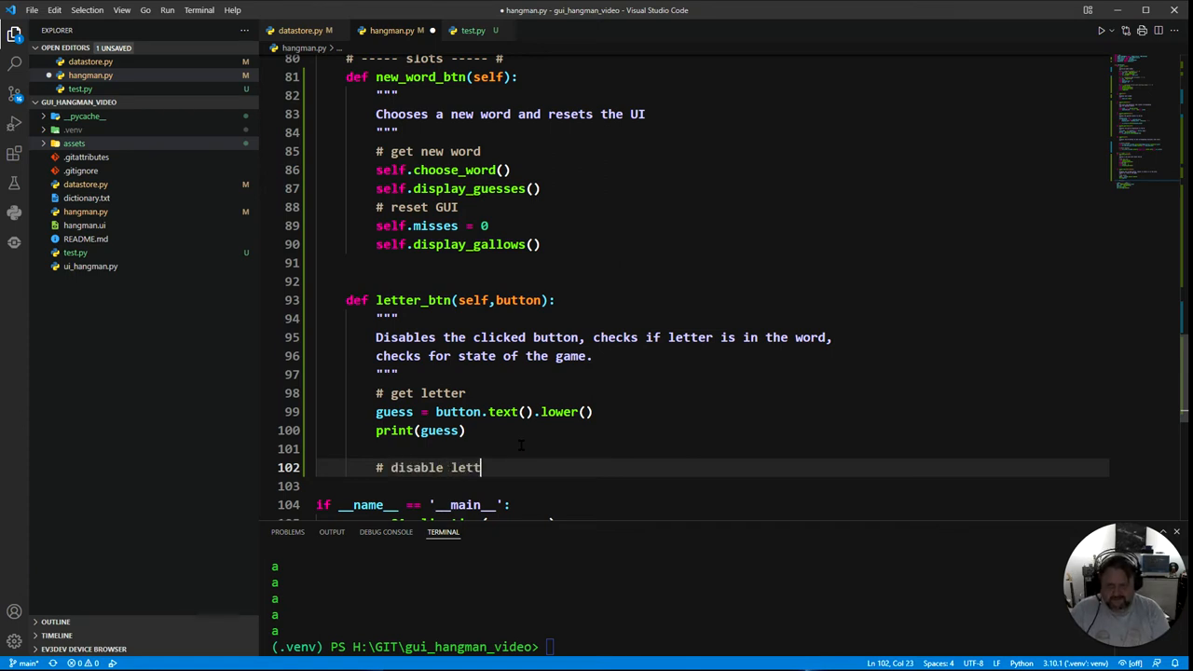
key(Enter)
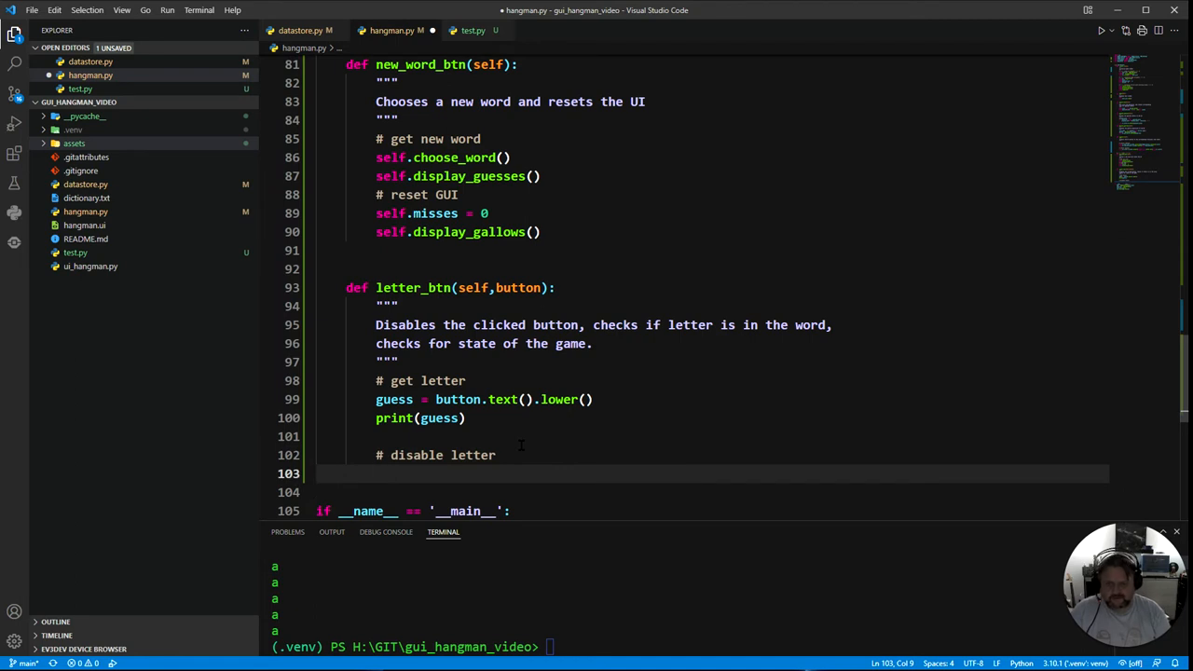
Add button.setEnabled(False) to disable the clicked letter button
text(button.setE)
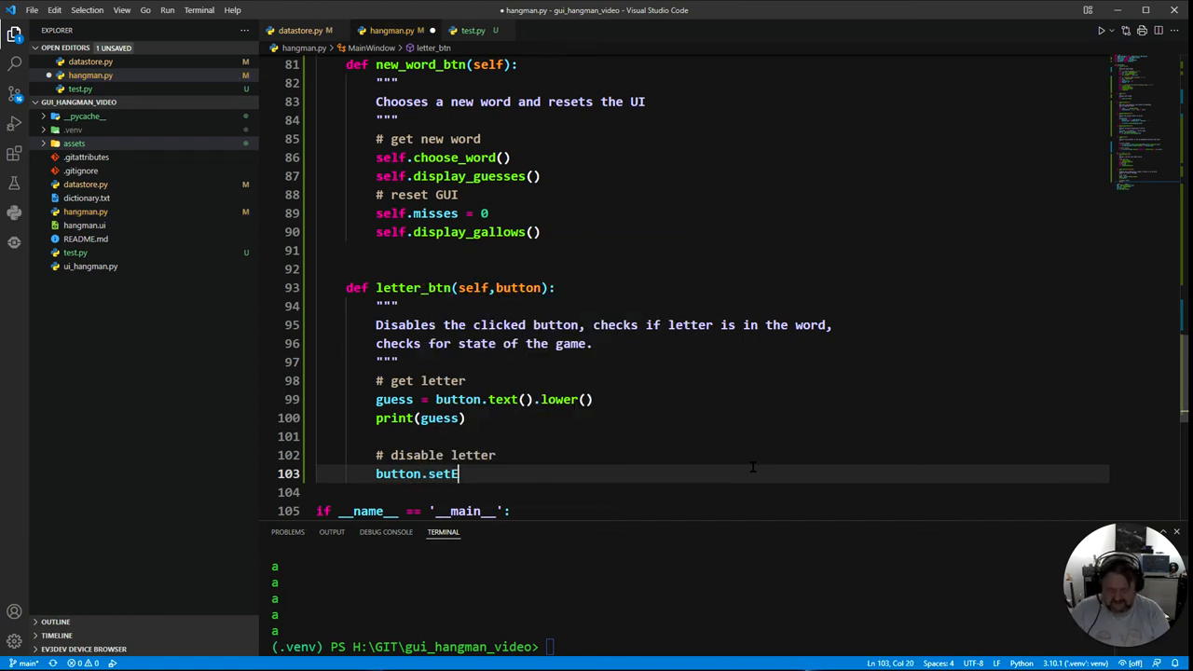
text(nabled(Fals)
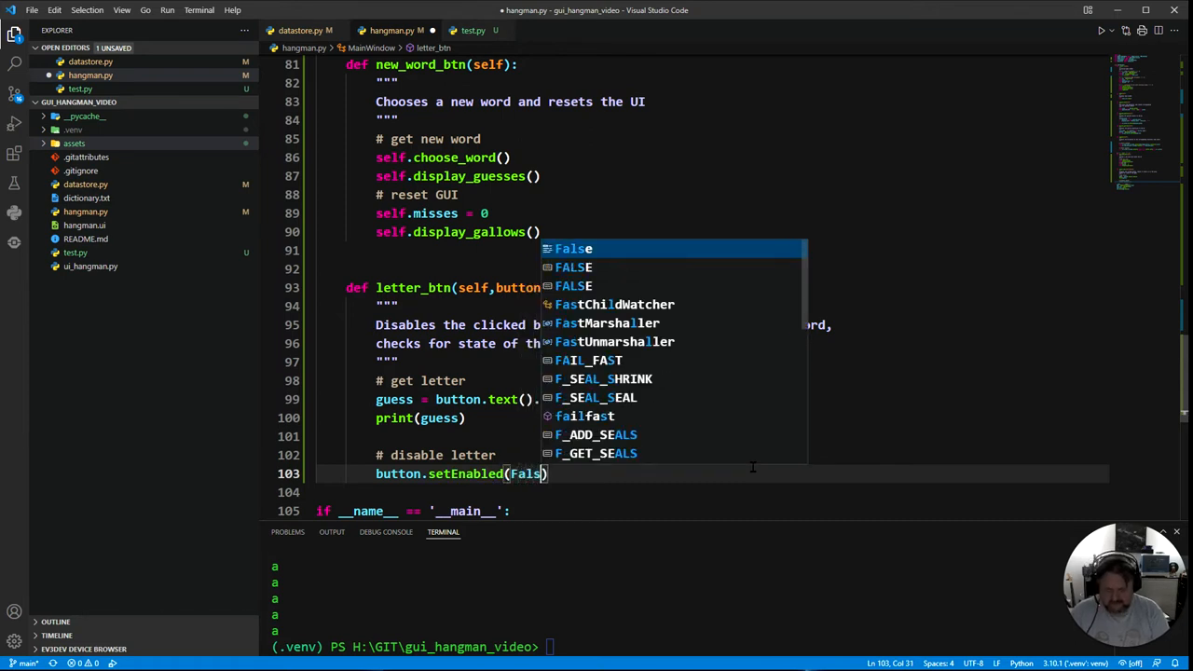
text(e)
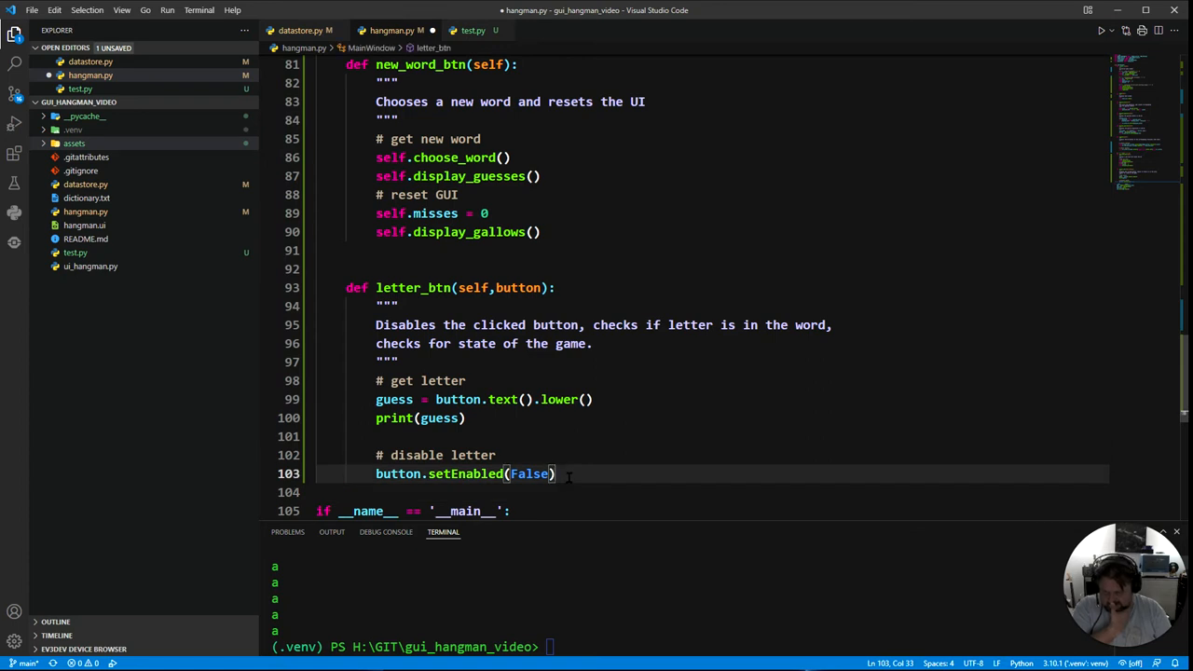
mouse_move(568, 478)
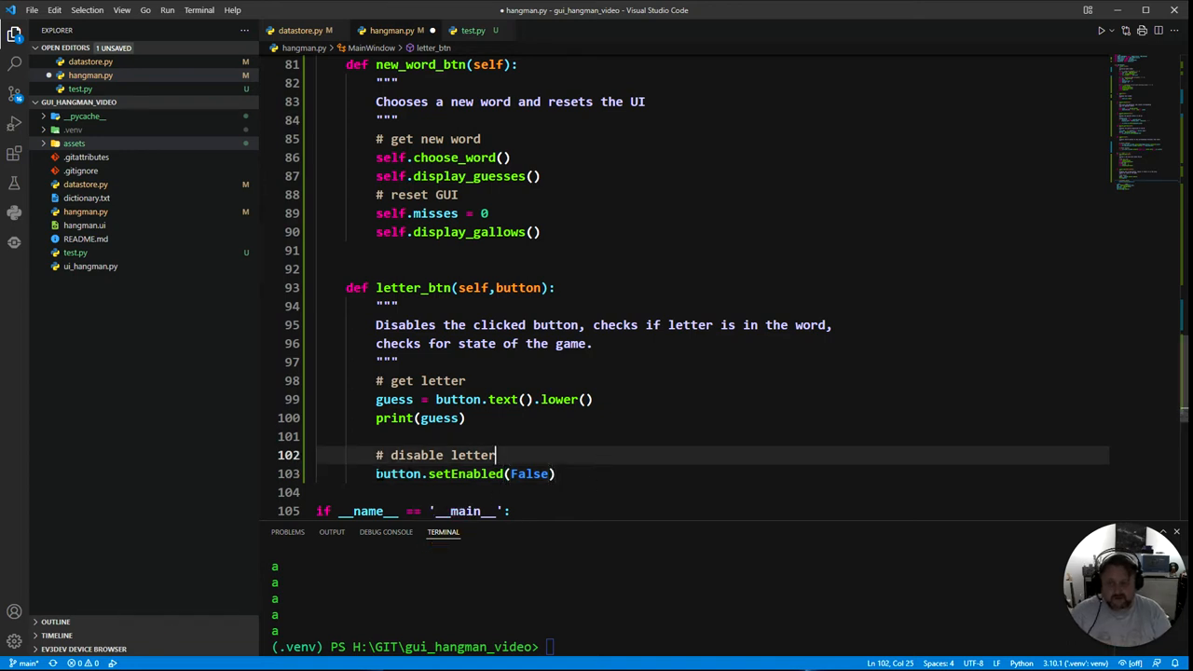
double_click(466, 473)
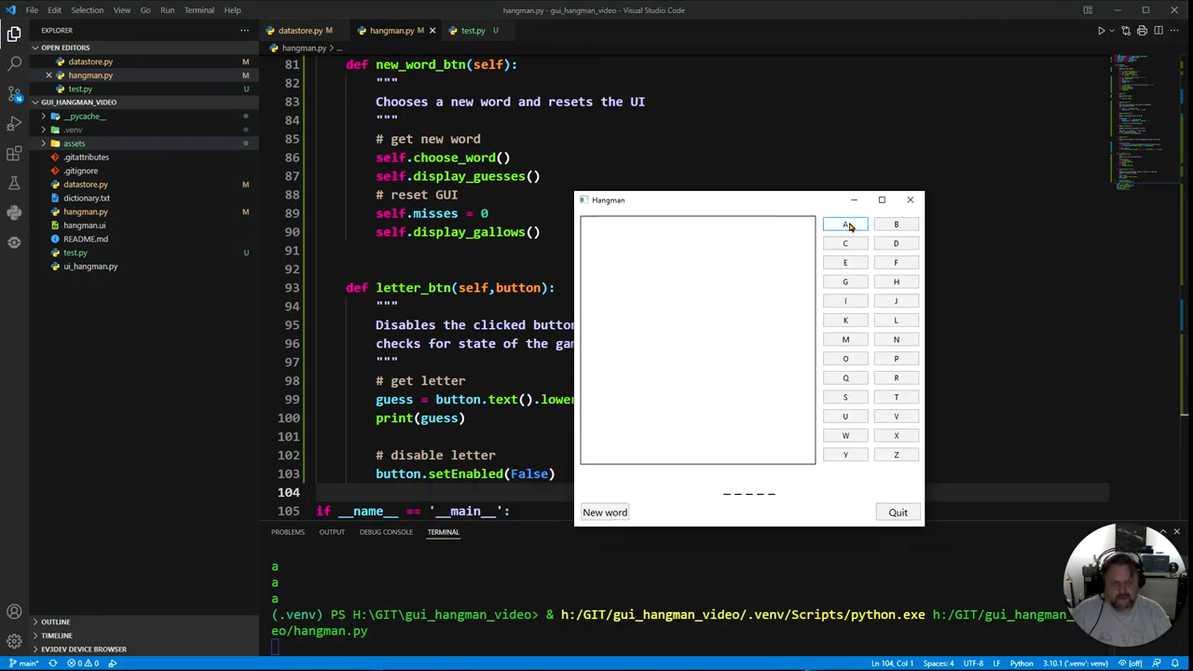
Guess A in the running Hangman game to check it greys out
click(846, 224)
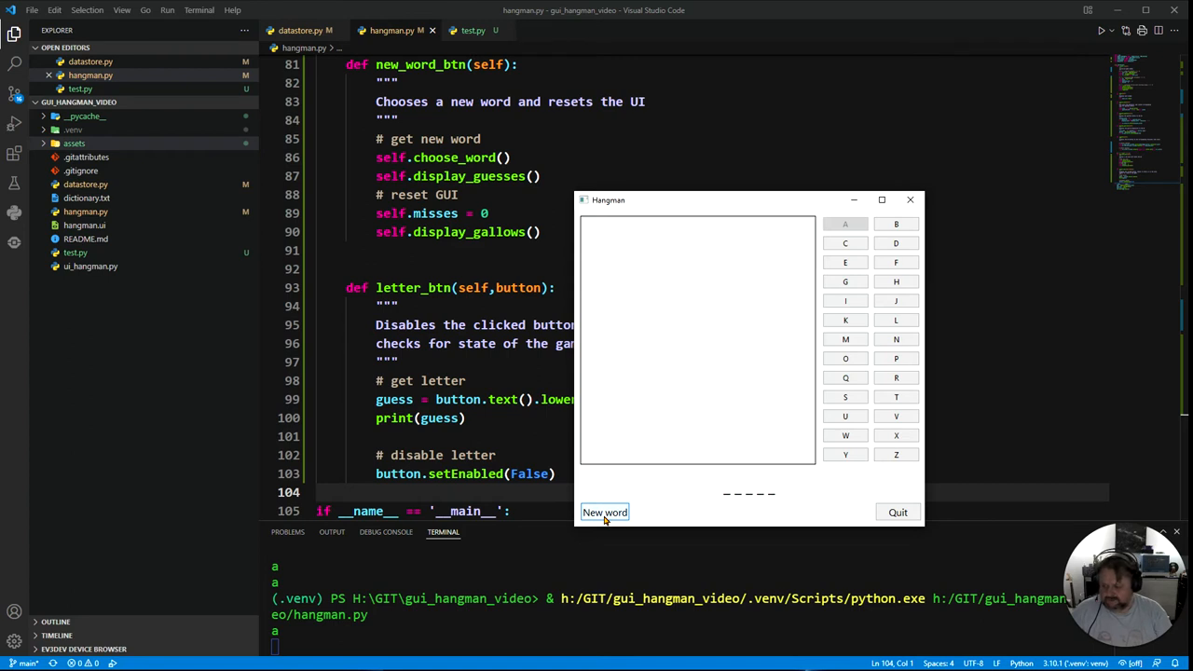
mouse_move(874, 518)
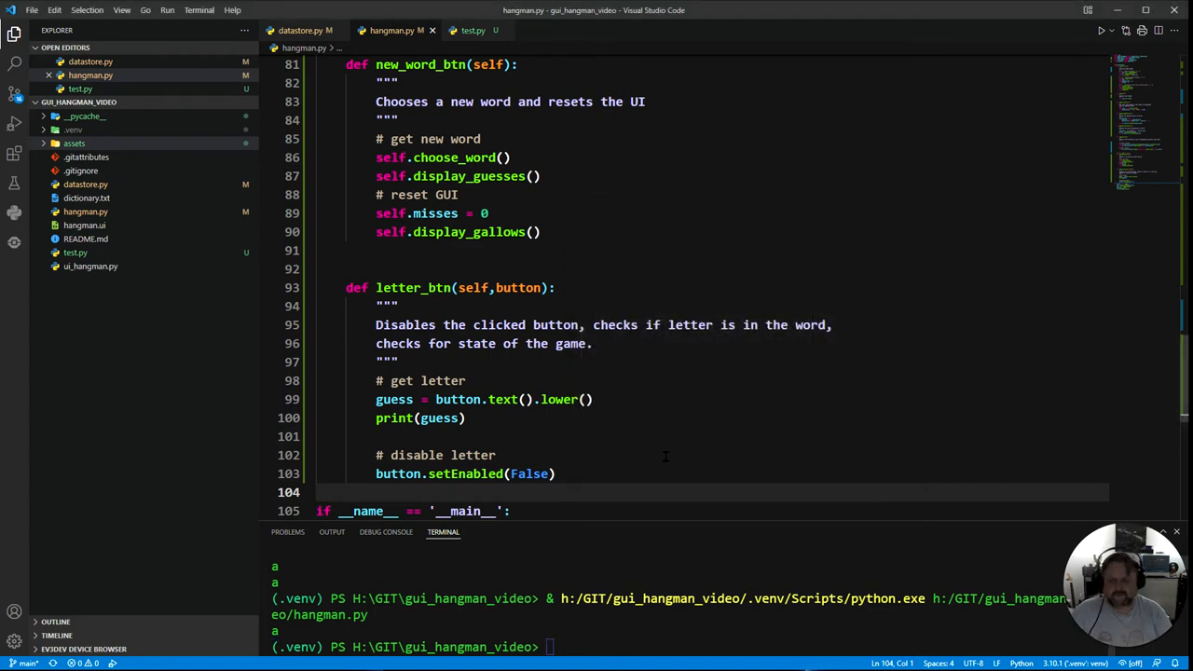
Open a new line after button.setEnabled(False) at the end of letter_btn
scroll(down, 3)
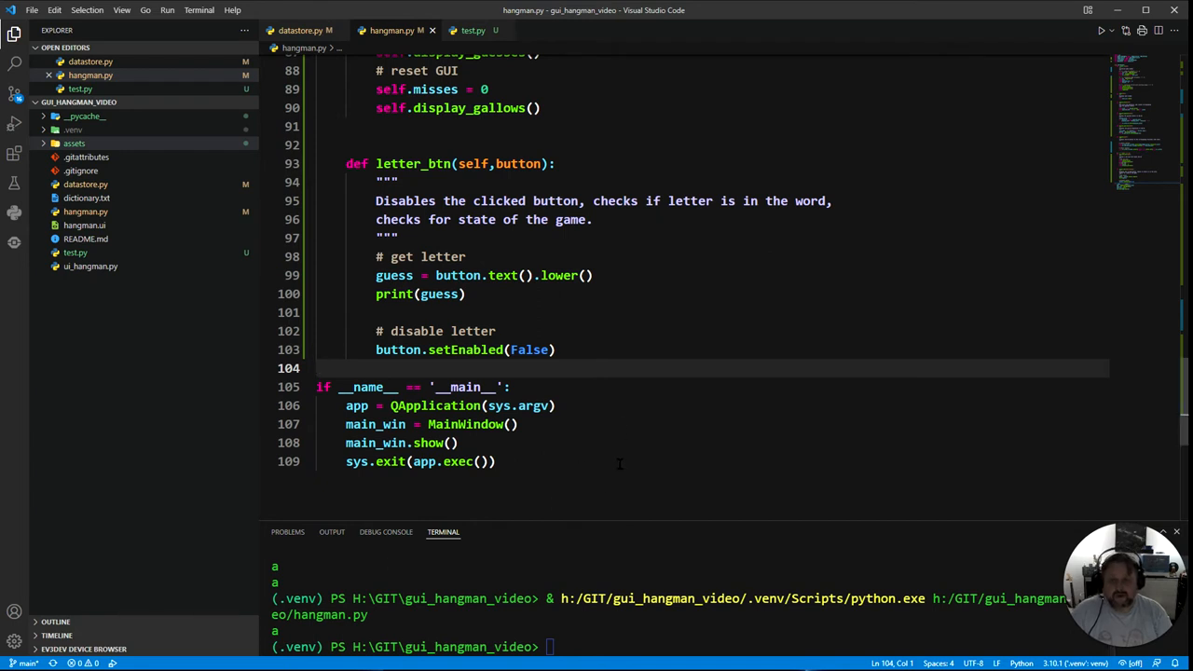
scroll(up, 3)
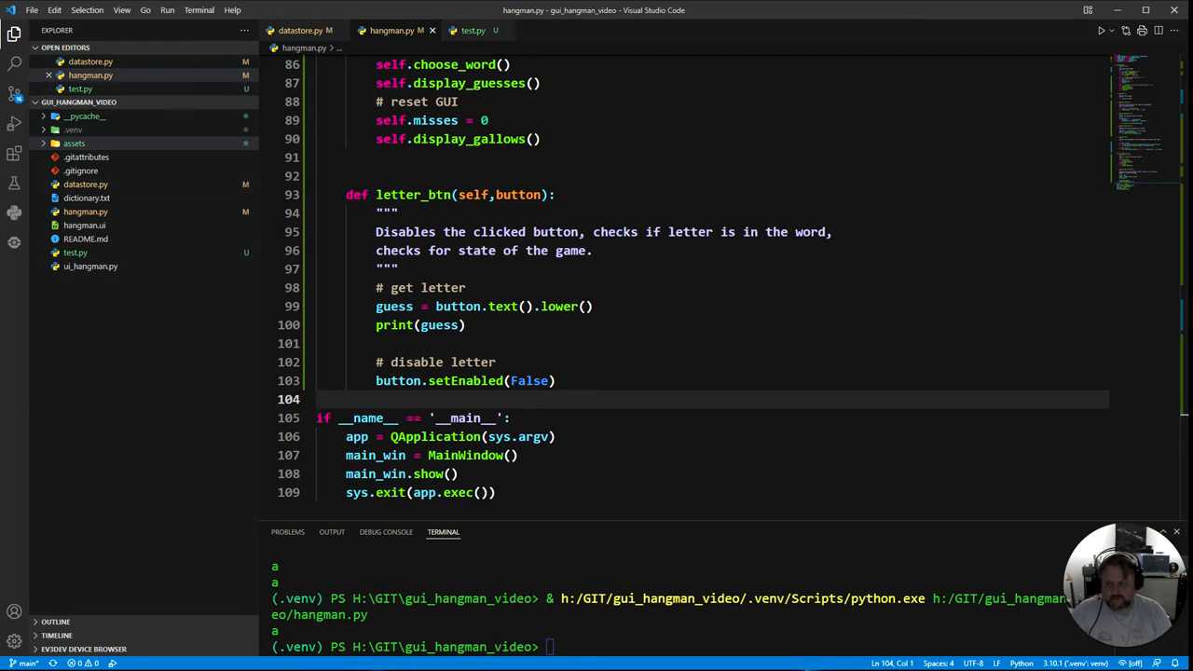
mouse_move(656, 572)
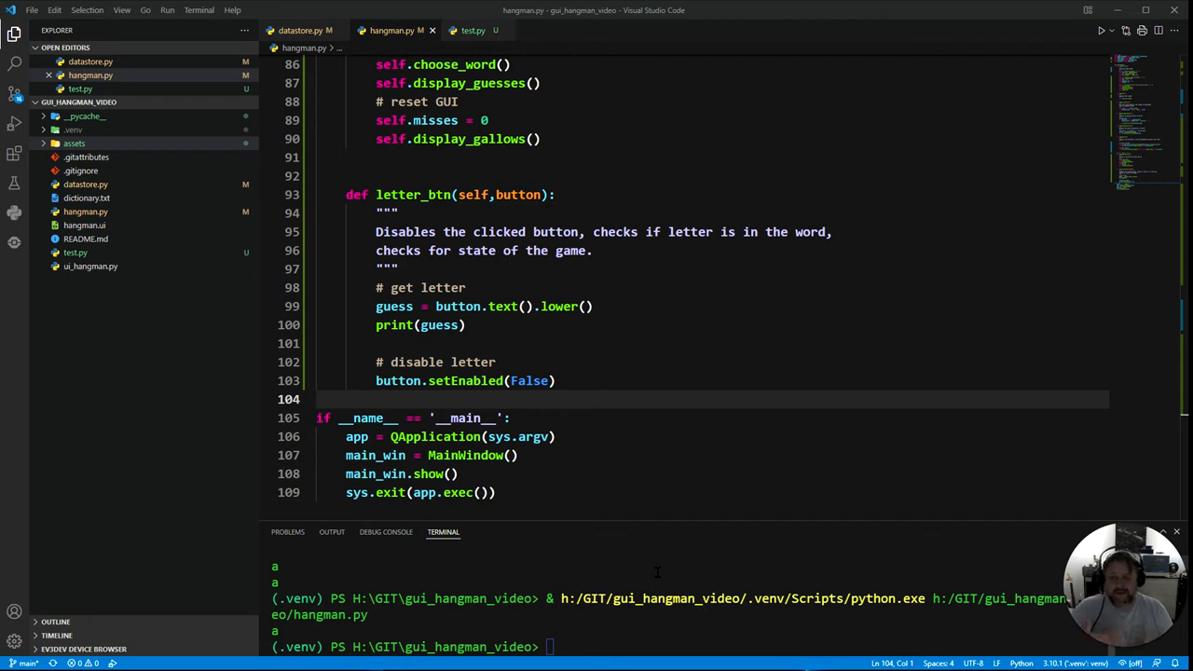
mouse_move(667, 244)
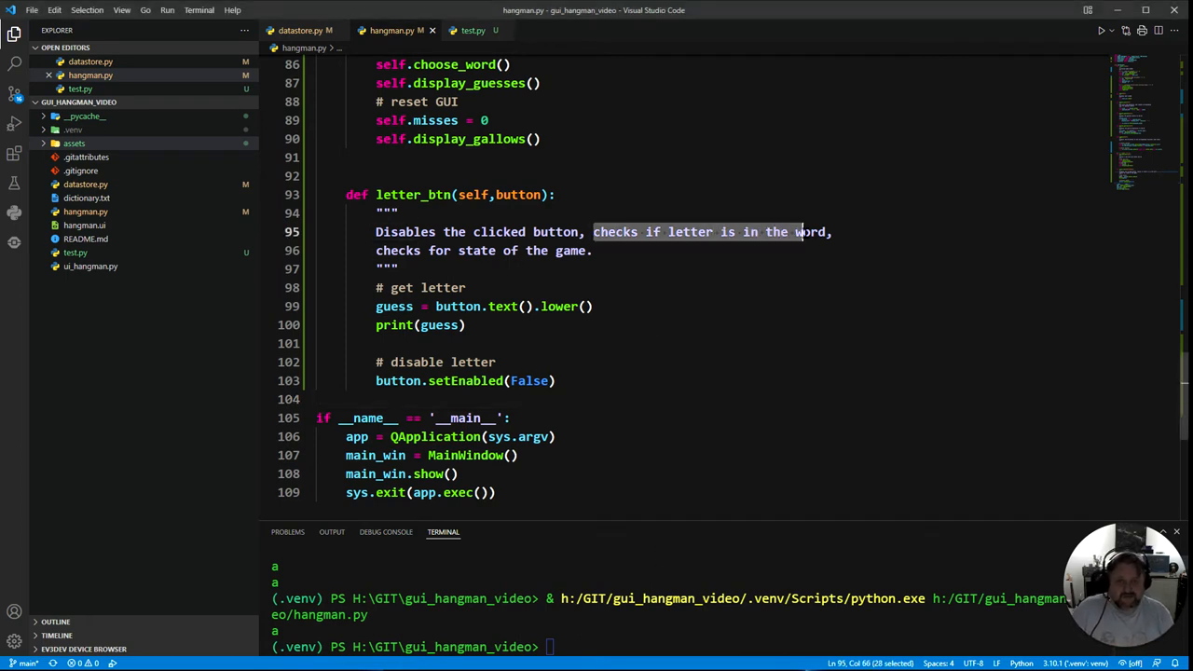
click(557, 380)
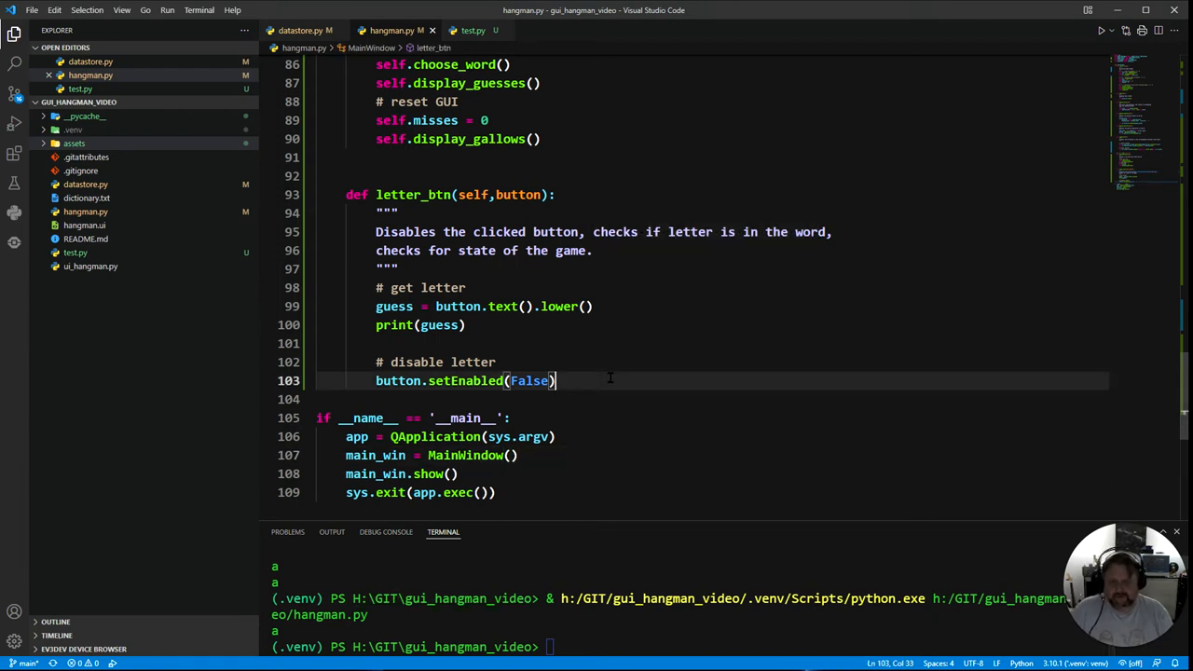
key(Enter)
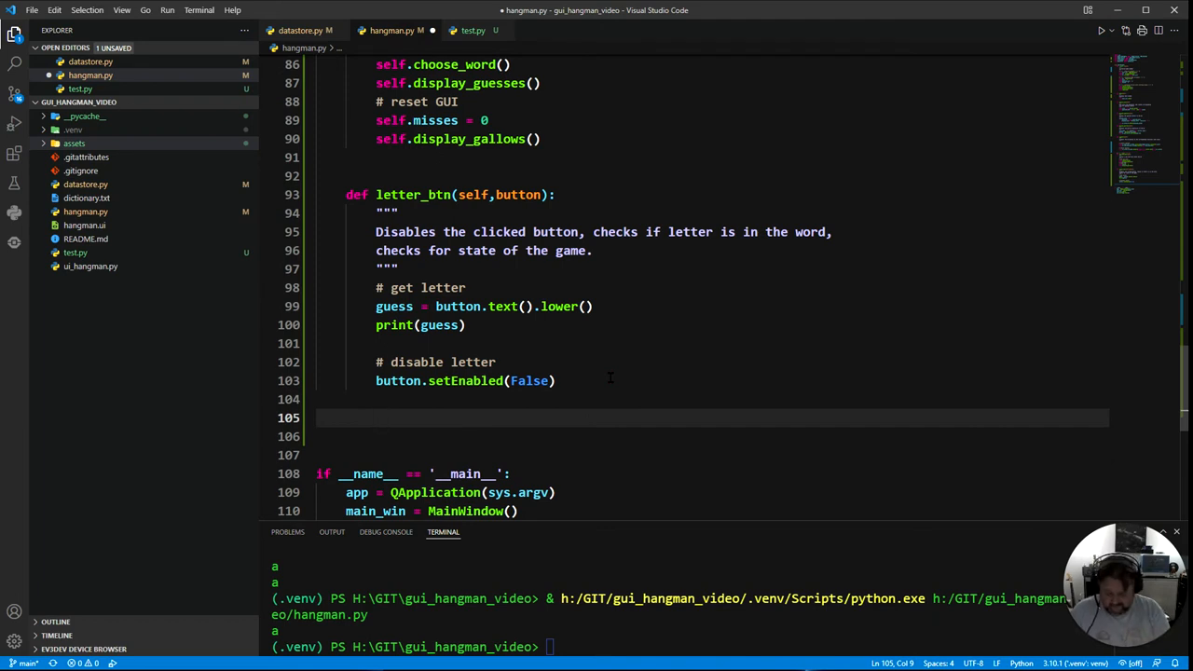
Begin the '# check if letter is in word' comment
text(#)
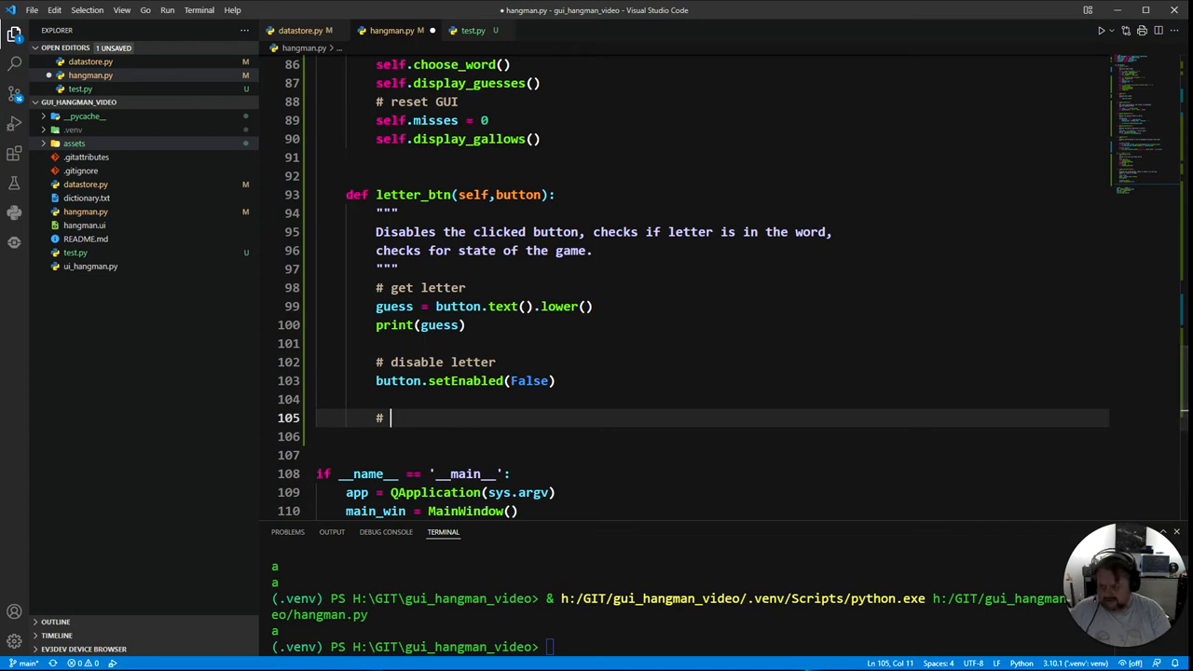
text(ch)
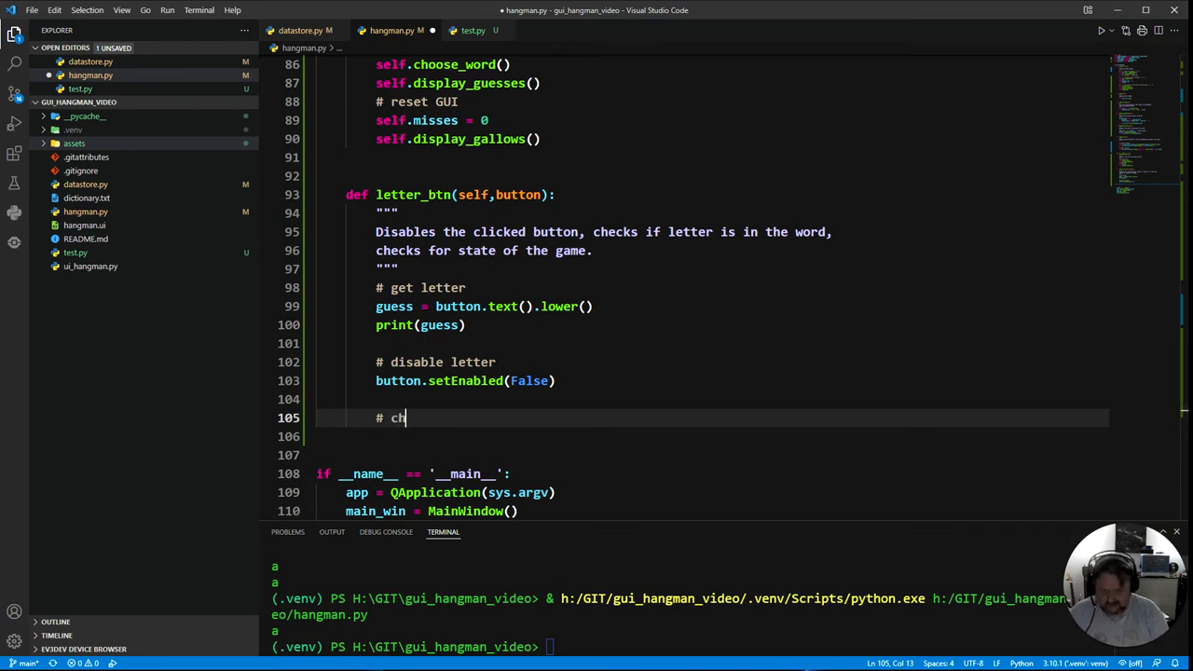
text(eck)
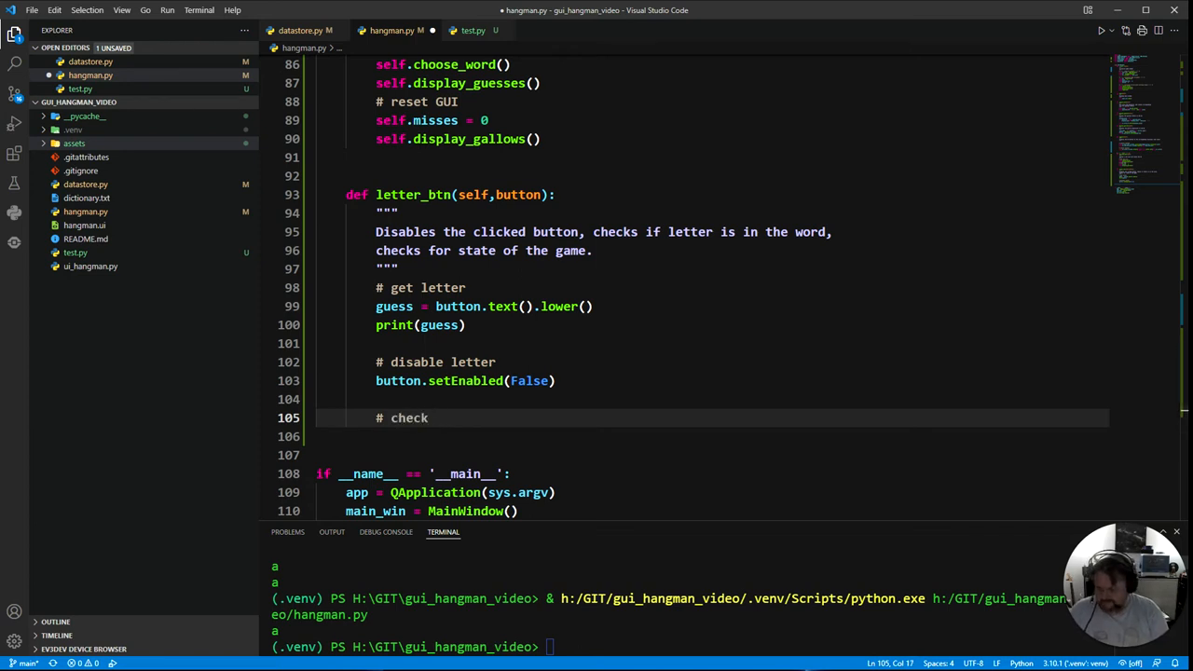
text(if letter is in word)
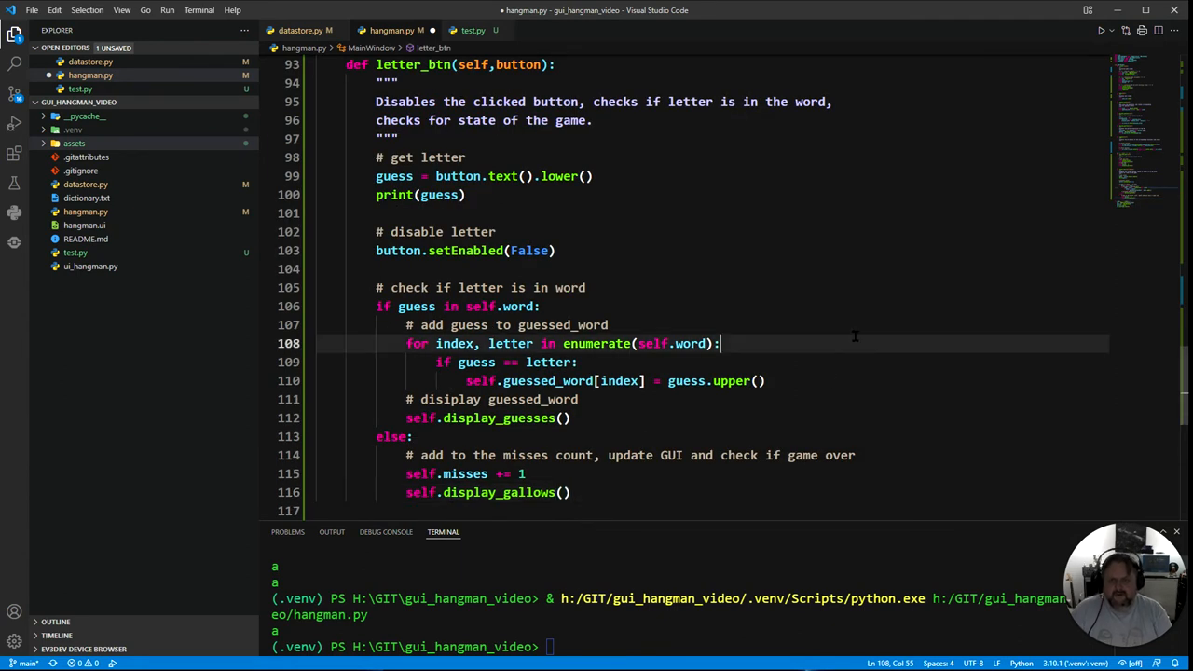
mouse_move(887, 309)
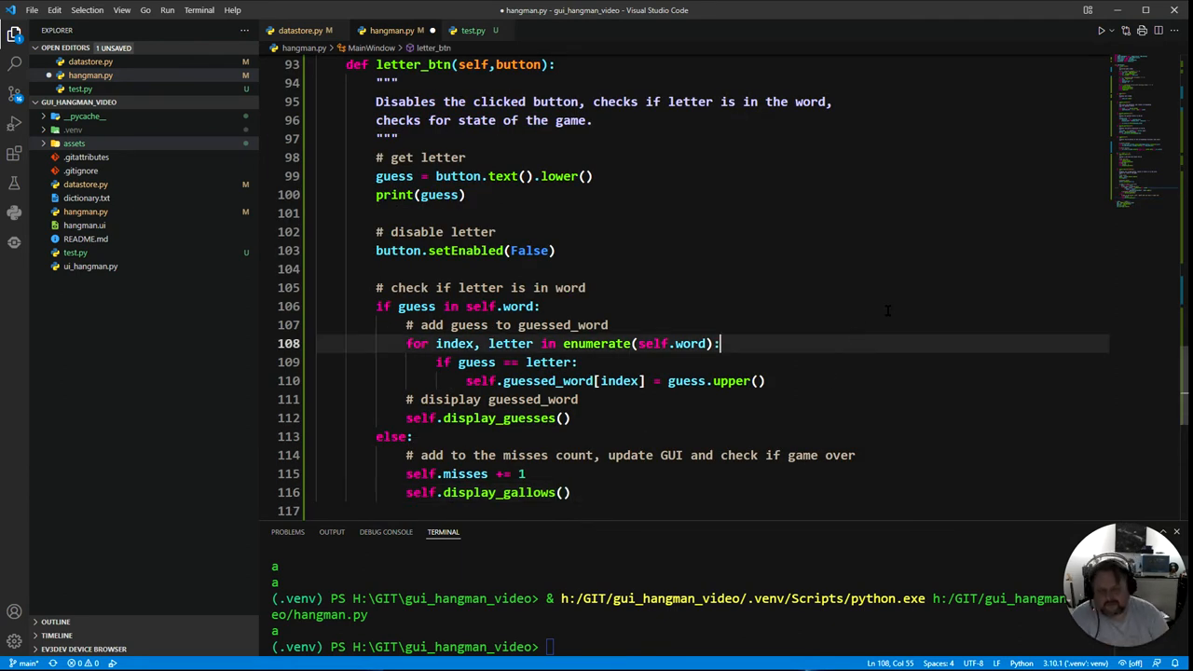
double_click(416, 306)
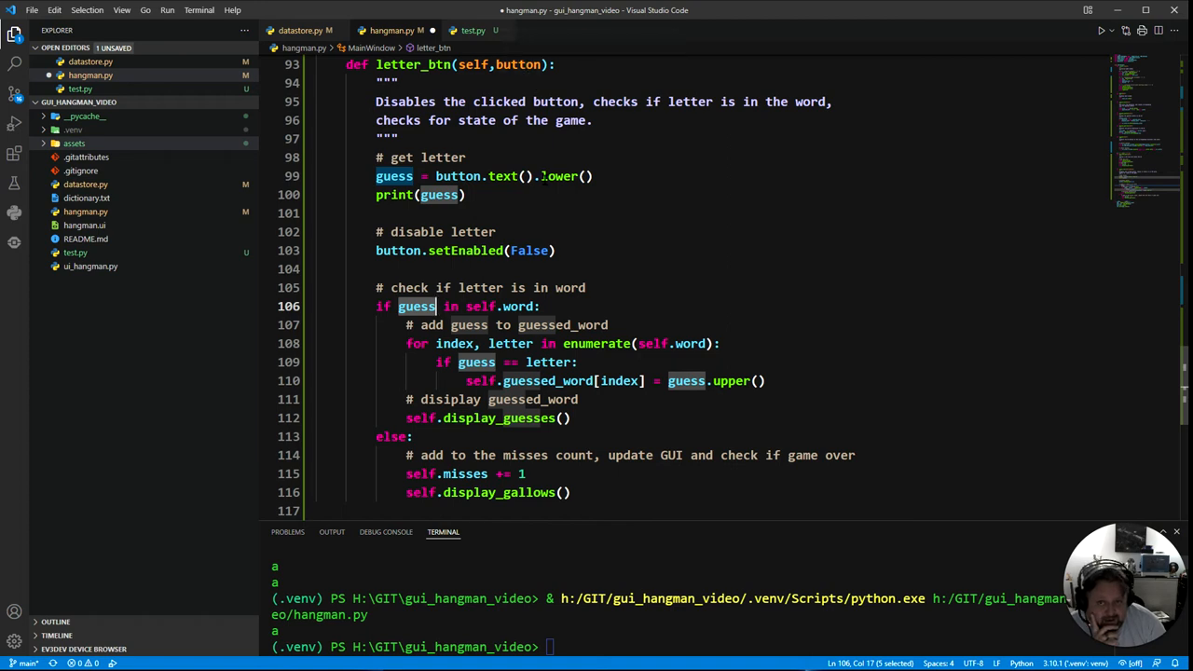
mouse_move(394, 175)
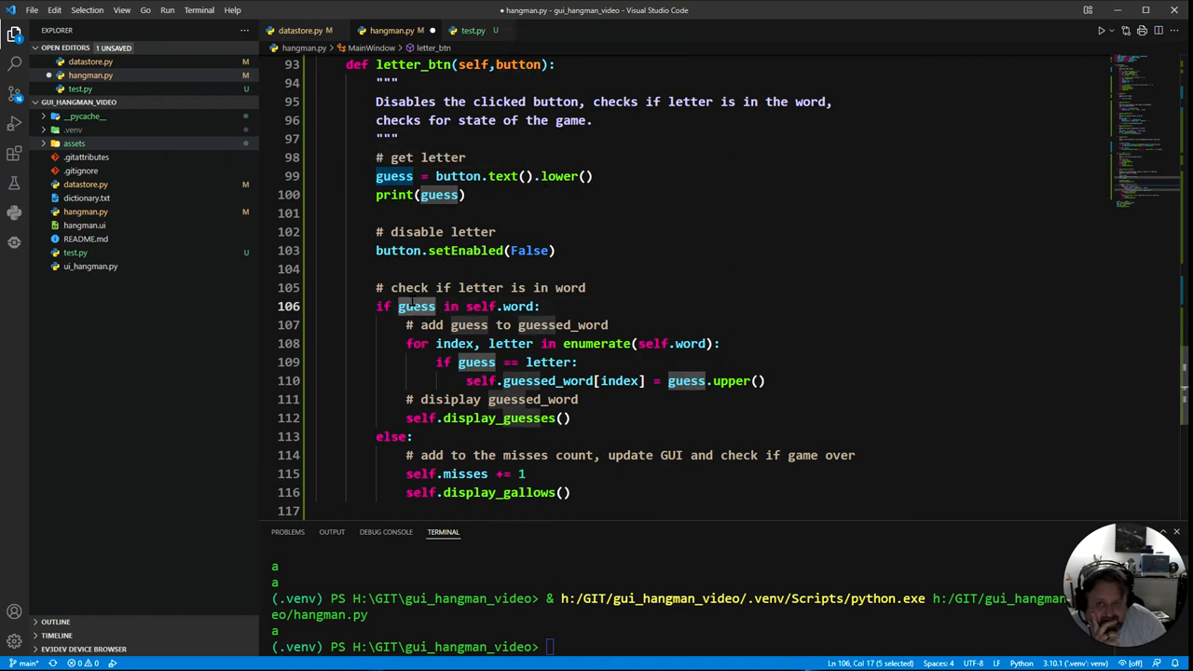
scroll(up, 3)
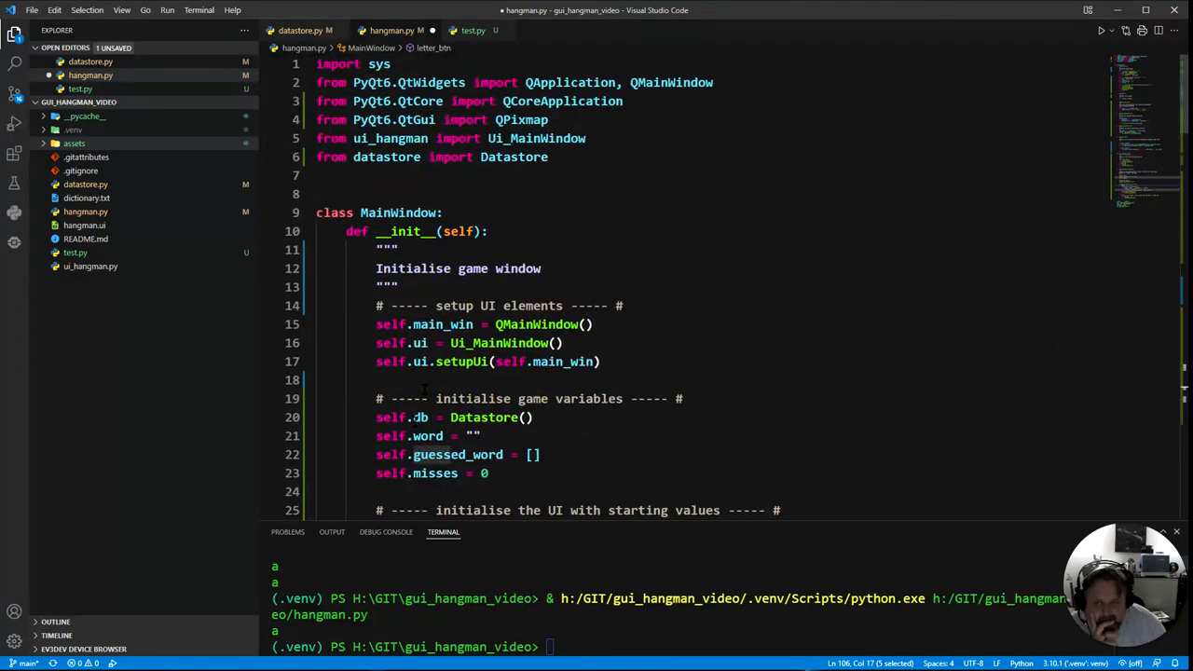
scroll(down, 3)
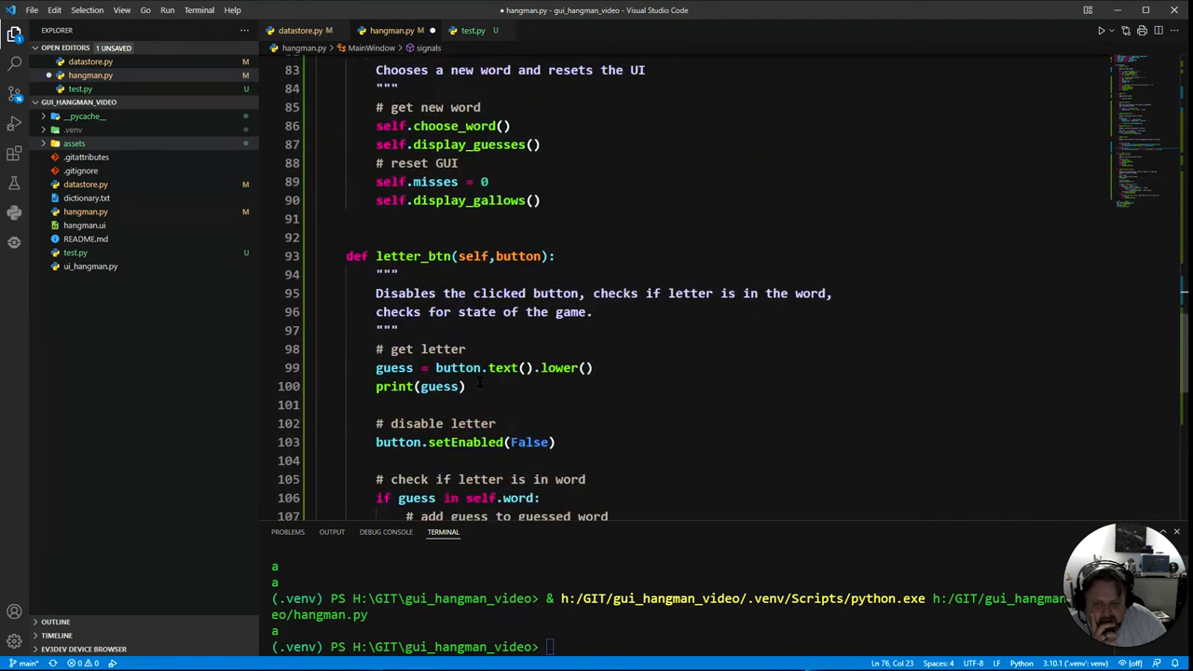
scroll(down, 3)
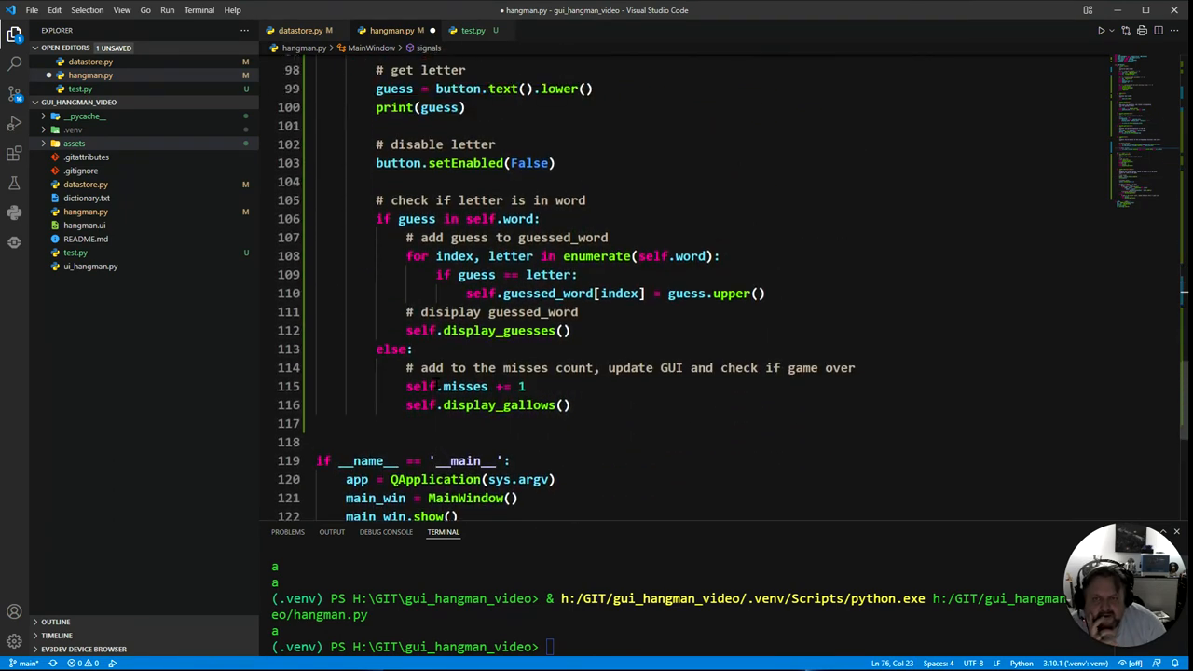
scroll(up, 3)
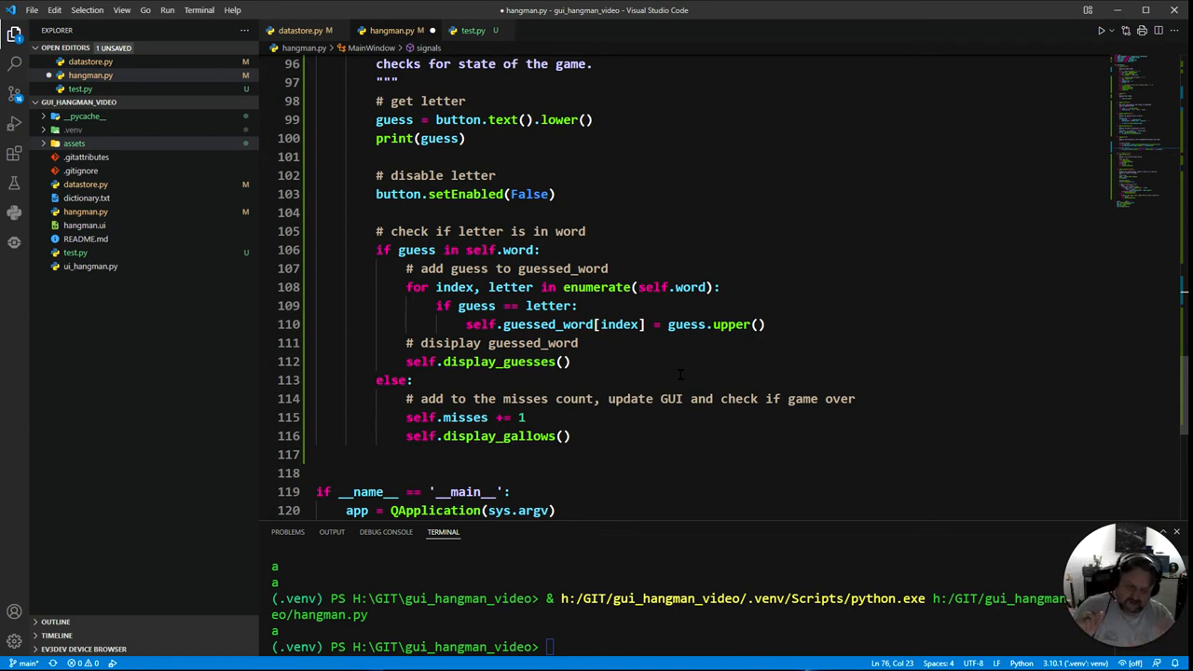
mouse_move(690, 287)
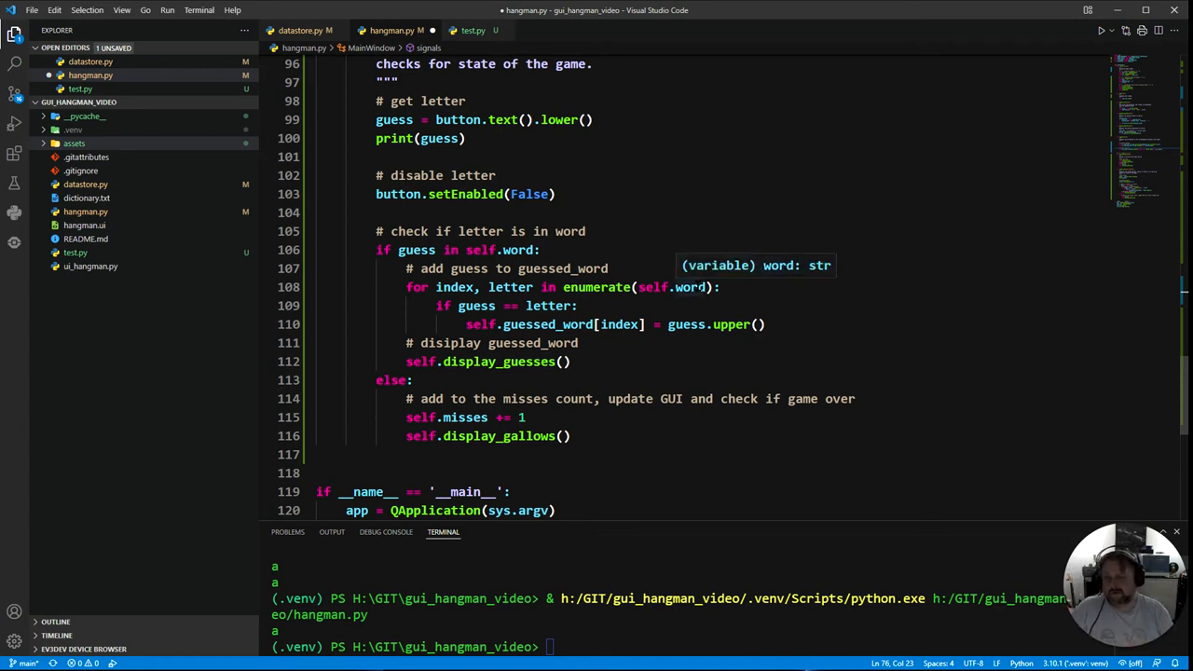
mouse_move(624, 342)
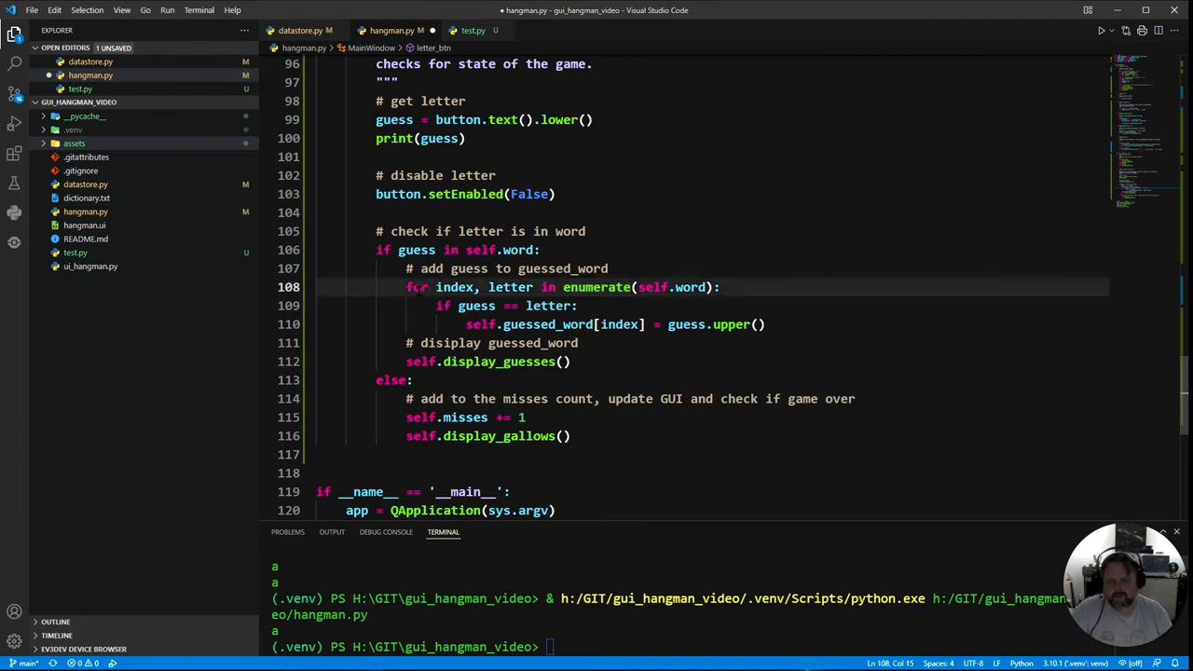
double_click(416, 287)
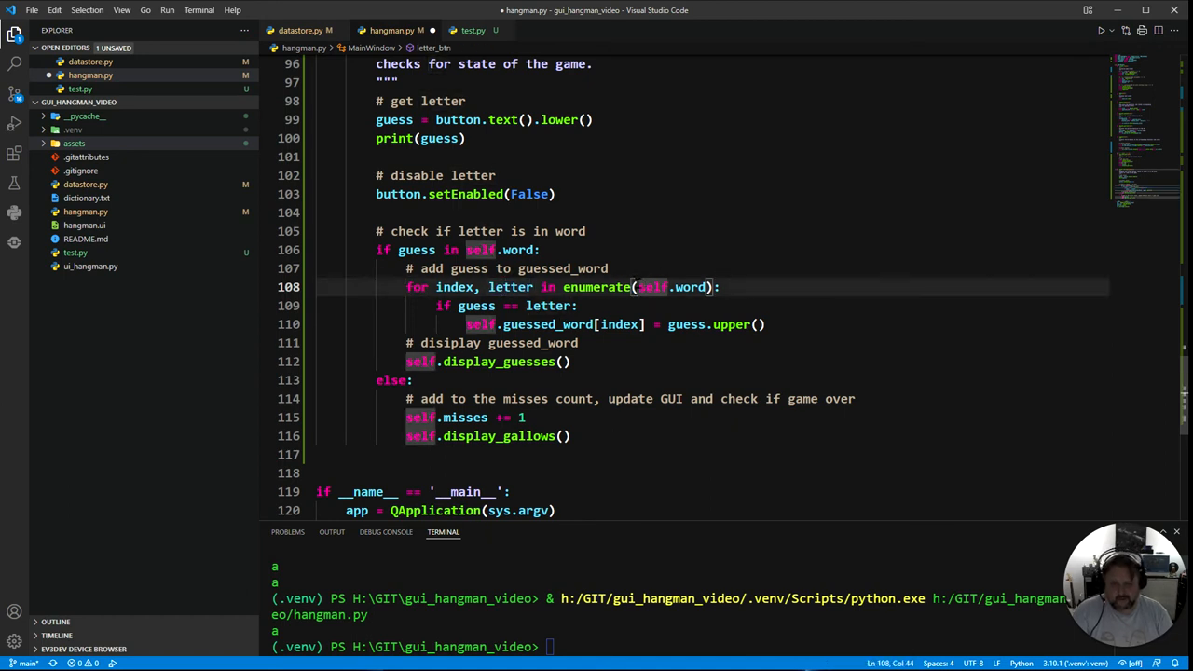
double_click(653, 287)
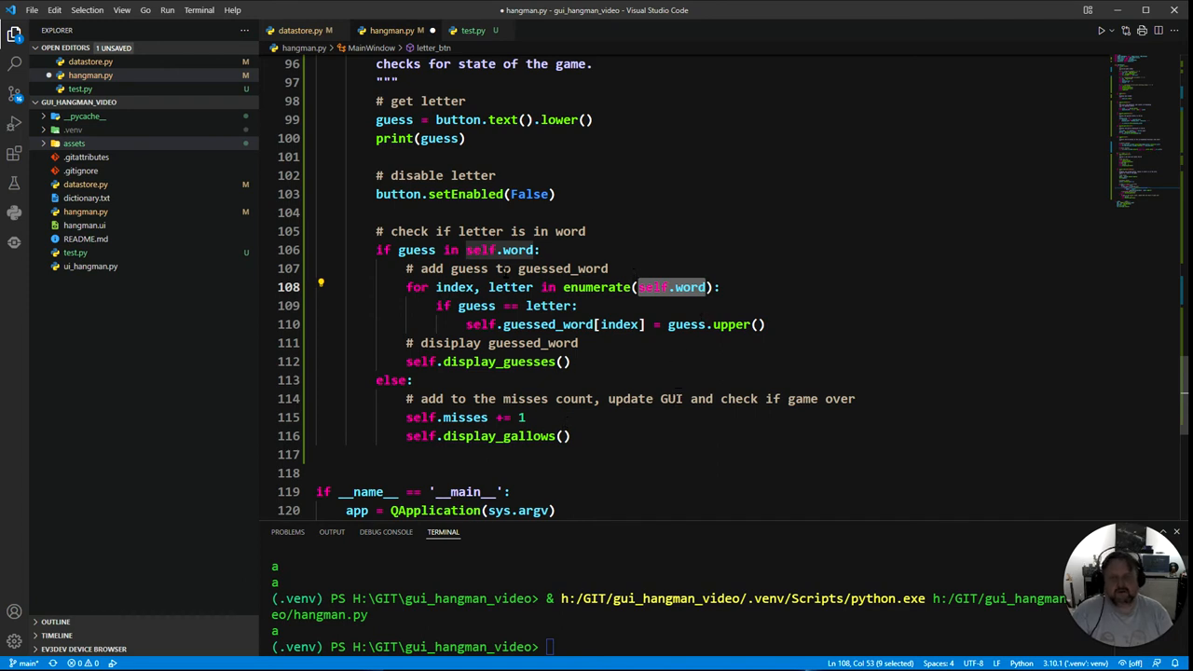
mouse_move(559, 408)
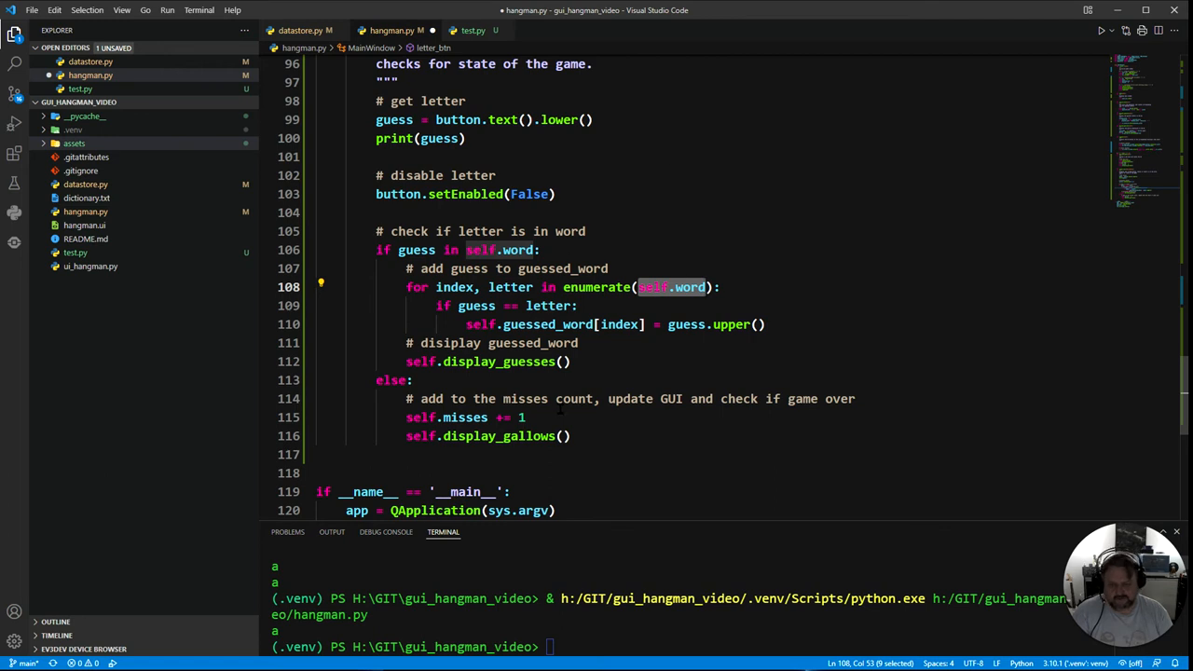
mouse_move(746, 350)
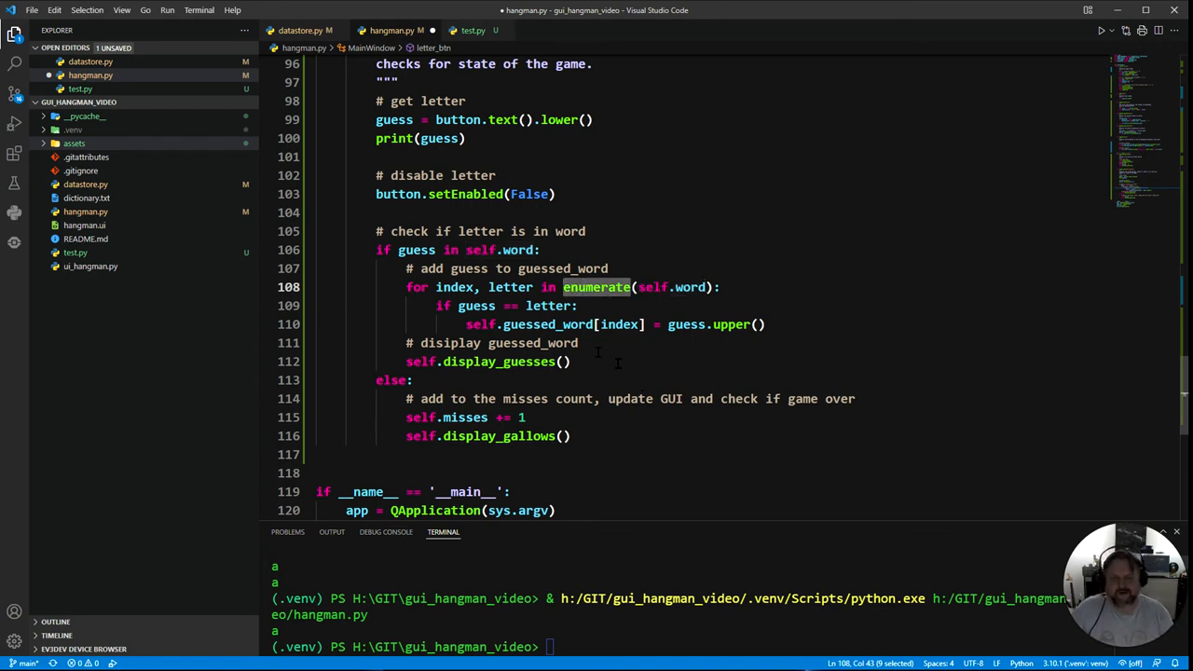
double_click(455, 287)
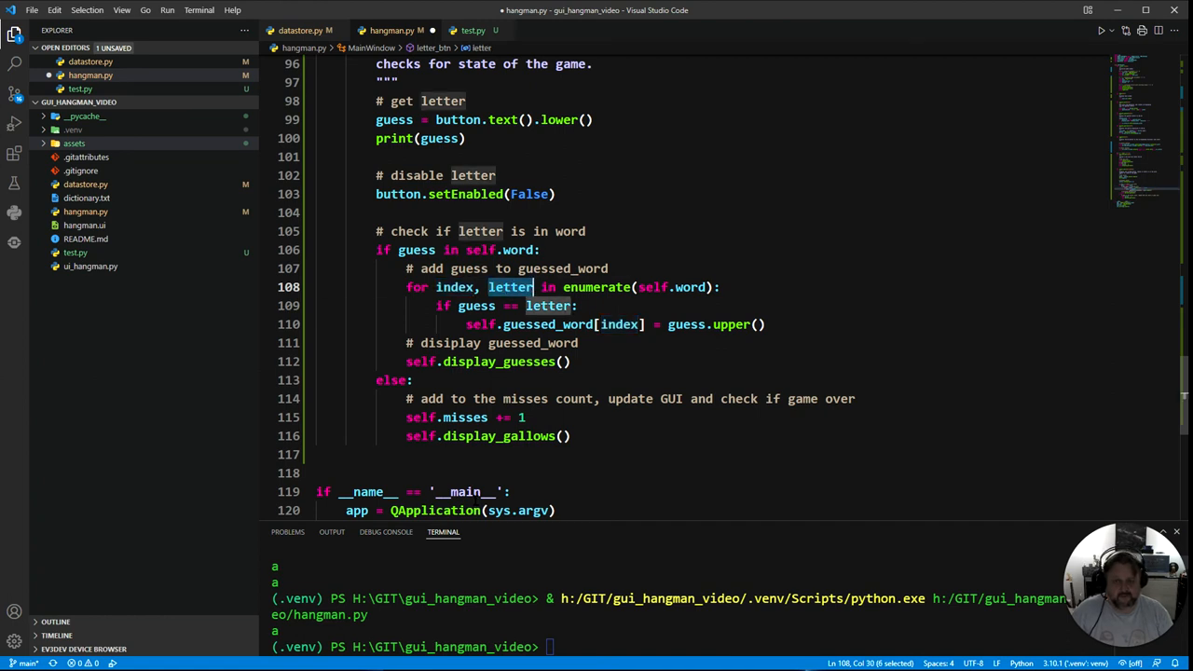
mouse_move(456, 287)
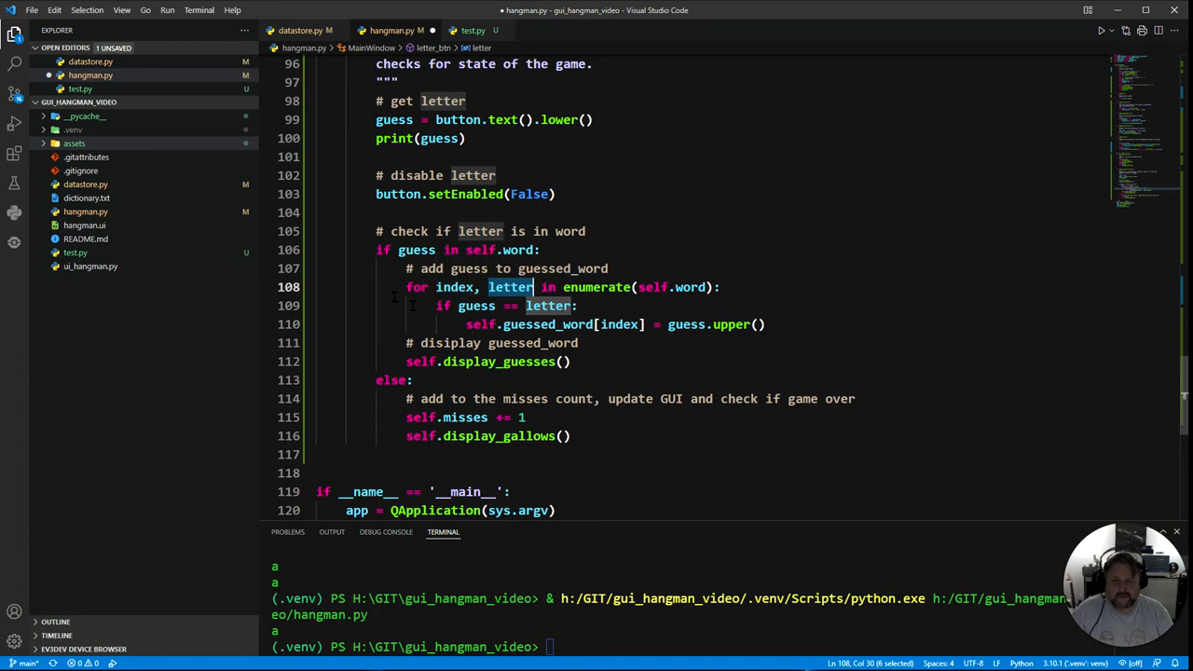
double_click(455, 287)
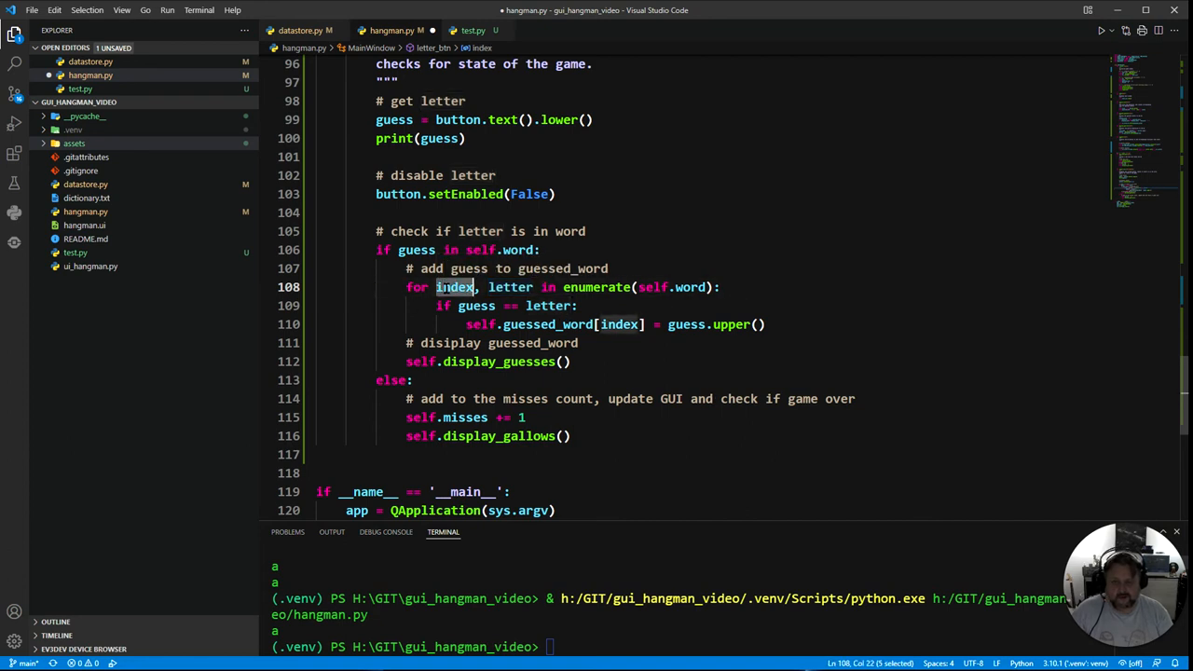
double_click(511, 287)
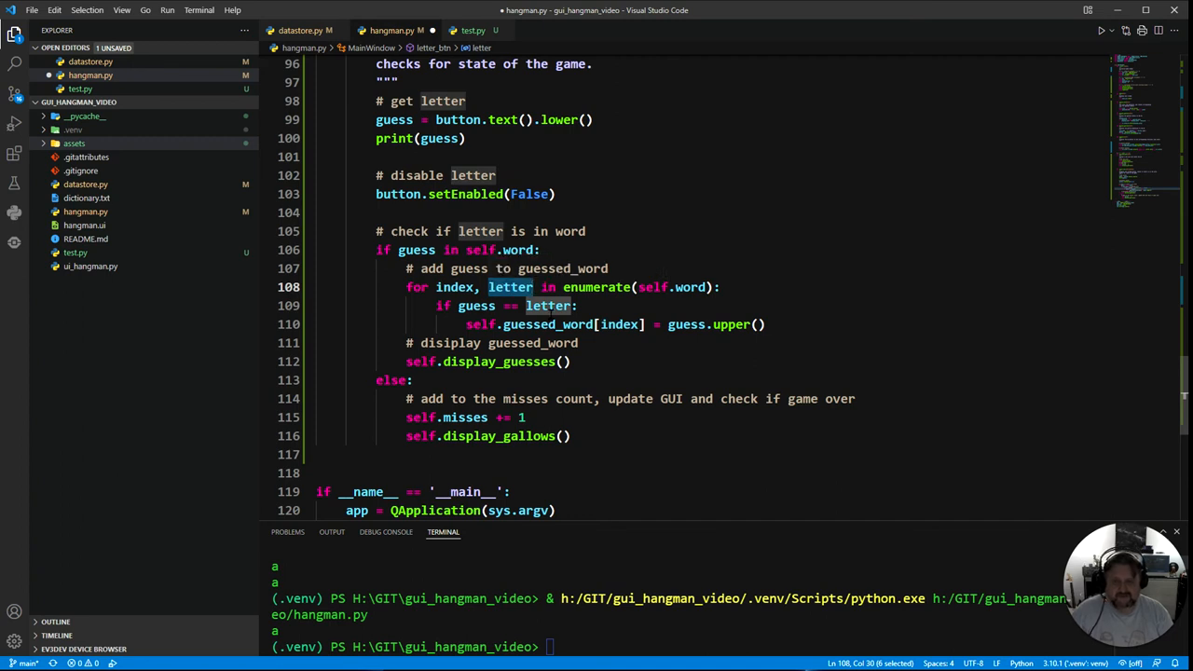
mouse_move(659, 489)
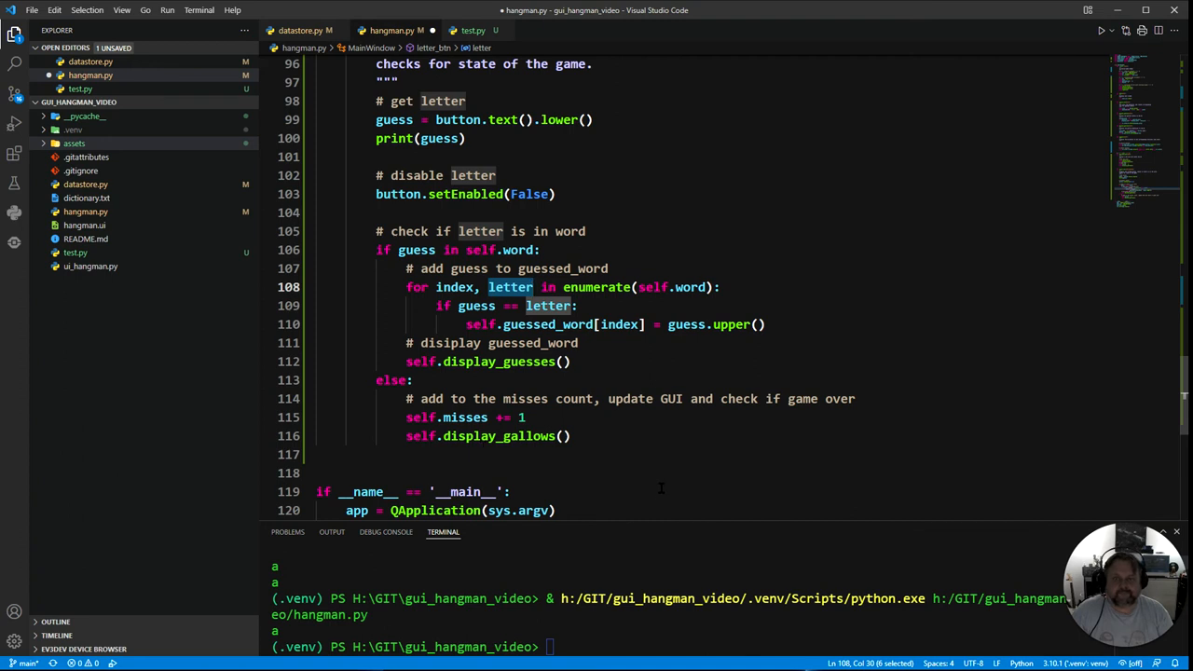
click(499, 343)
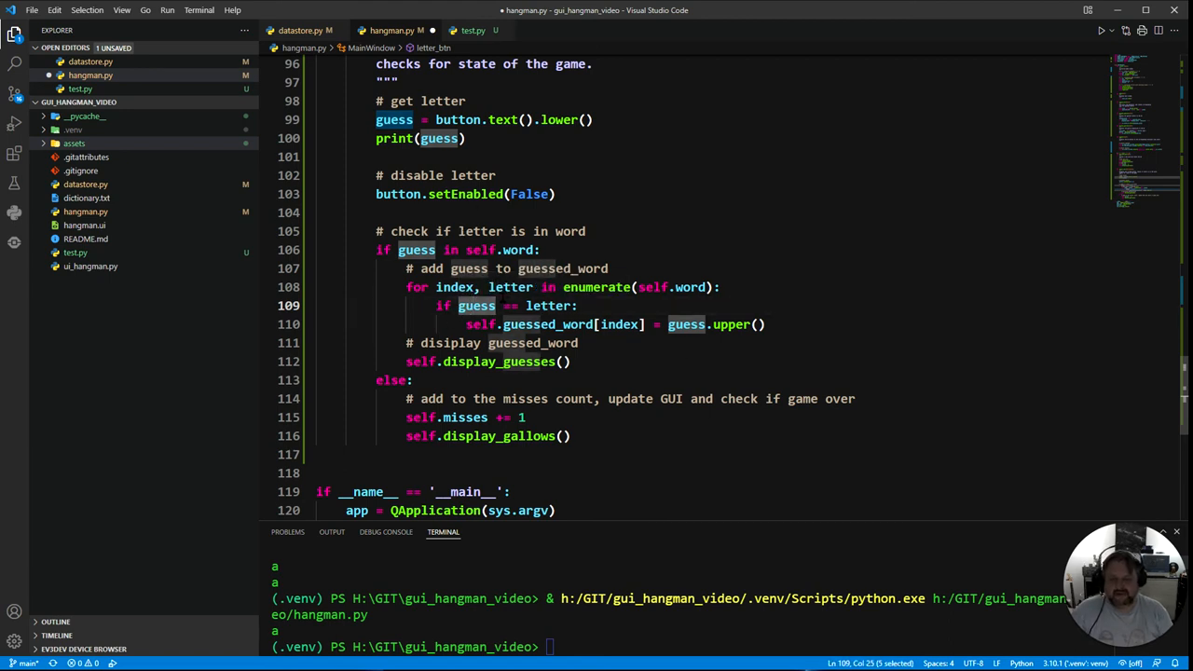
double_click(455, 287)
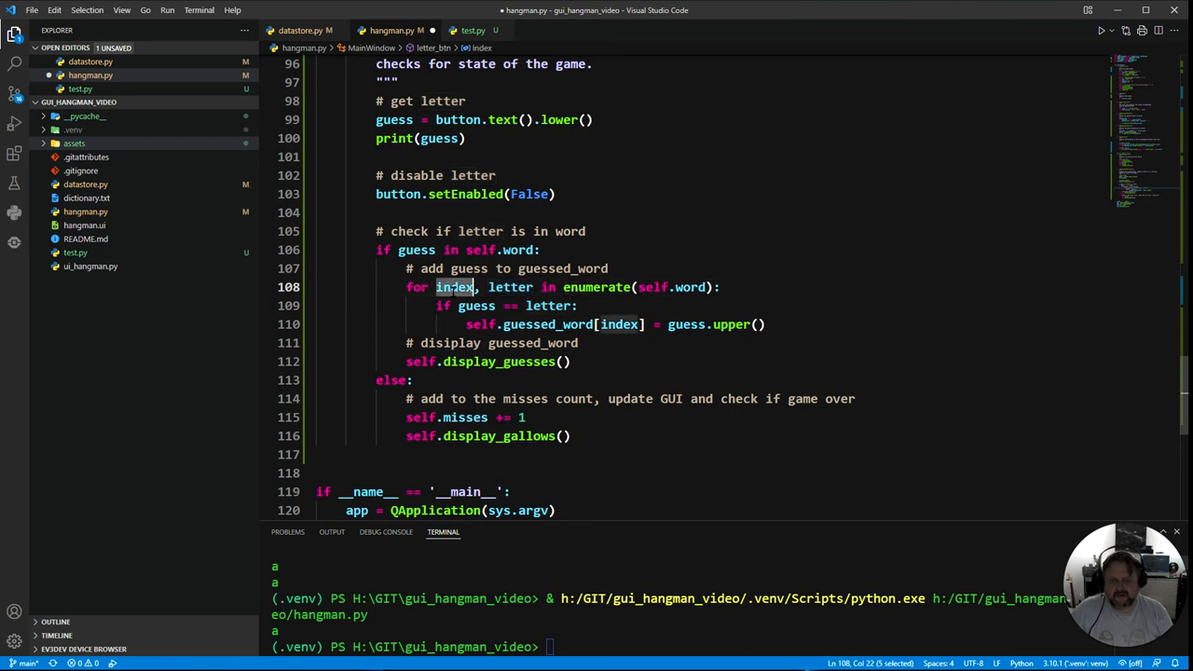
double_click(511, 287)
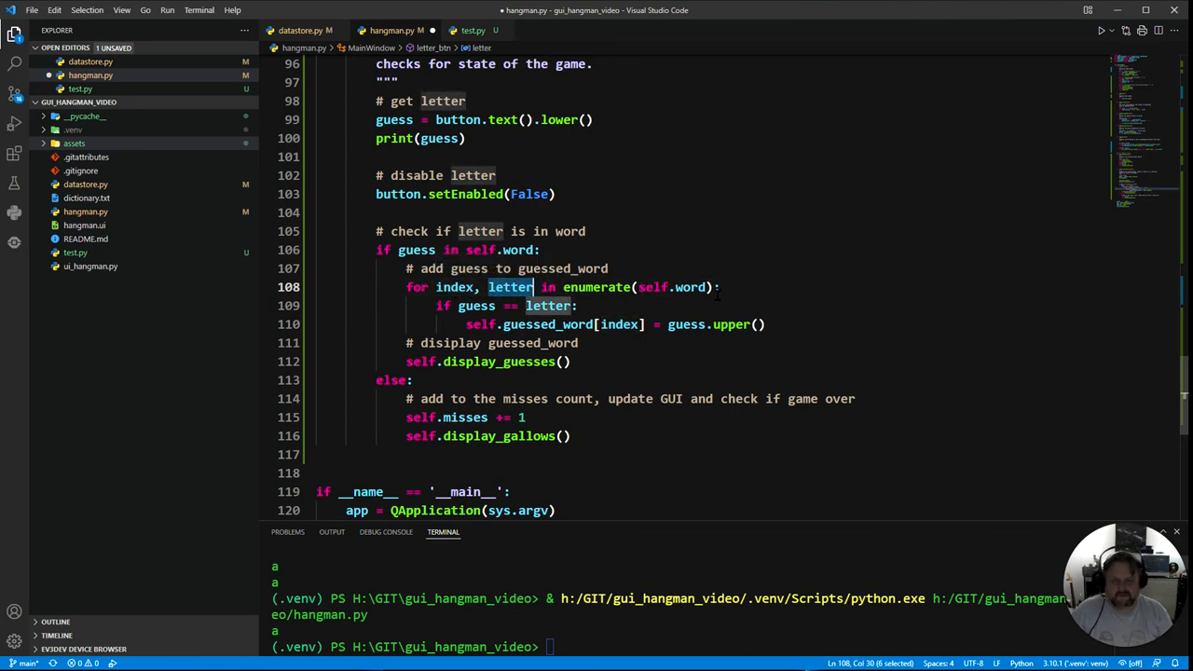
click(459, 306)
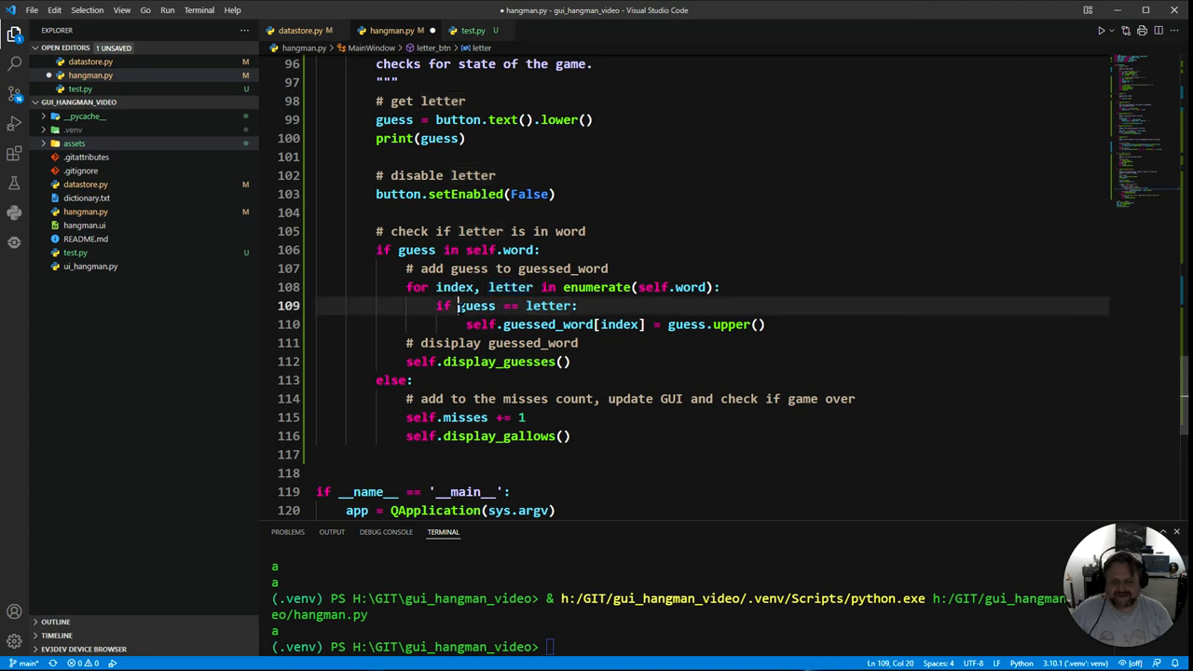
double_click(477, 306)
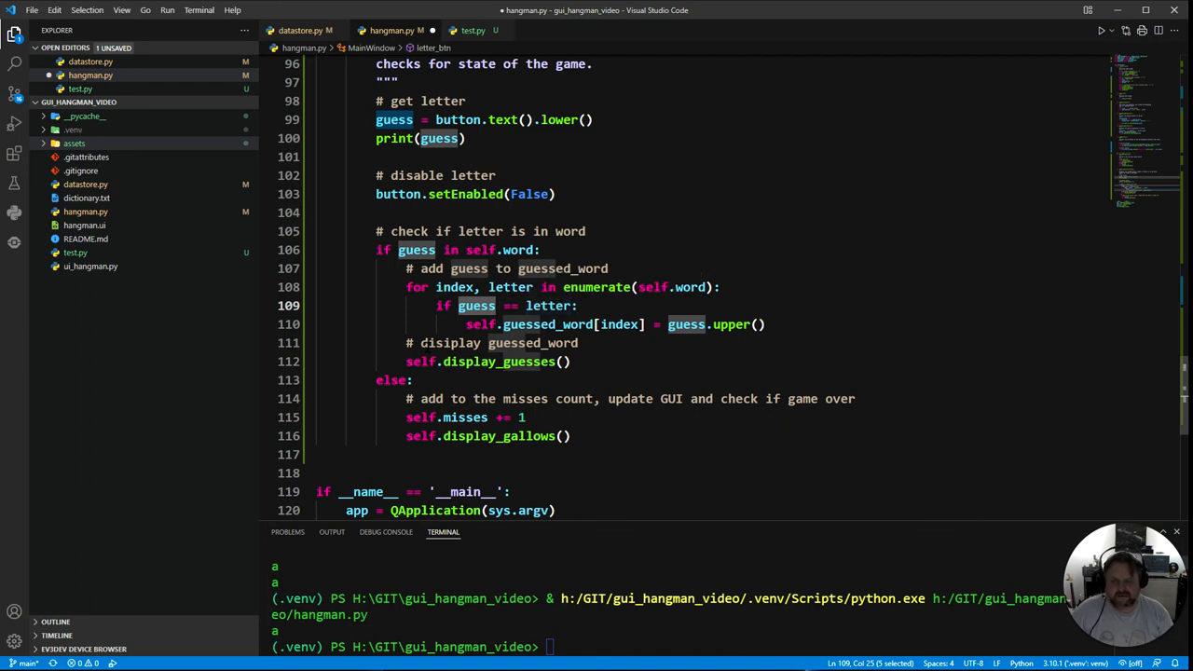
double_click(454, 287)
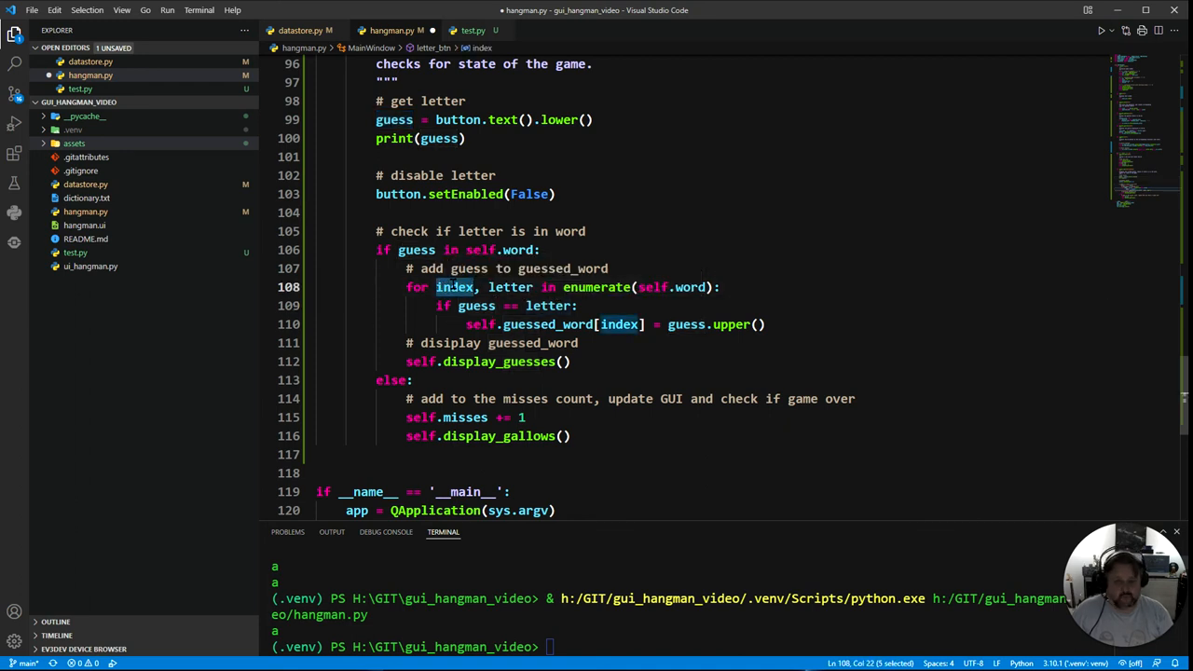
double_click(510, 287)
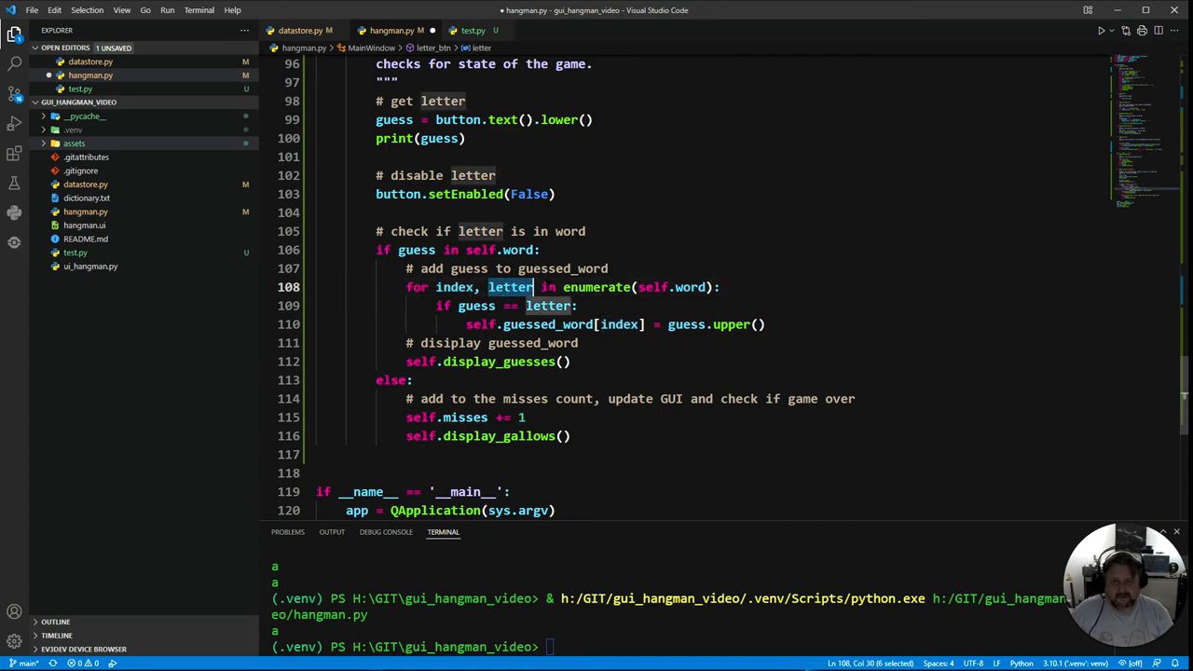
double_click(689, 287)
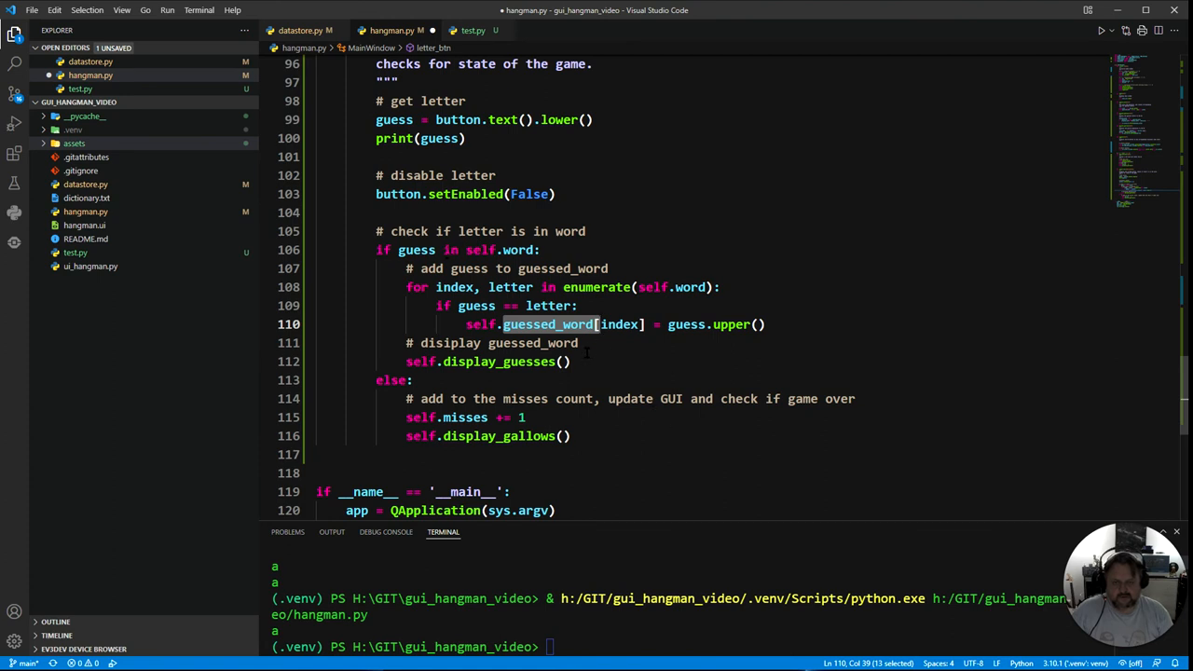
double_click(619, 324)
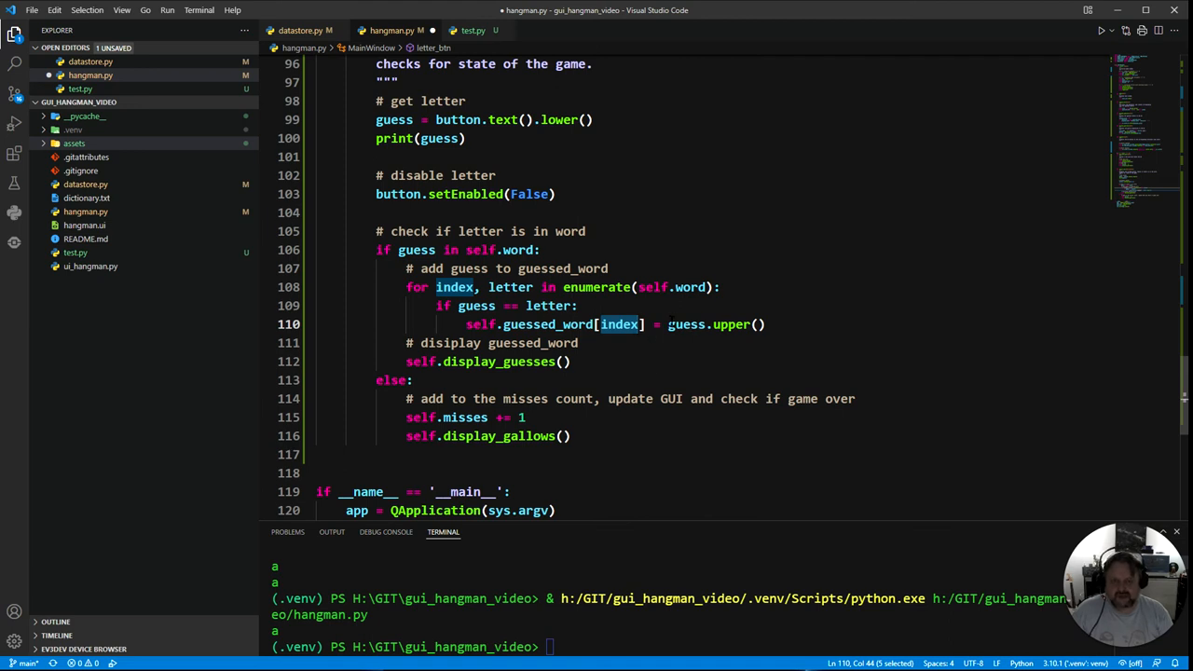
click(477, 305)
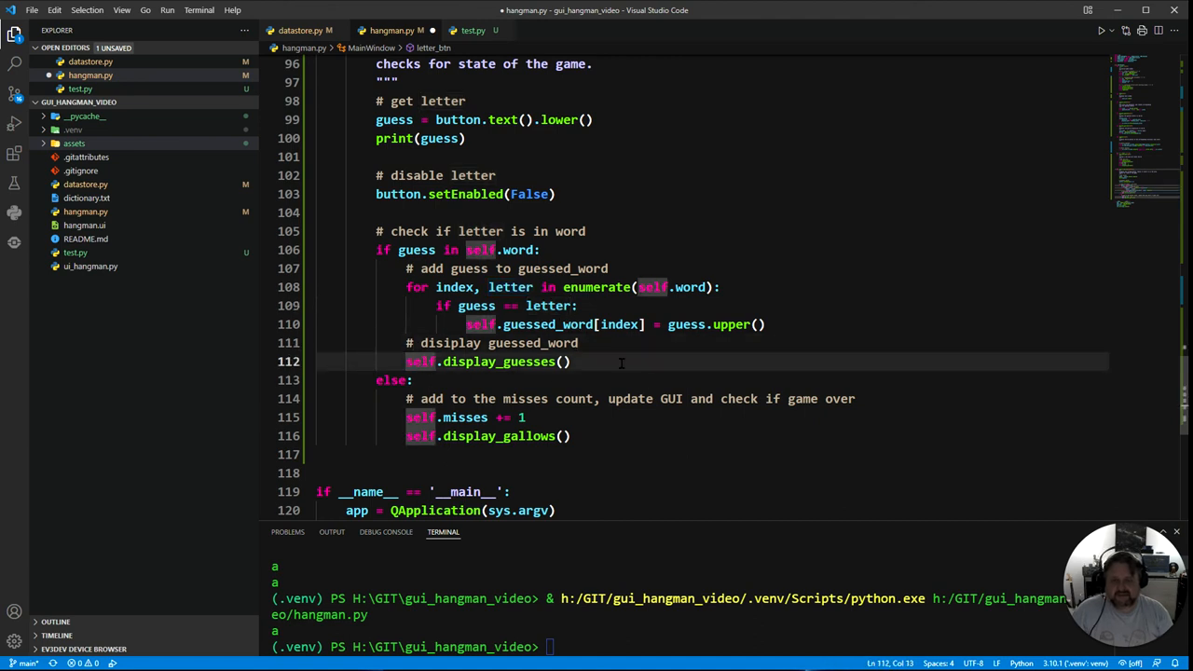
click(566, 362)
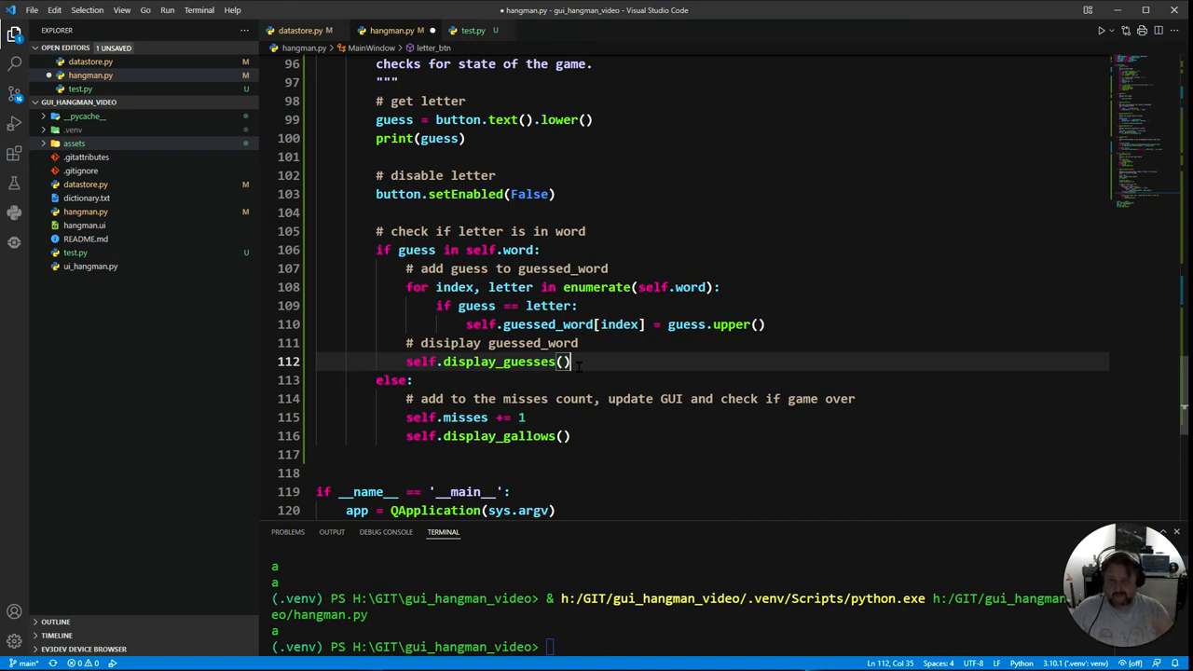
mouse_move(638, 503)
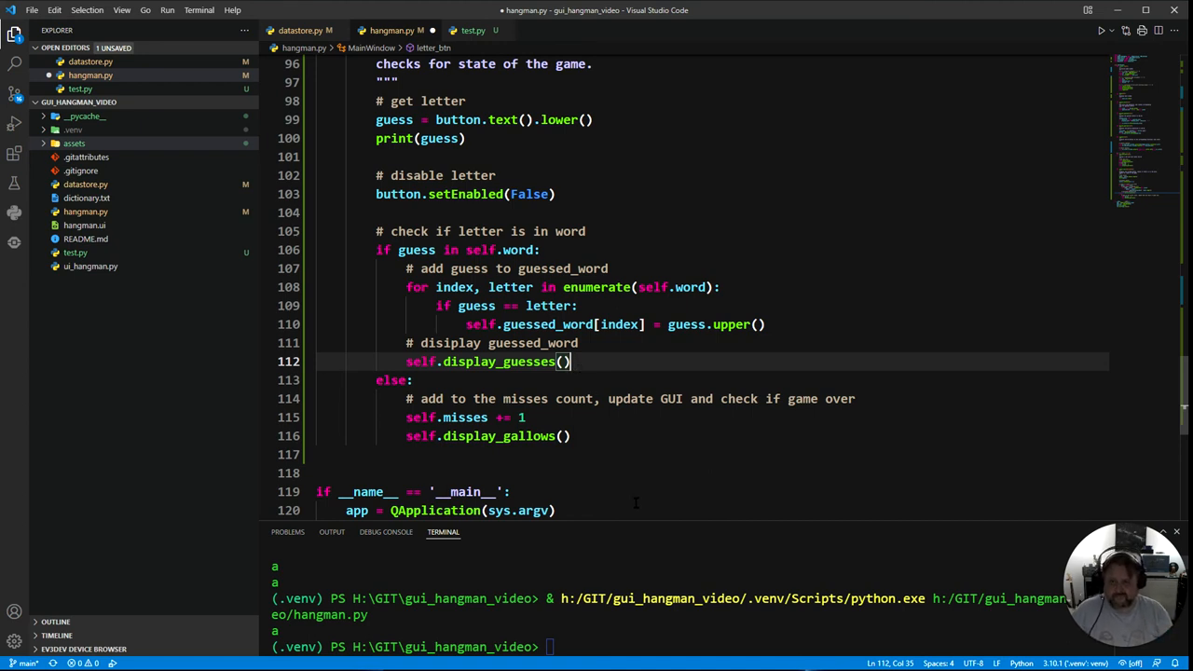
click(518, 268)
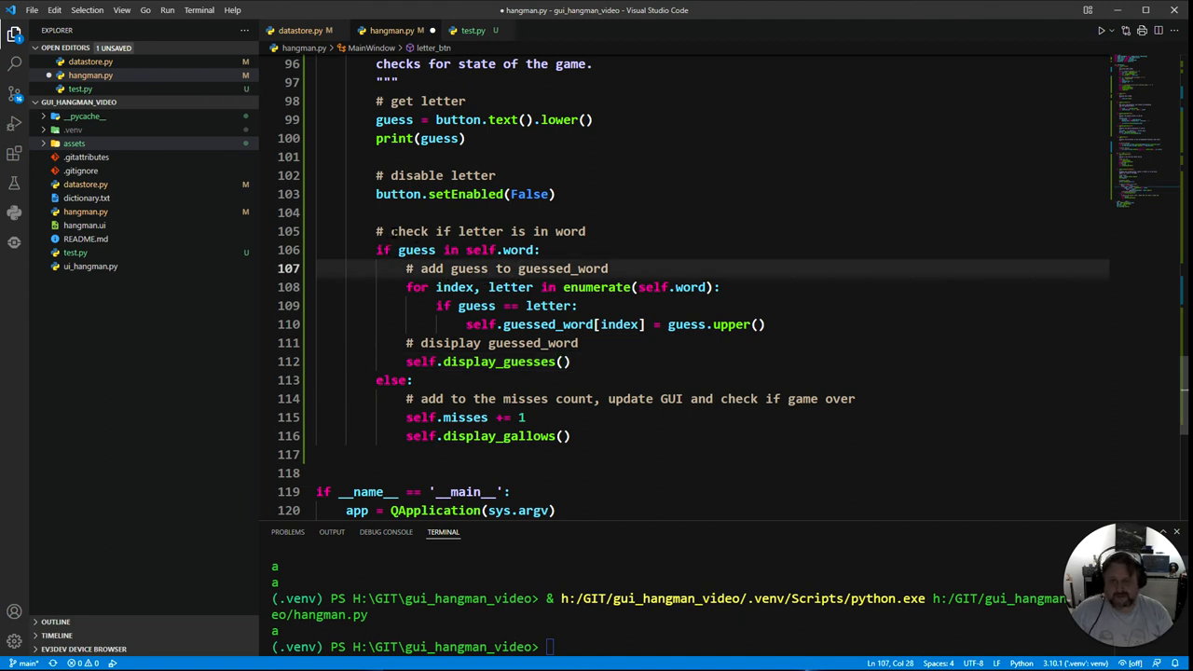
double_click(418, 249)
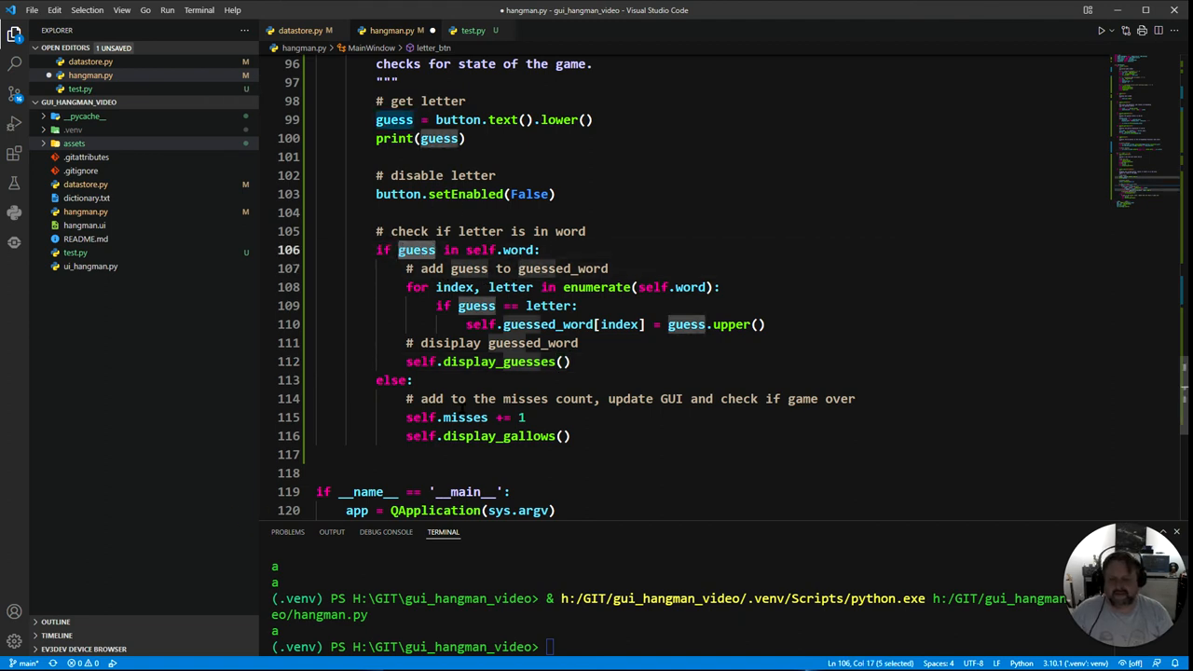
double_click(515, 250)
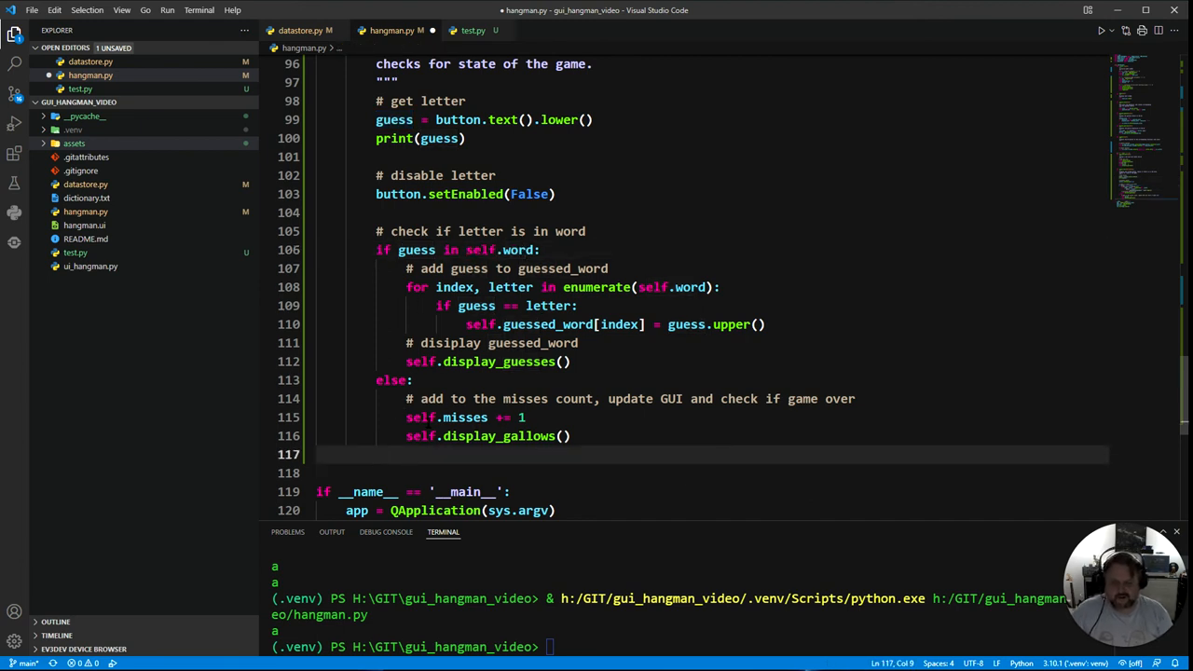
double_click(464, 418)
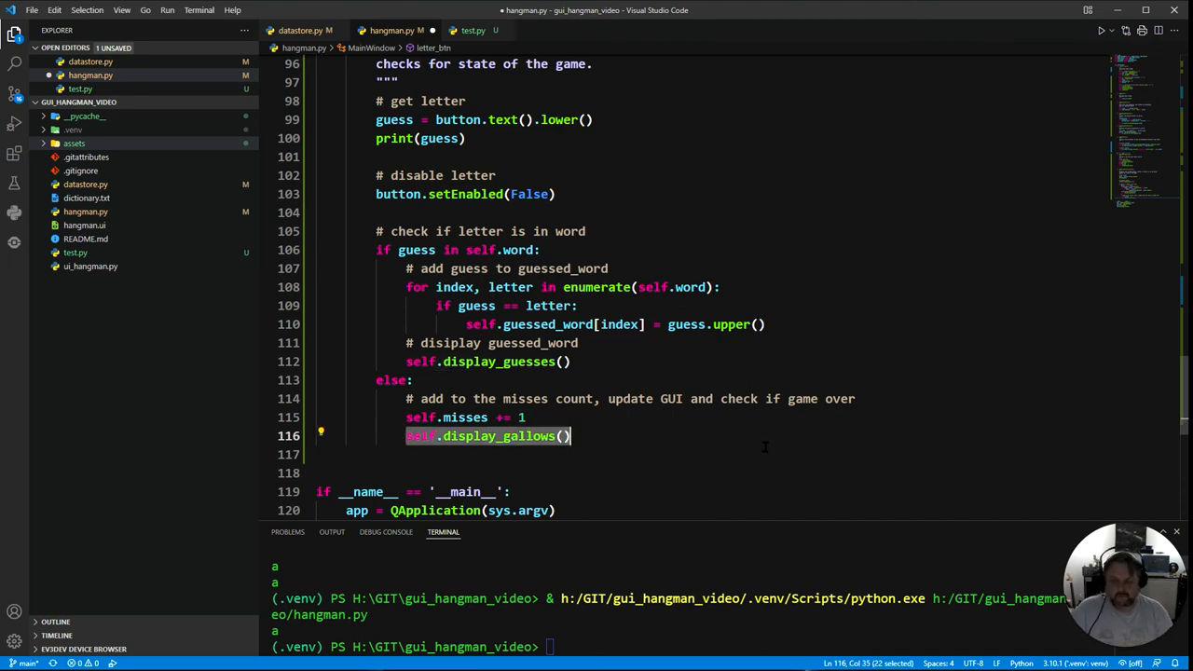
scroll(up, 3)
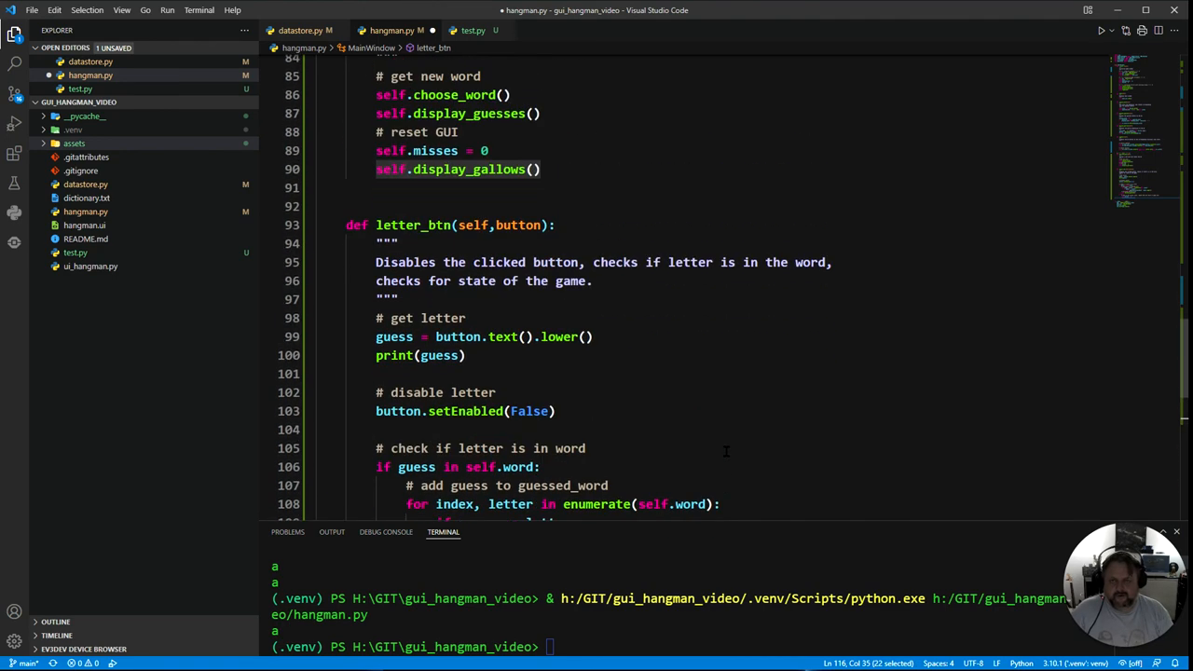
scroll(down, 3)
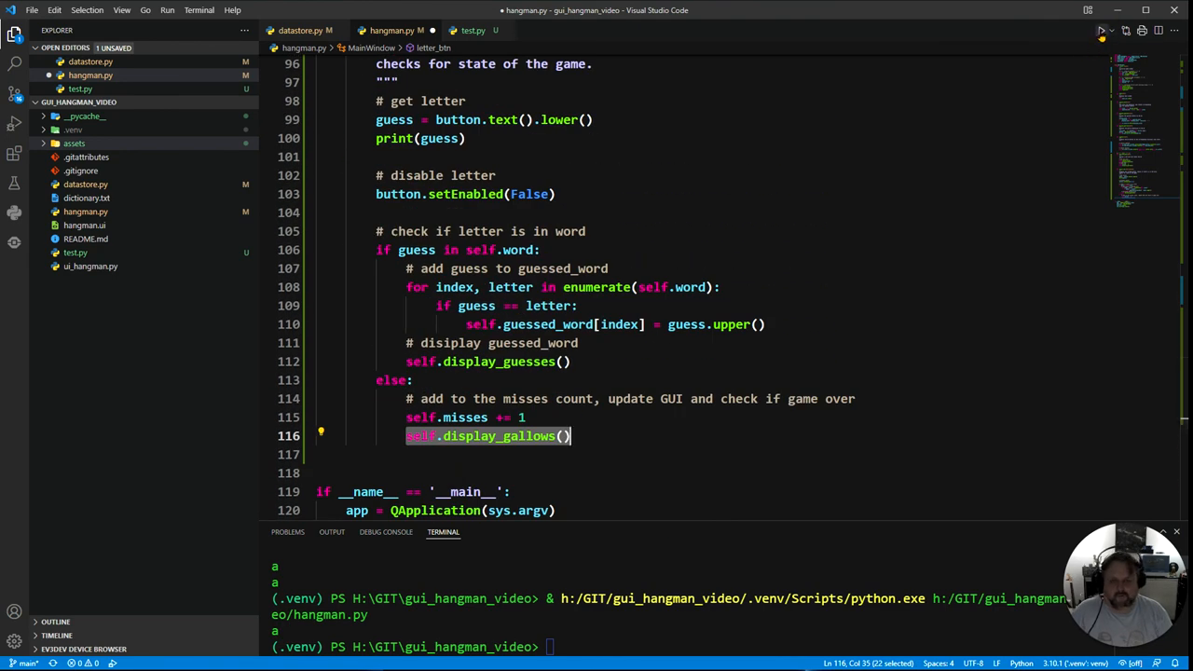
Run hangman.py twice, guessing A each time to see it revealed in the word
click(1100, 29)
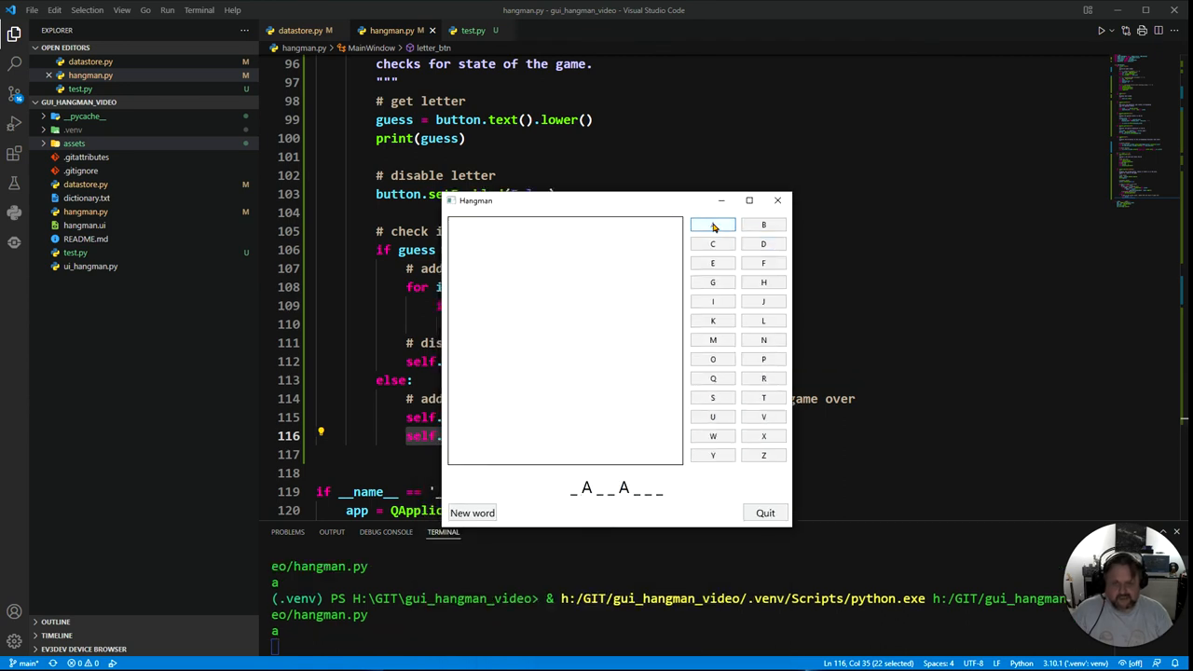
click(712, 224)
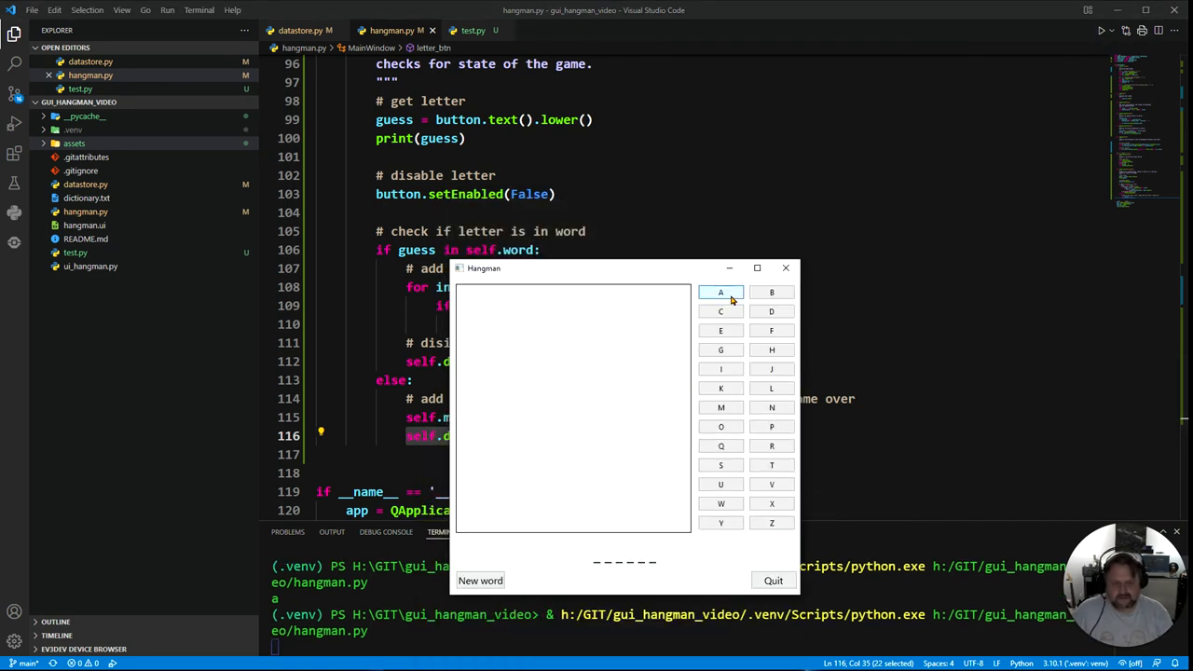
click(720, 291)
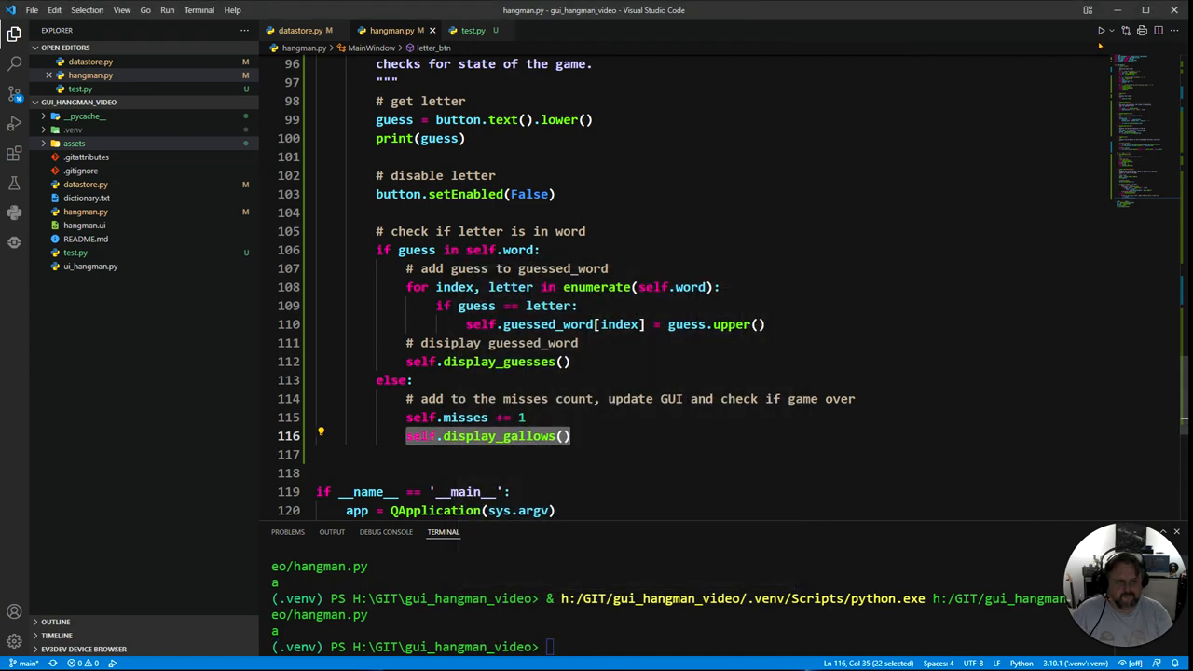
click(1099, 30)
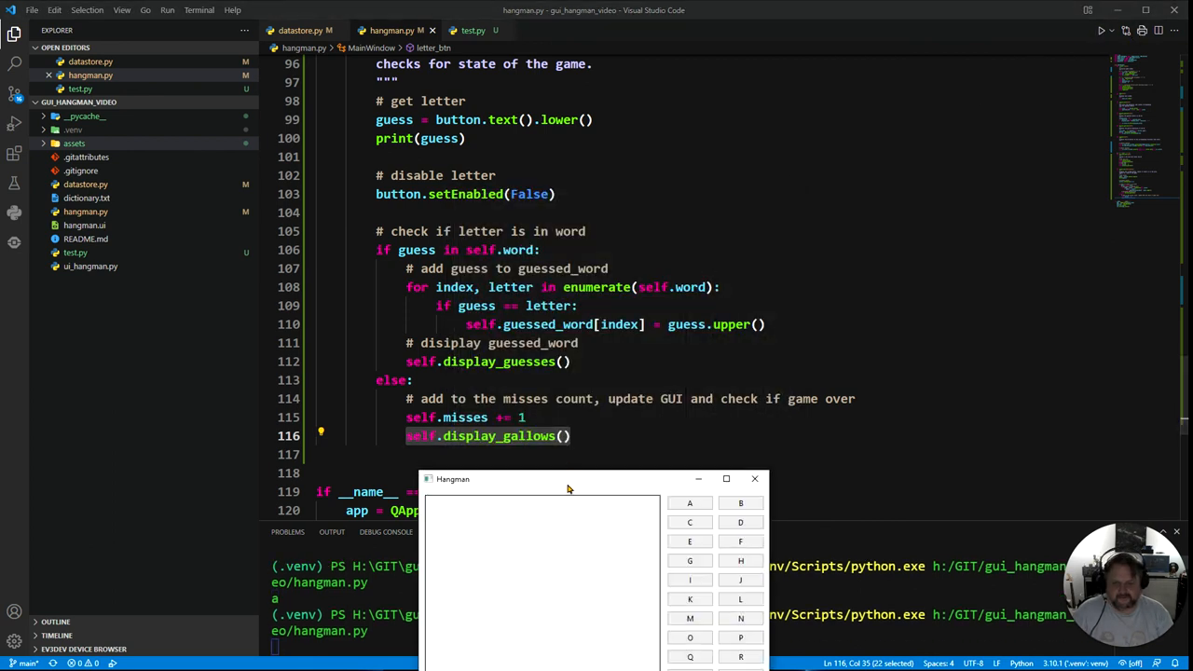
click(689, 503)
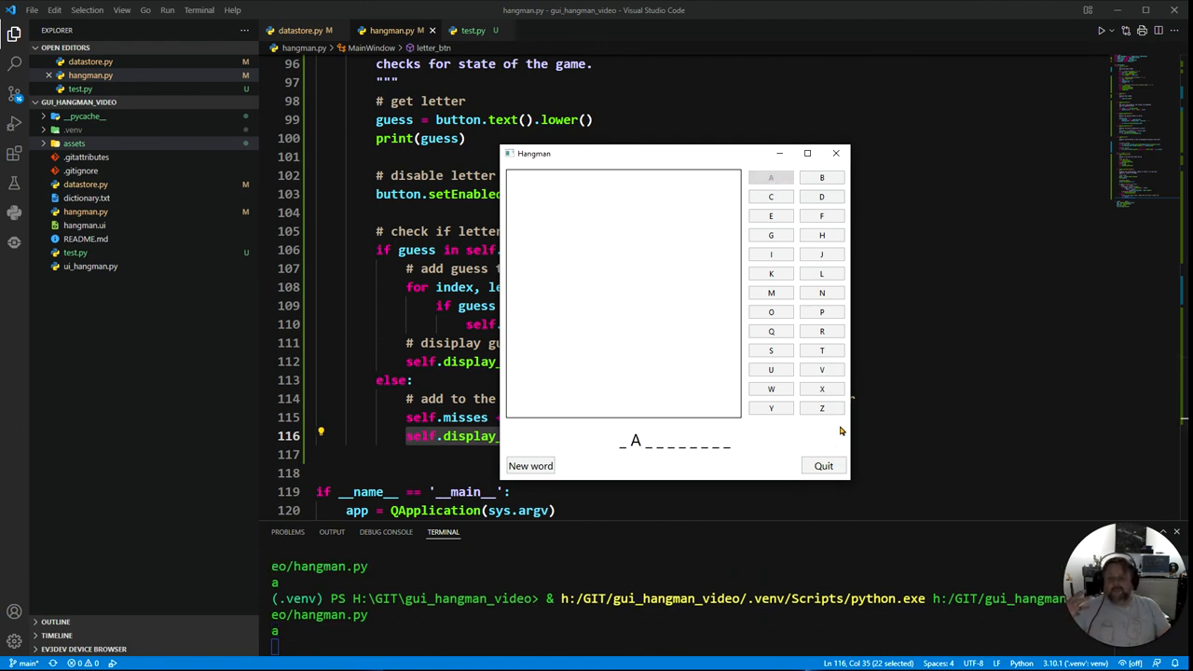
mouse_move(850, 291)
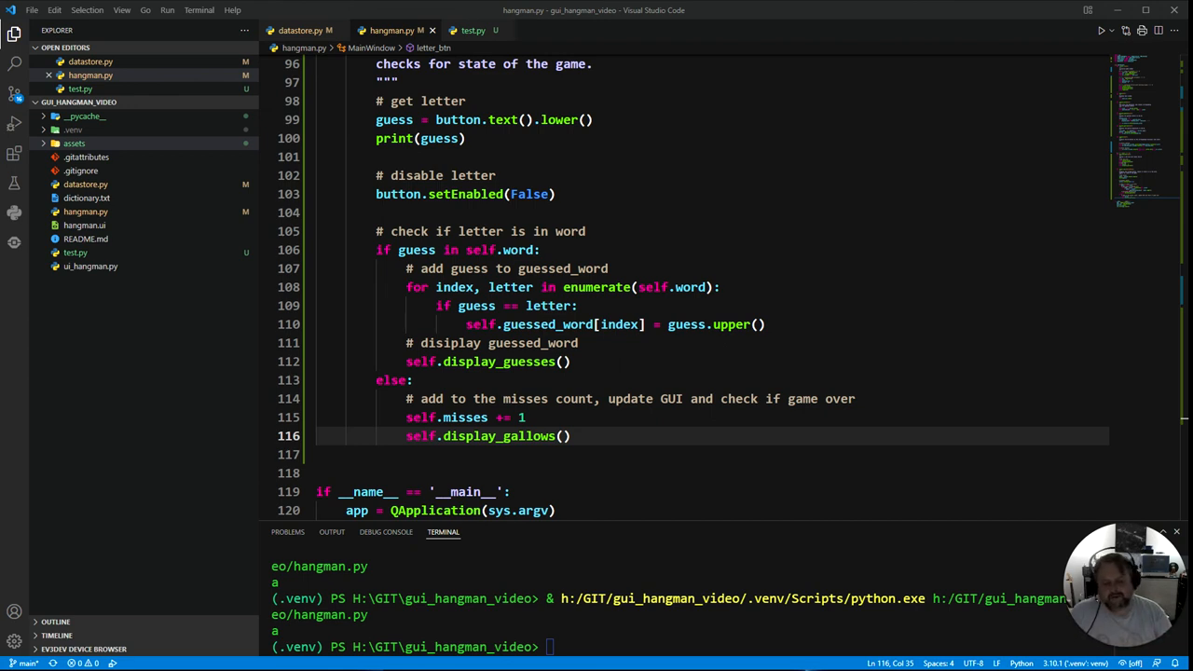
mouse_move(210, 381)
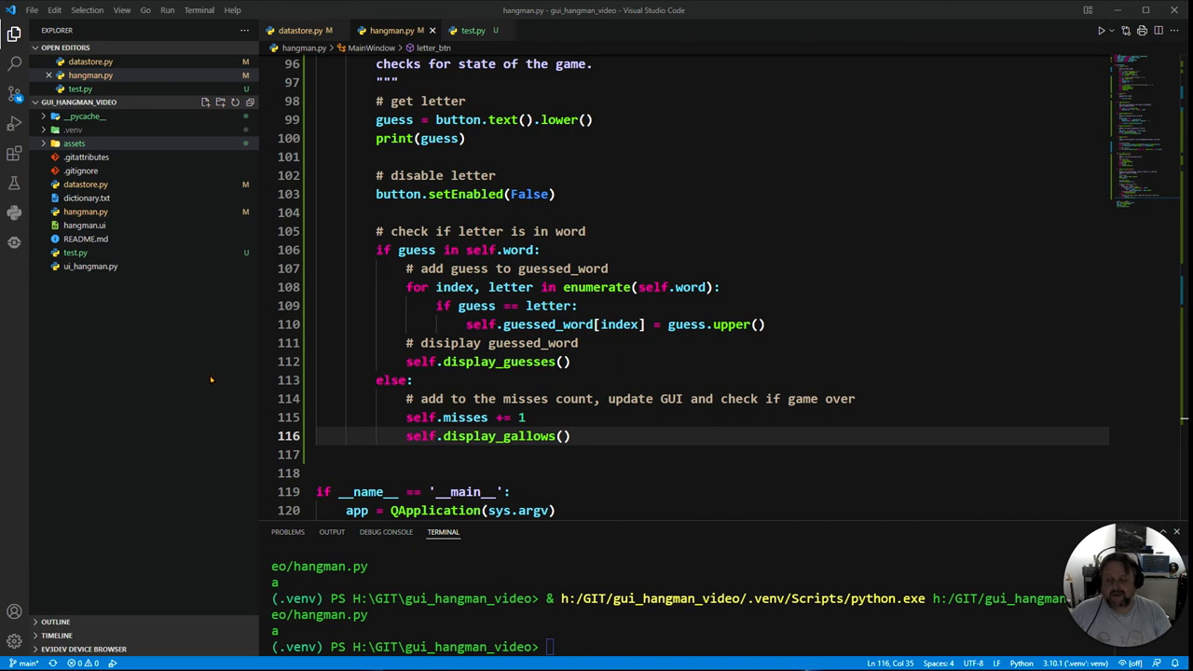